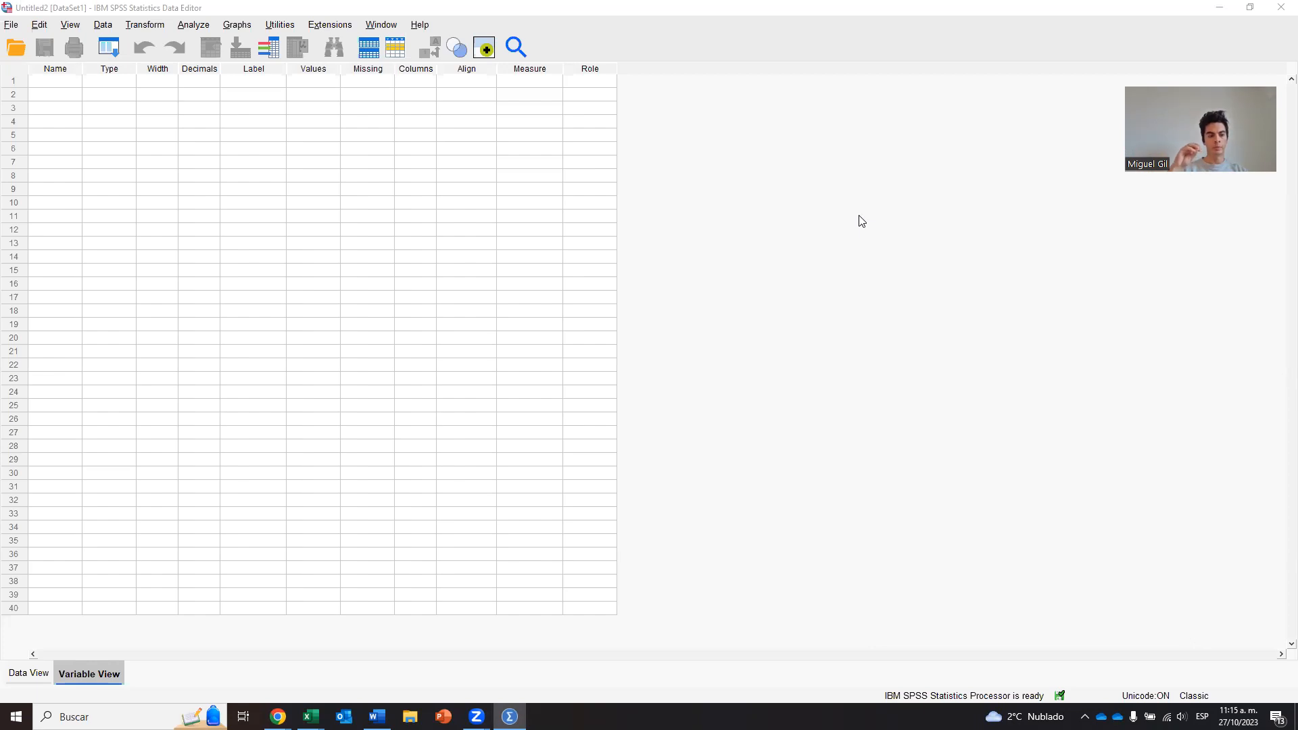
mouse_move(736, 262)
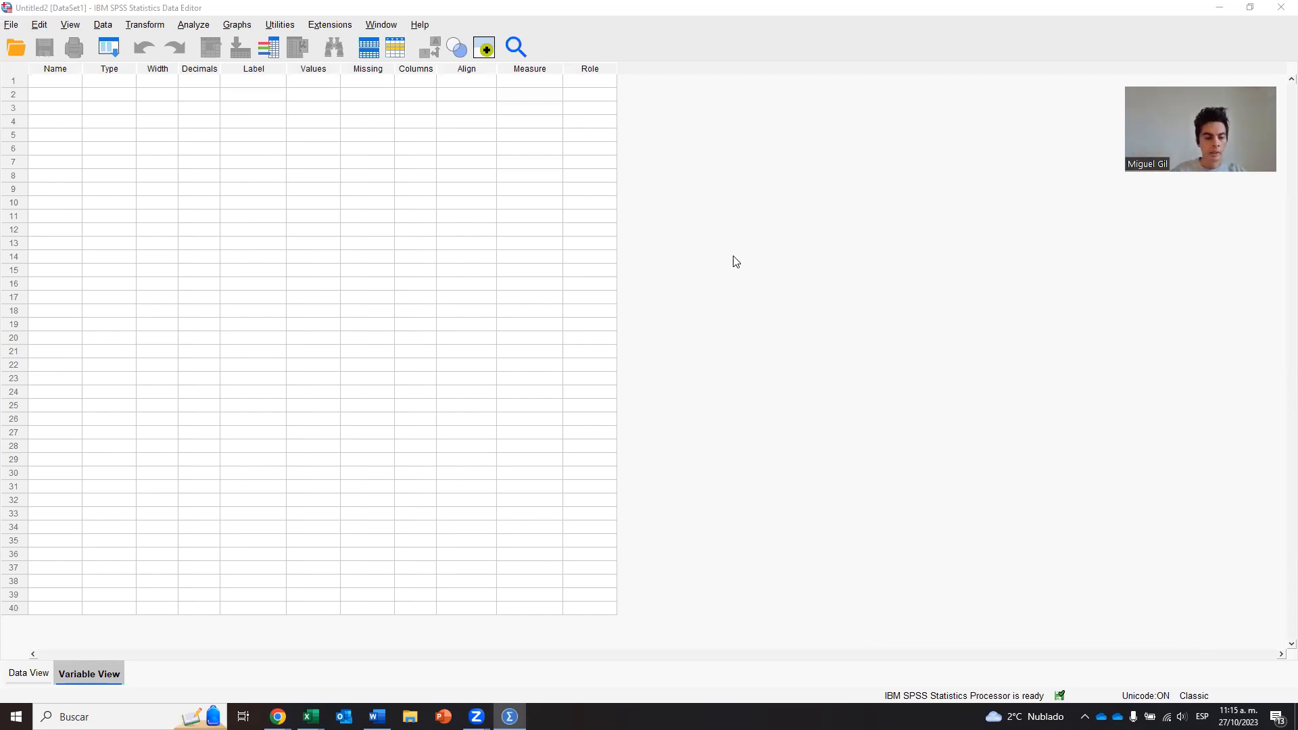
mouse_move(753, 348)
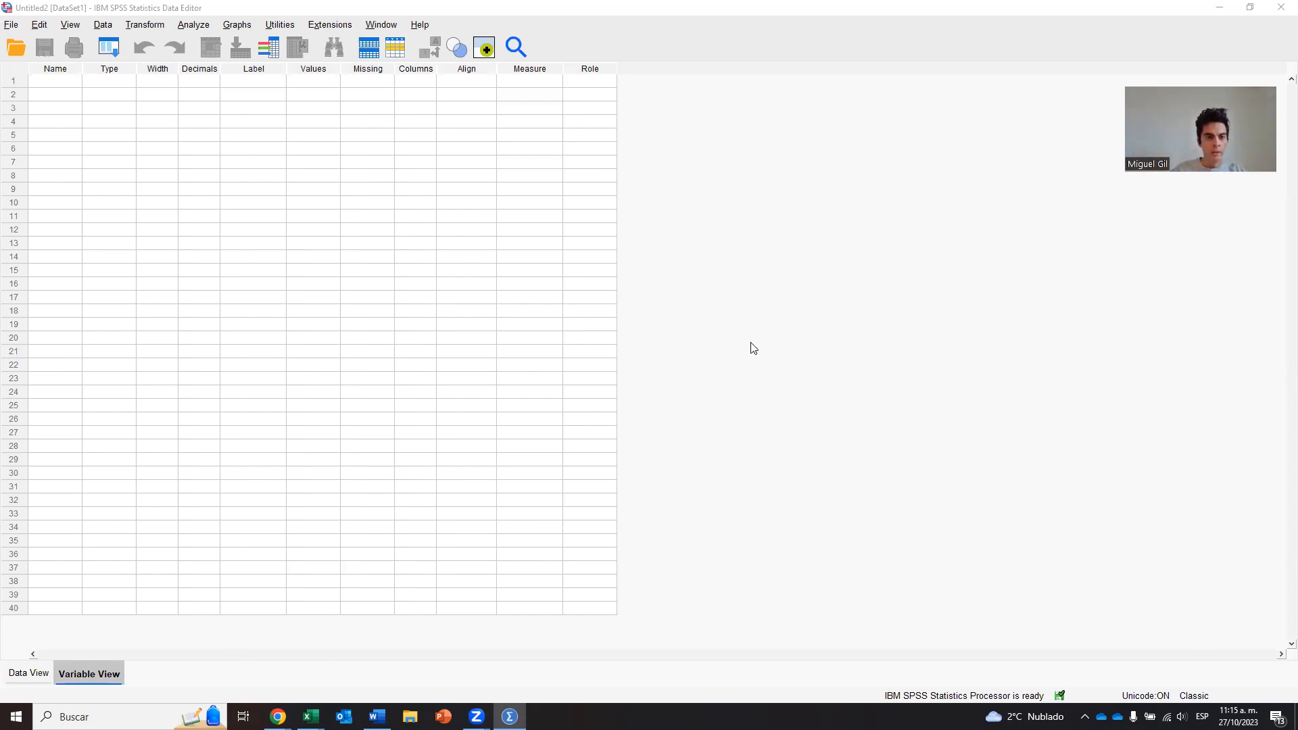
mouse_move(603, 243)
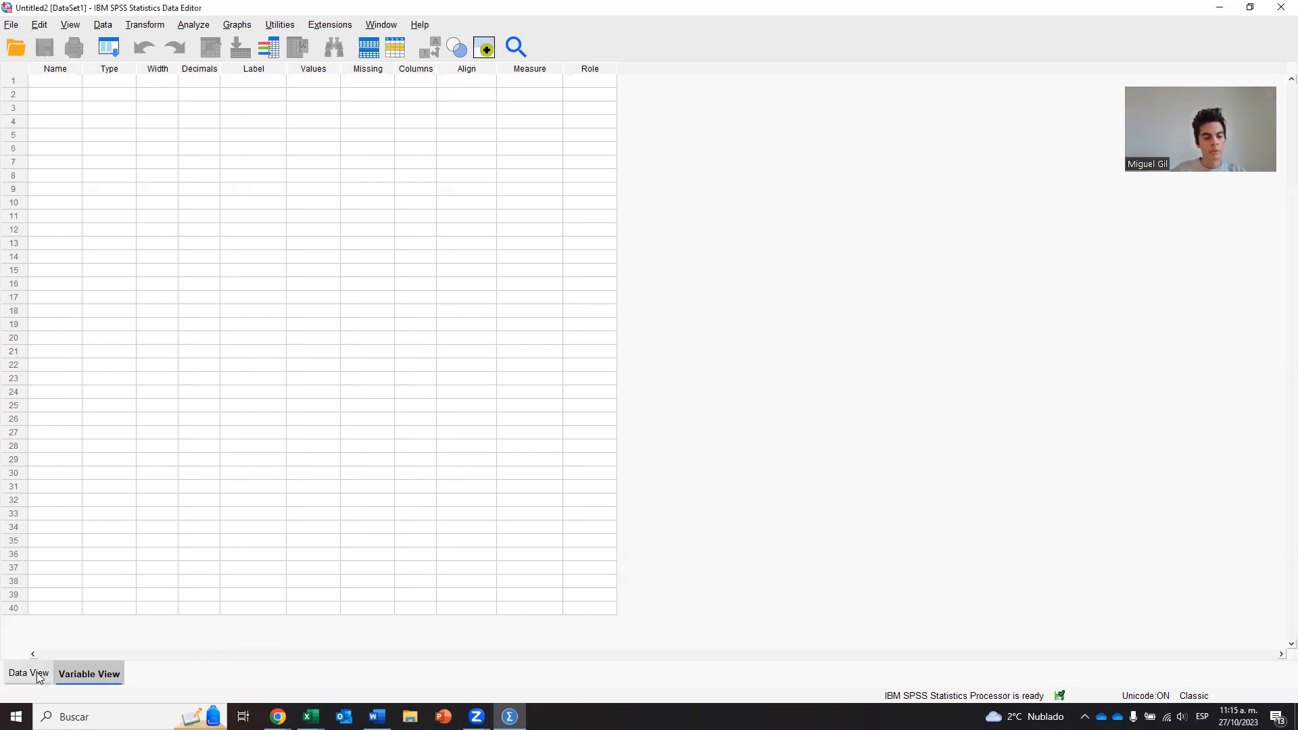
Review the empty dataset by flipping between Data View and Variable View
click(28, 674)
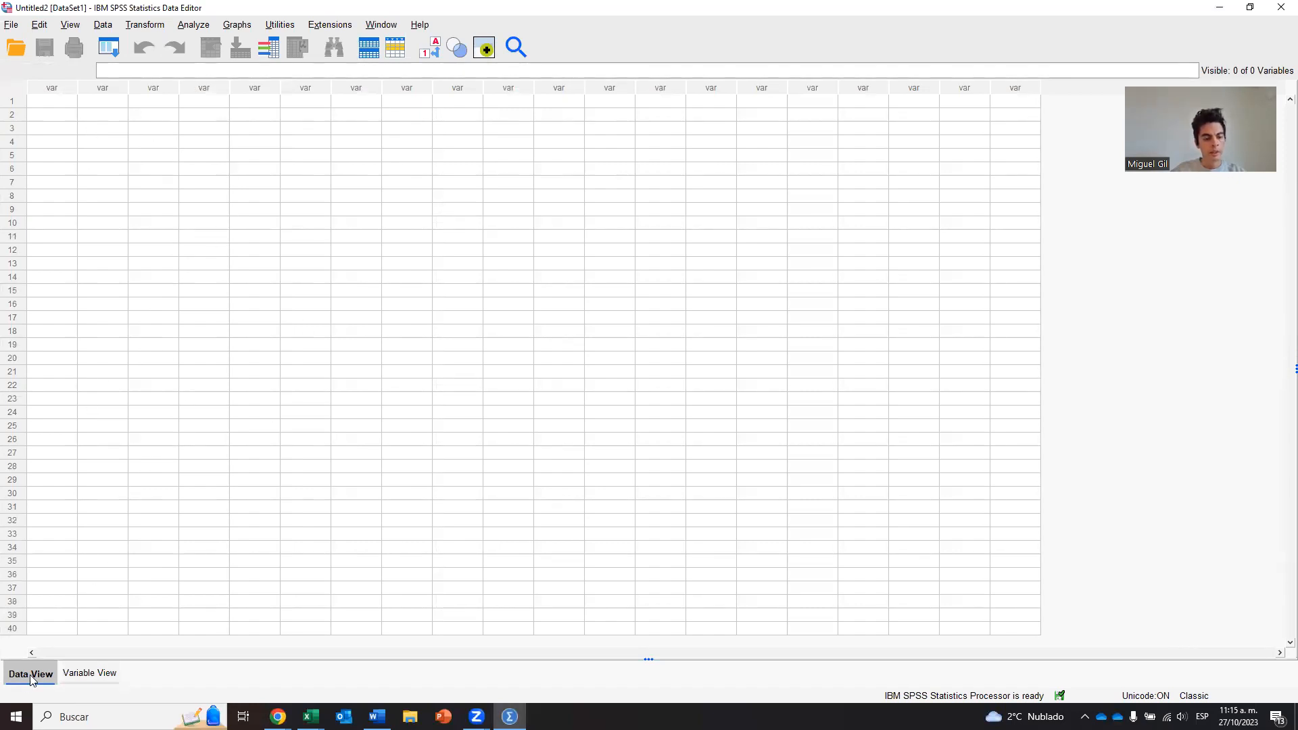
click(90, 674)
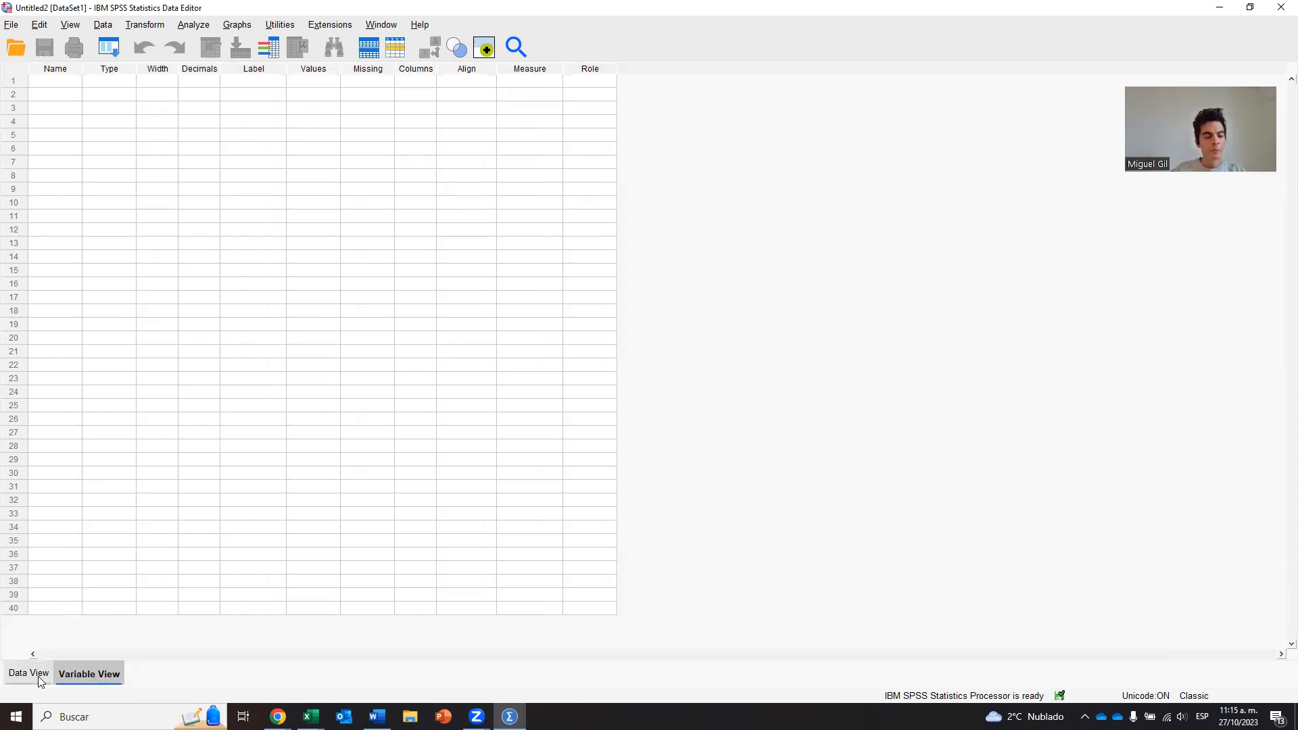
click(28, 674)
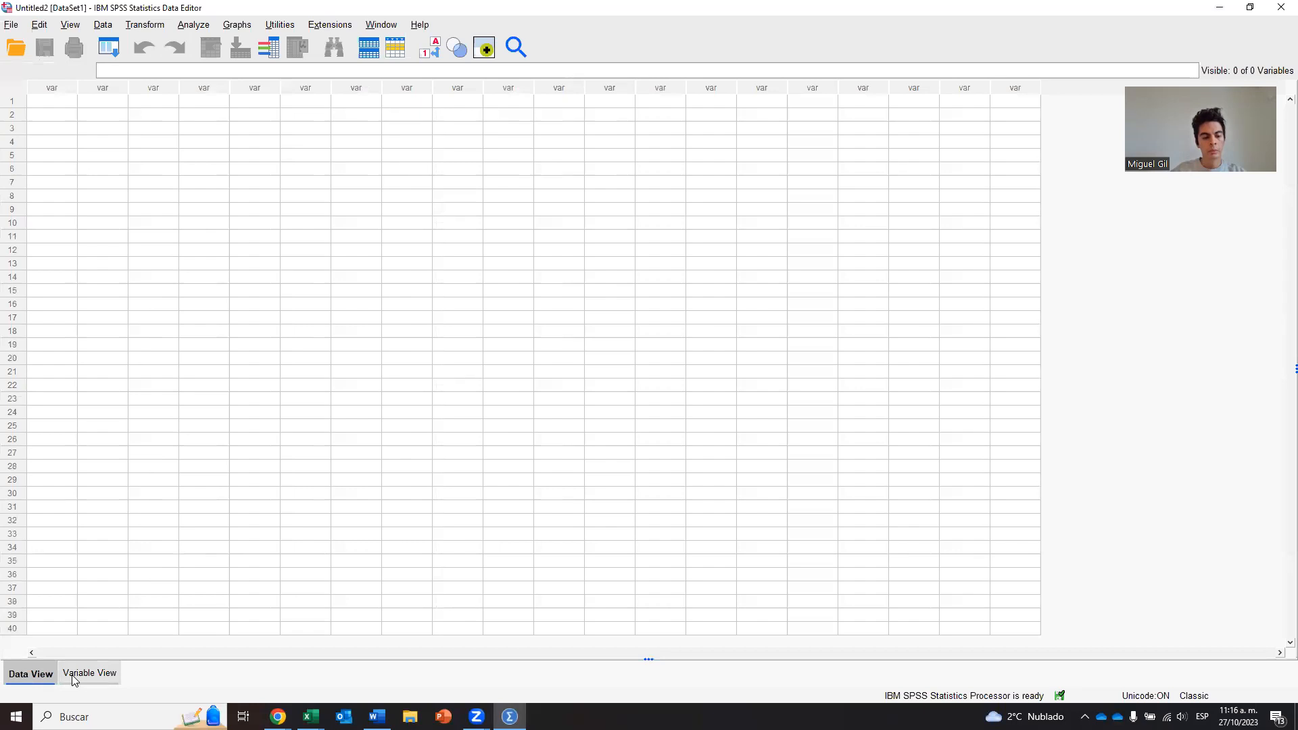
mouse_move(89, 673)
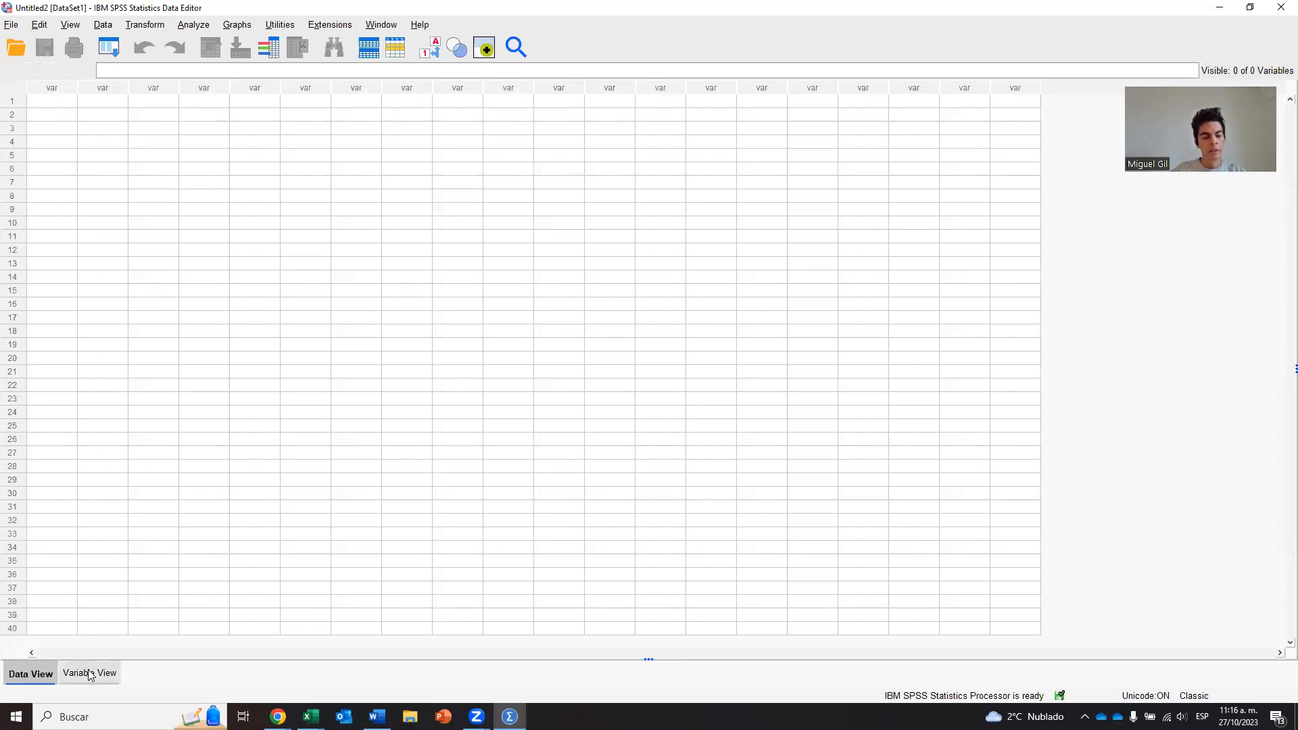
click(89, 673)
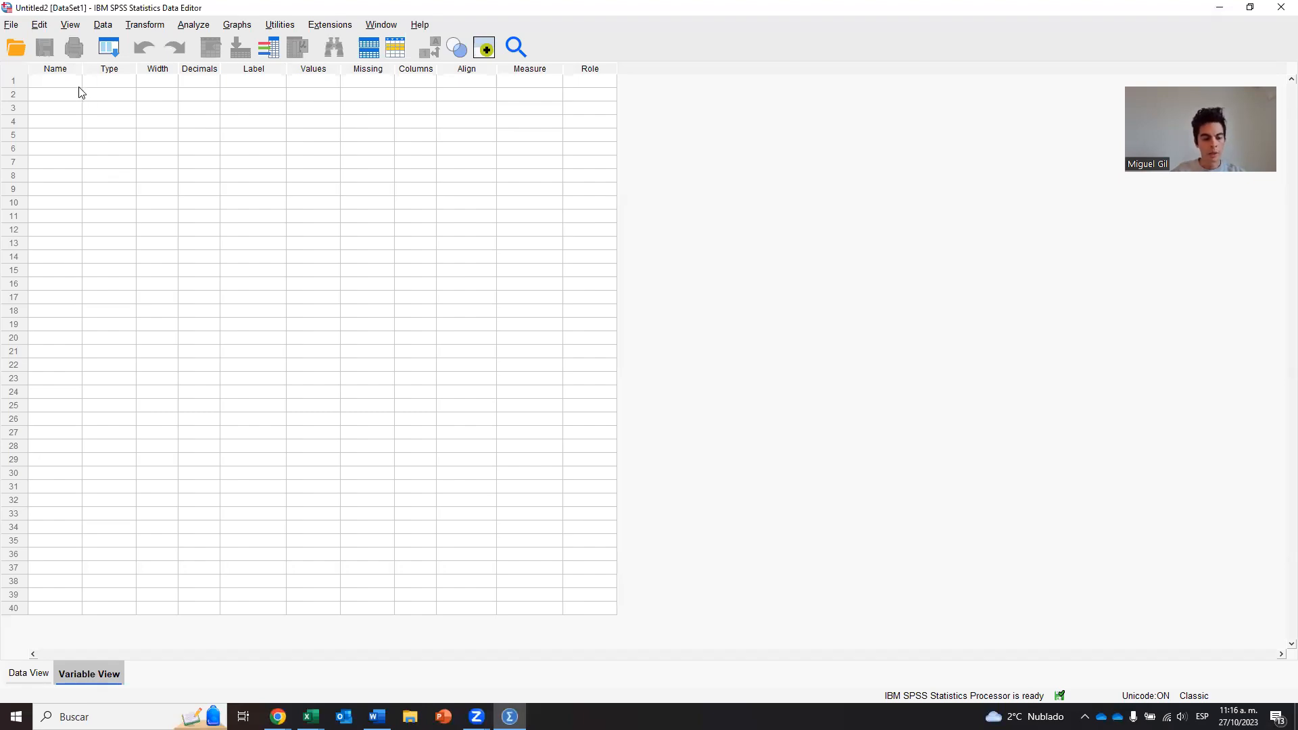
click(28, 673)
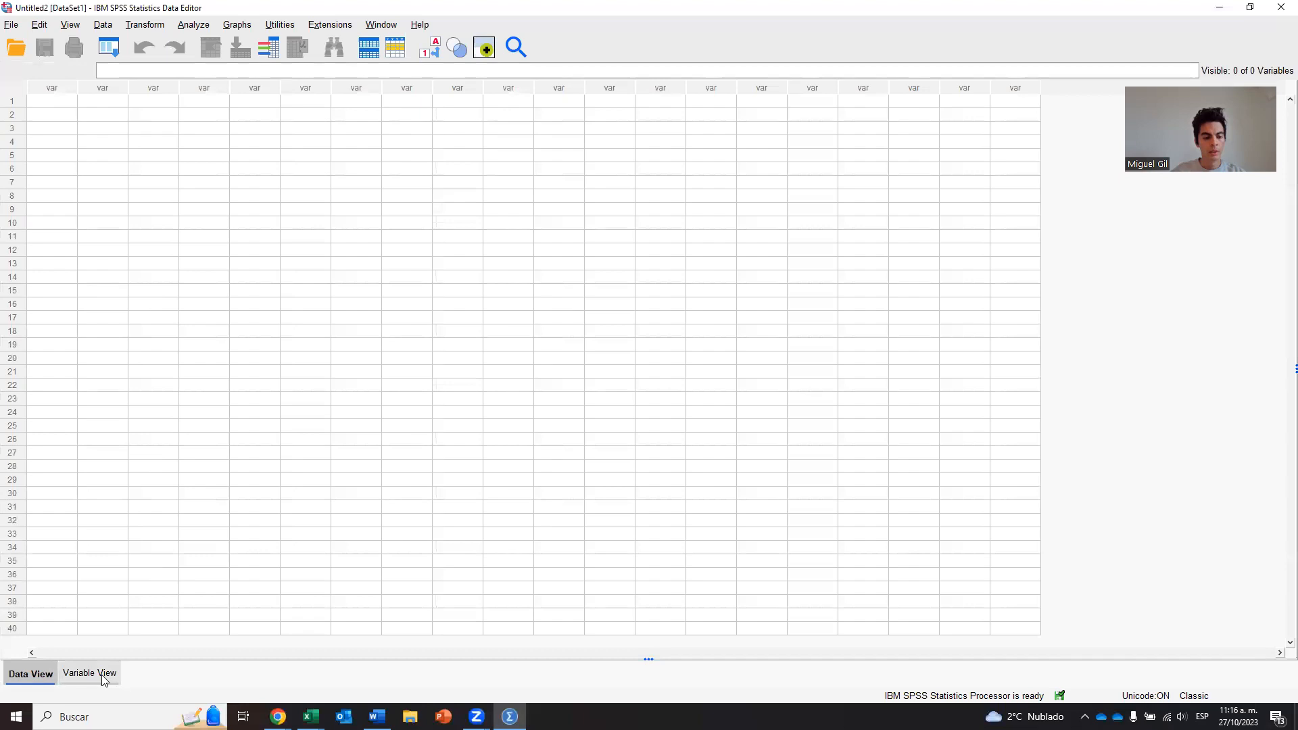
click(90, 673)
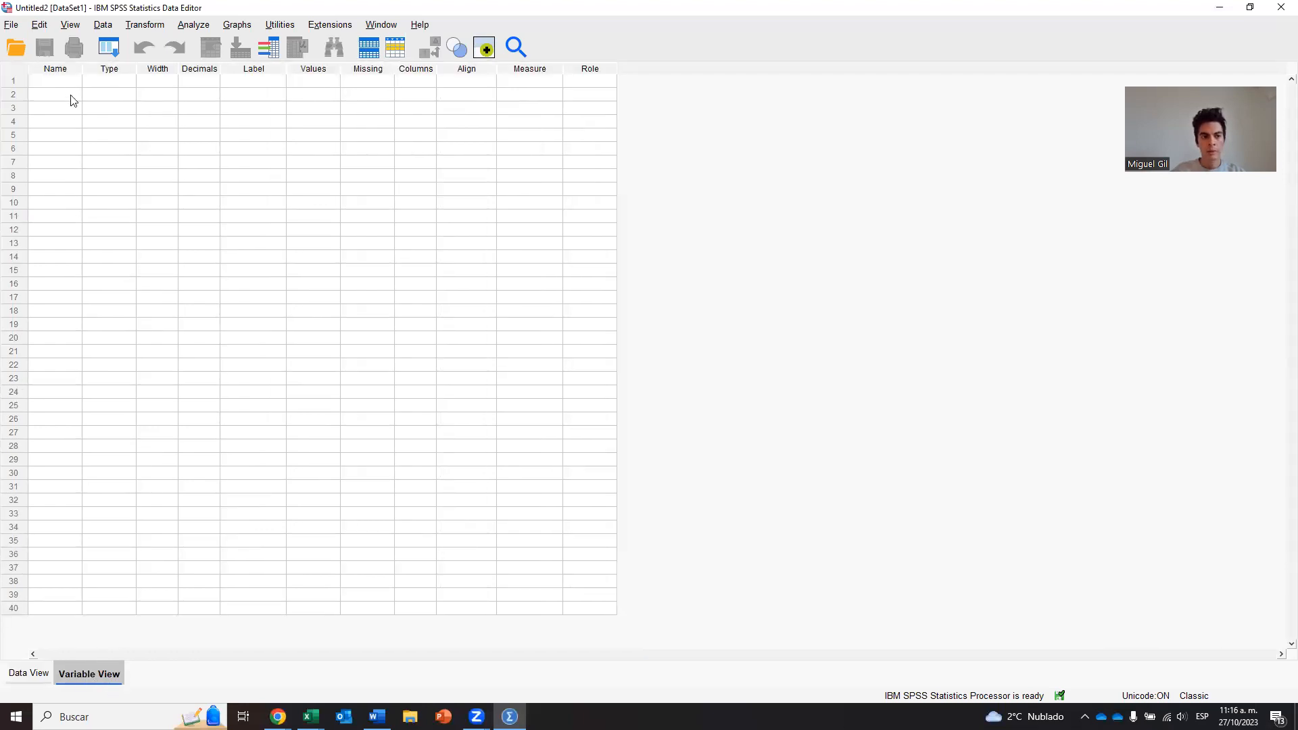
mouse_move(77, 106)
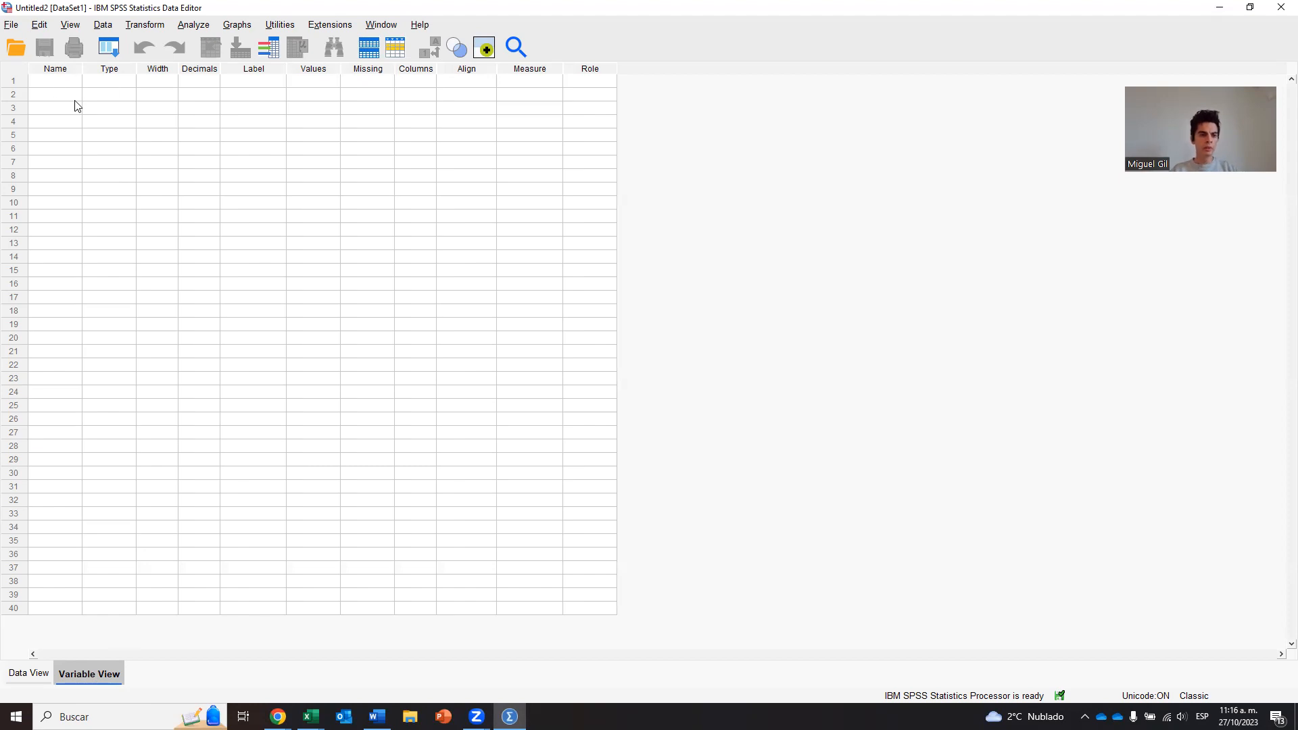
mouse_move(66, 86)
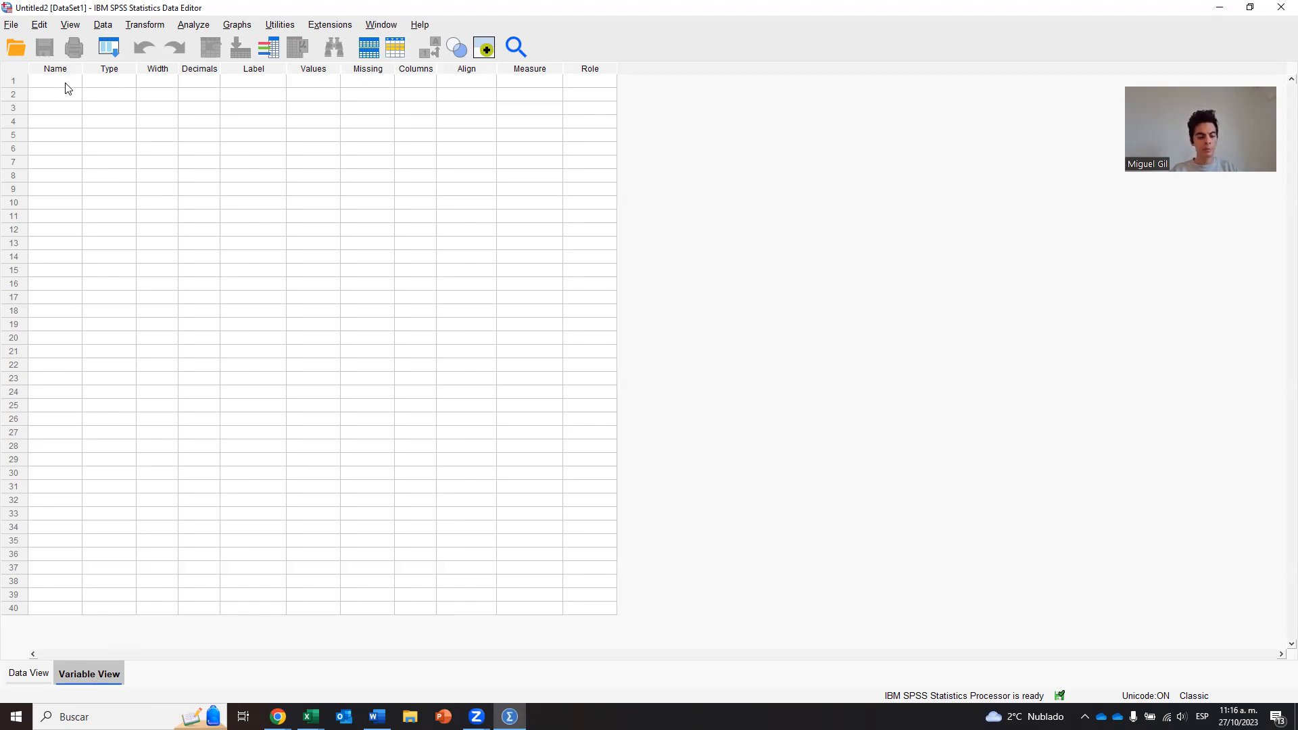
Check the coded name CUR and its full question in the Excel survey responses
click(308, 717)
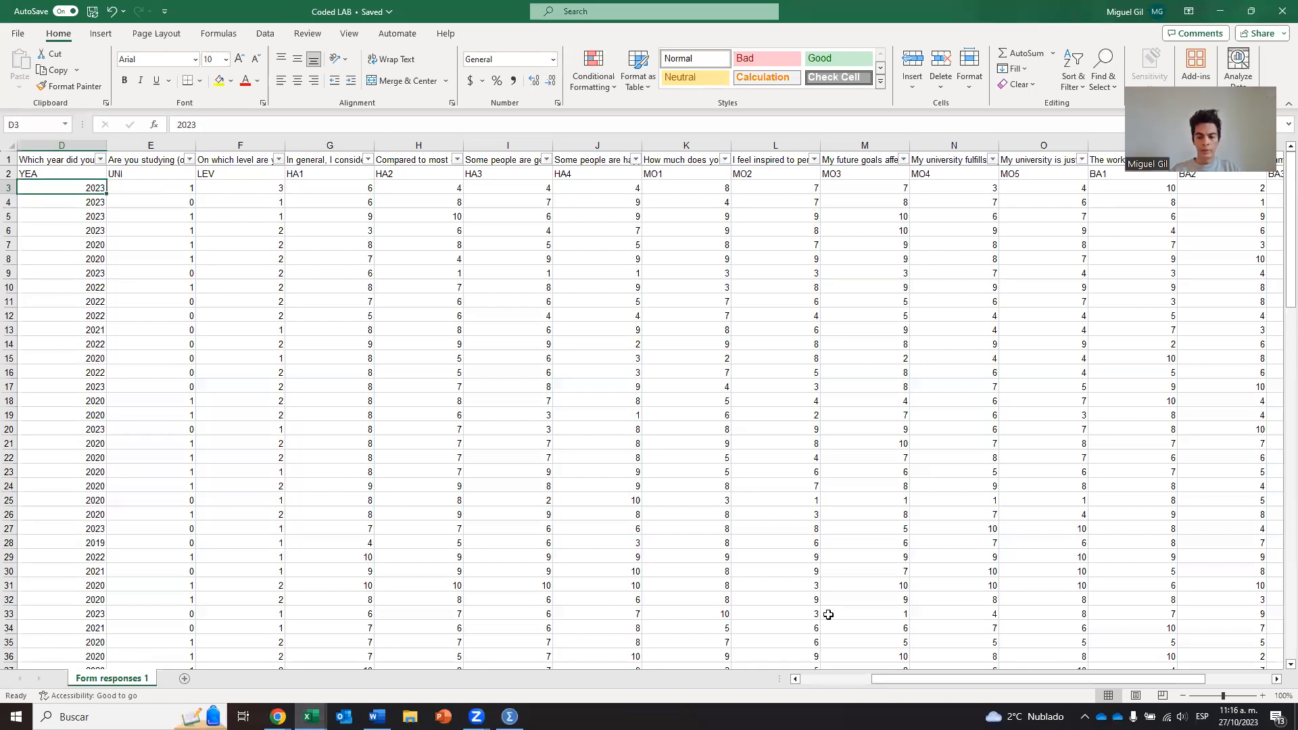
scroll(left, 3)
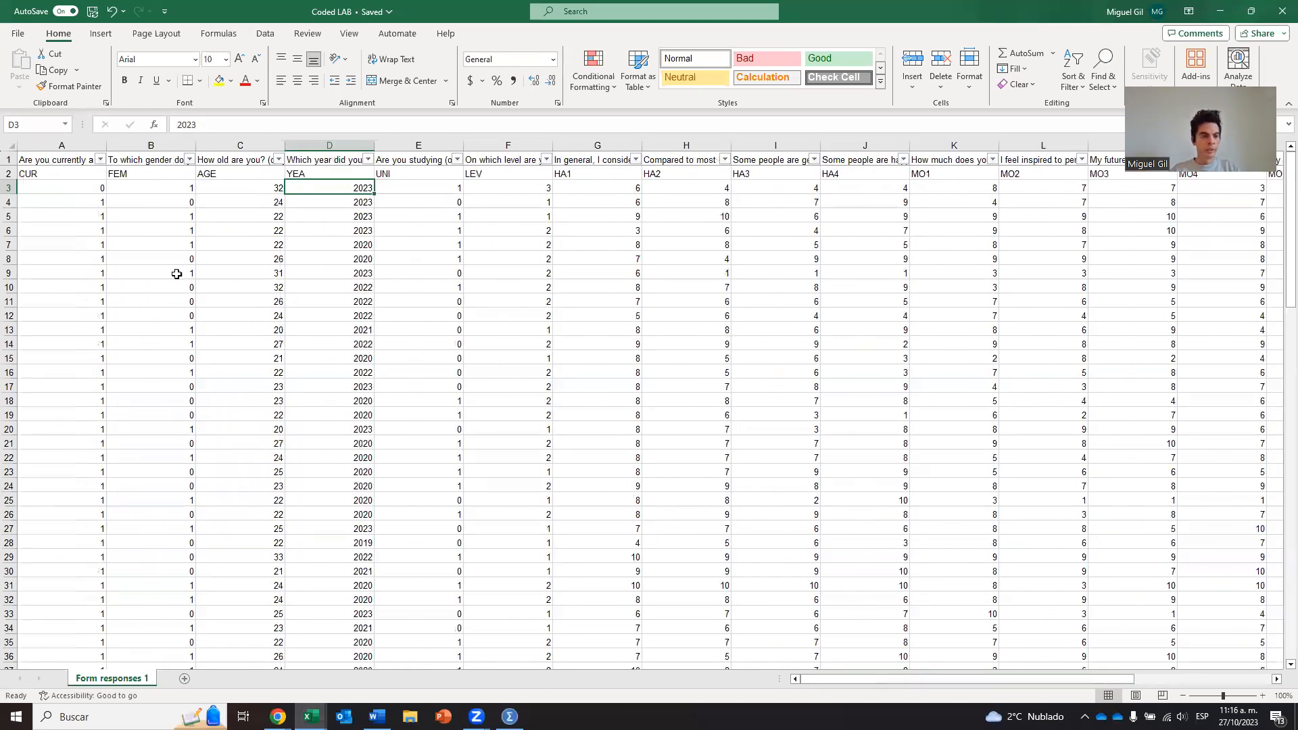
click(41, 173)
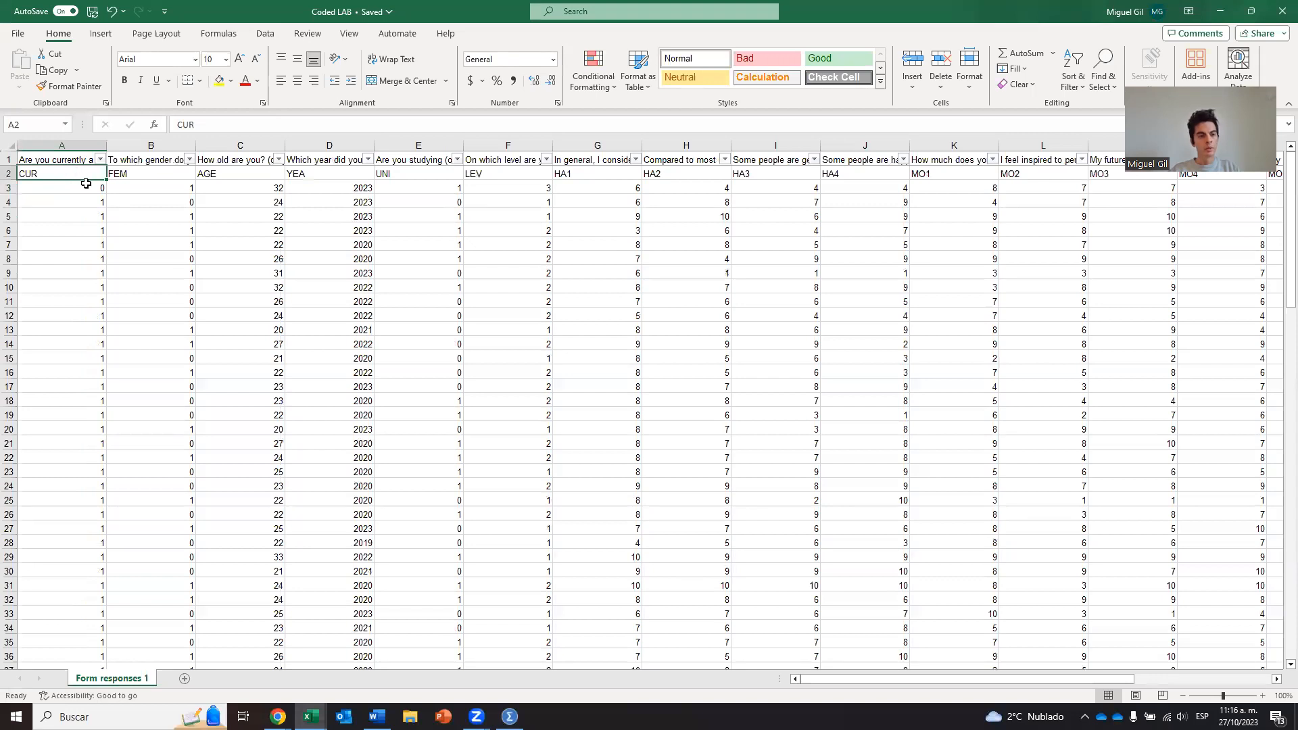
click(54, 159)
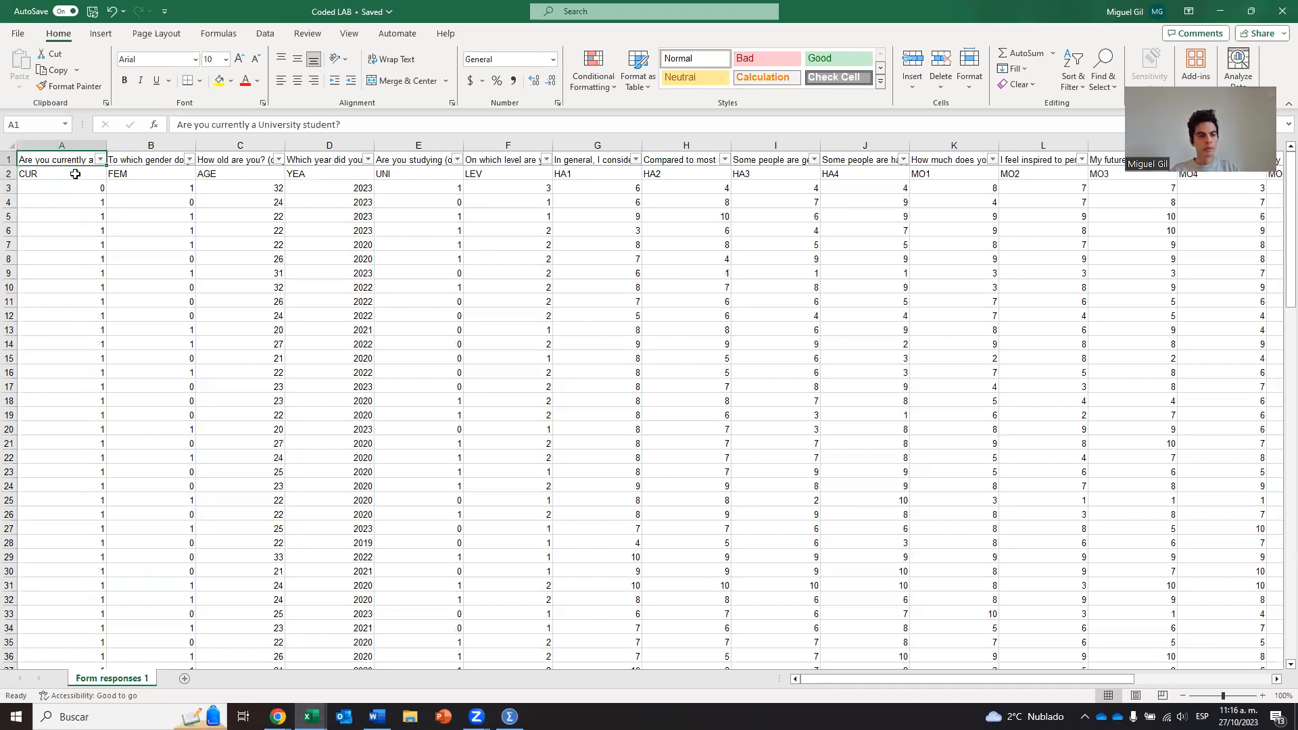
click(509, 717)
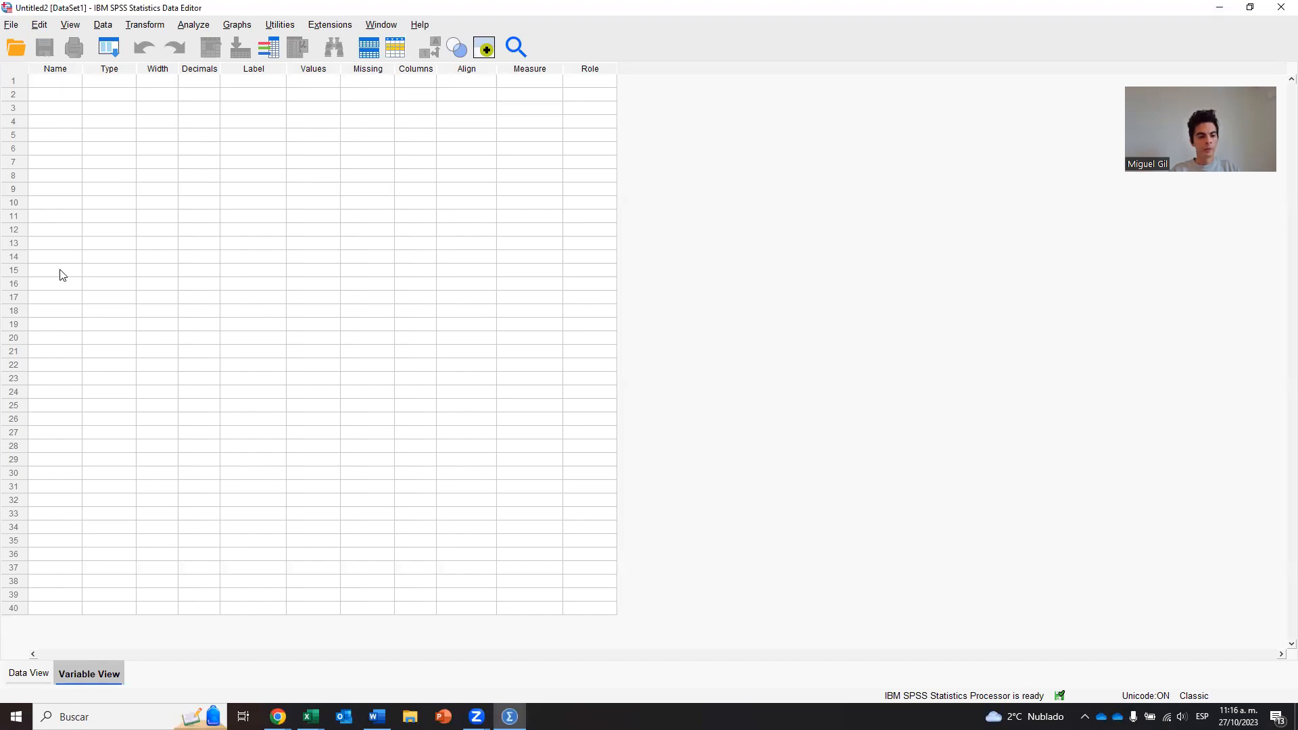
Name the first variable CUR, keep it Numeric and reduce its decimals to 0
click(52, 84)
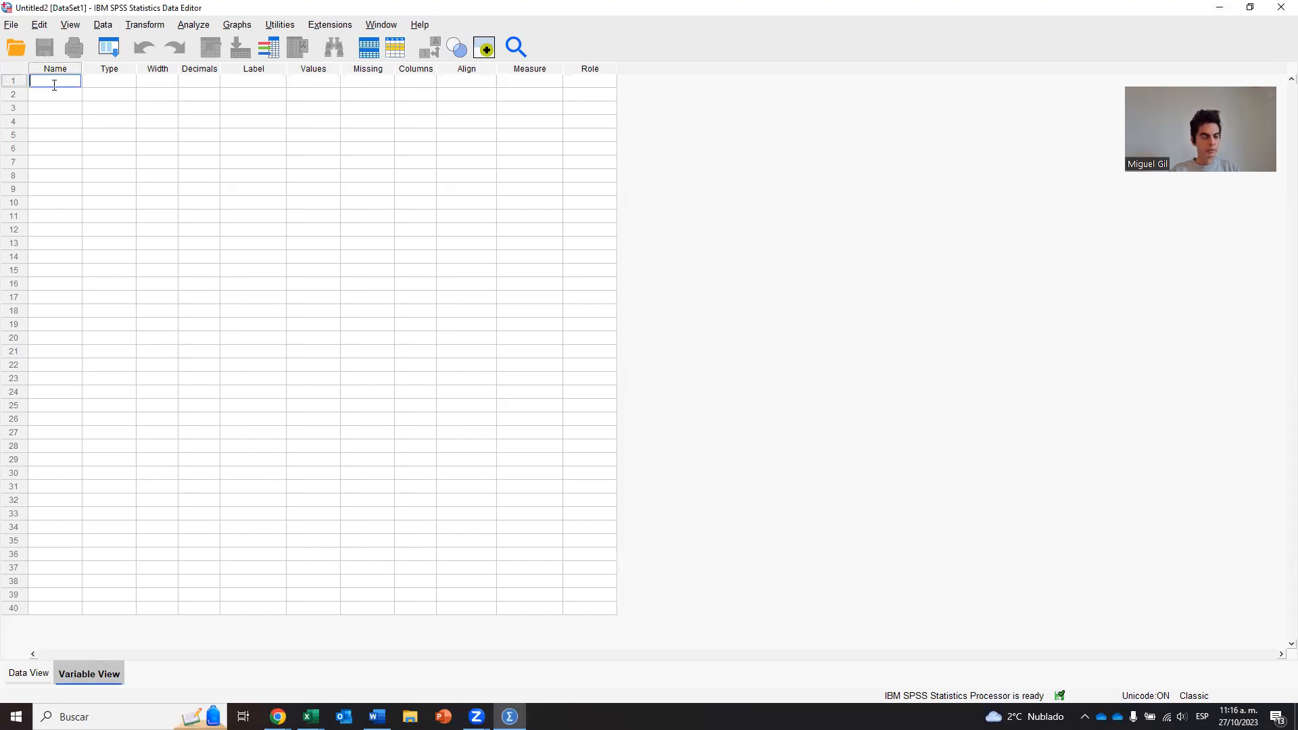
text(CUR)
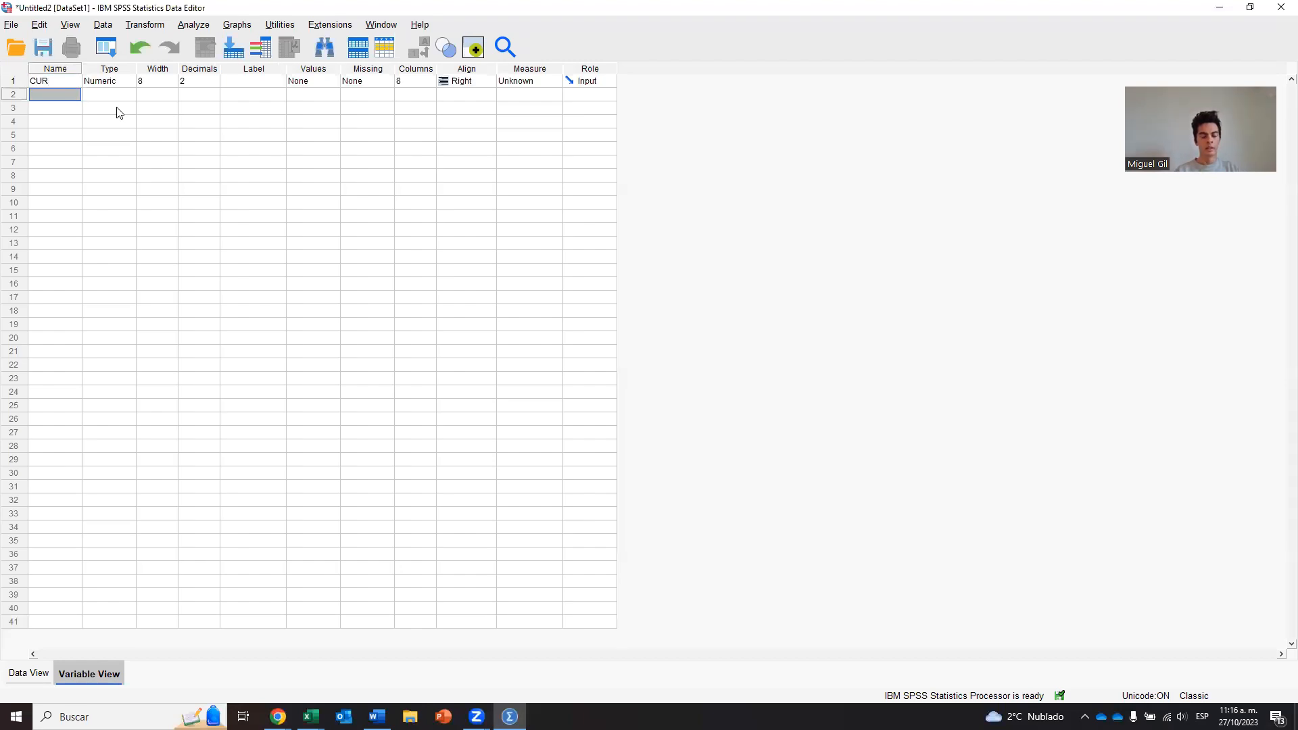
click(54, 82)
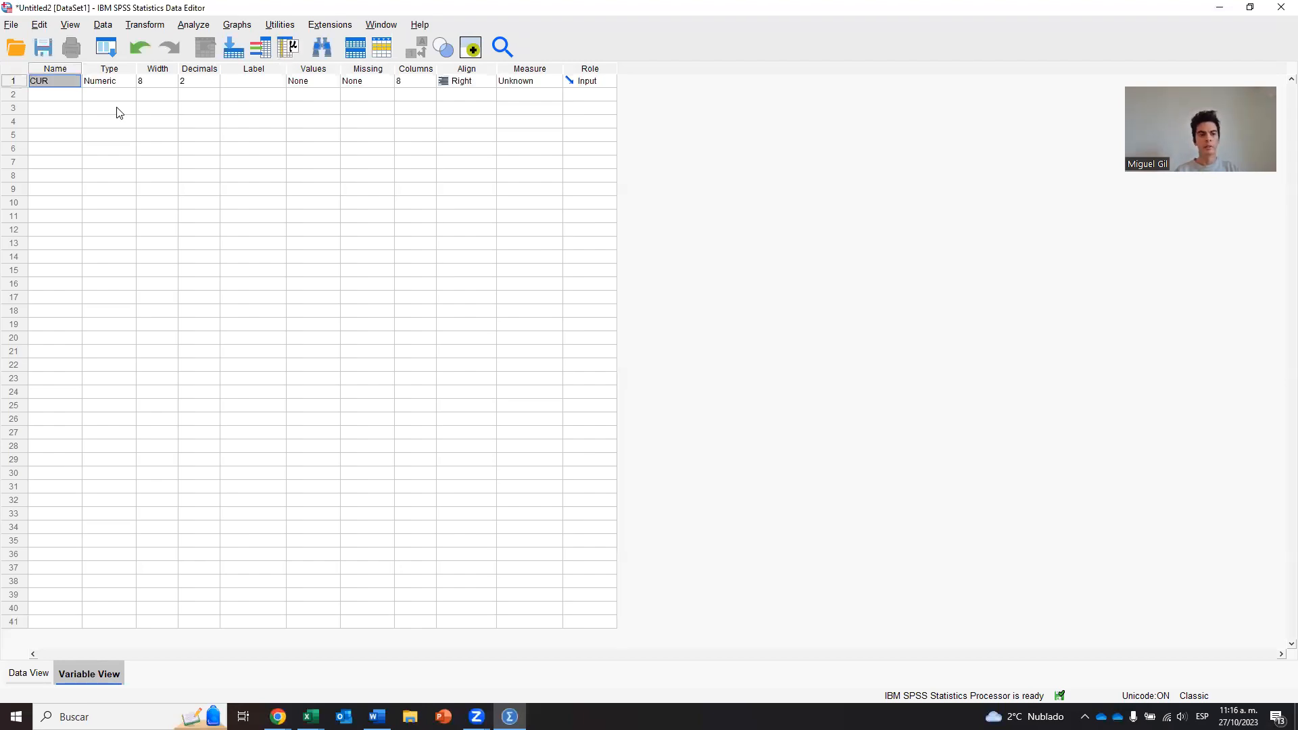
click(108, 81)
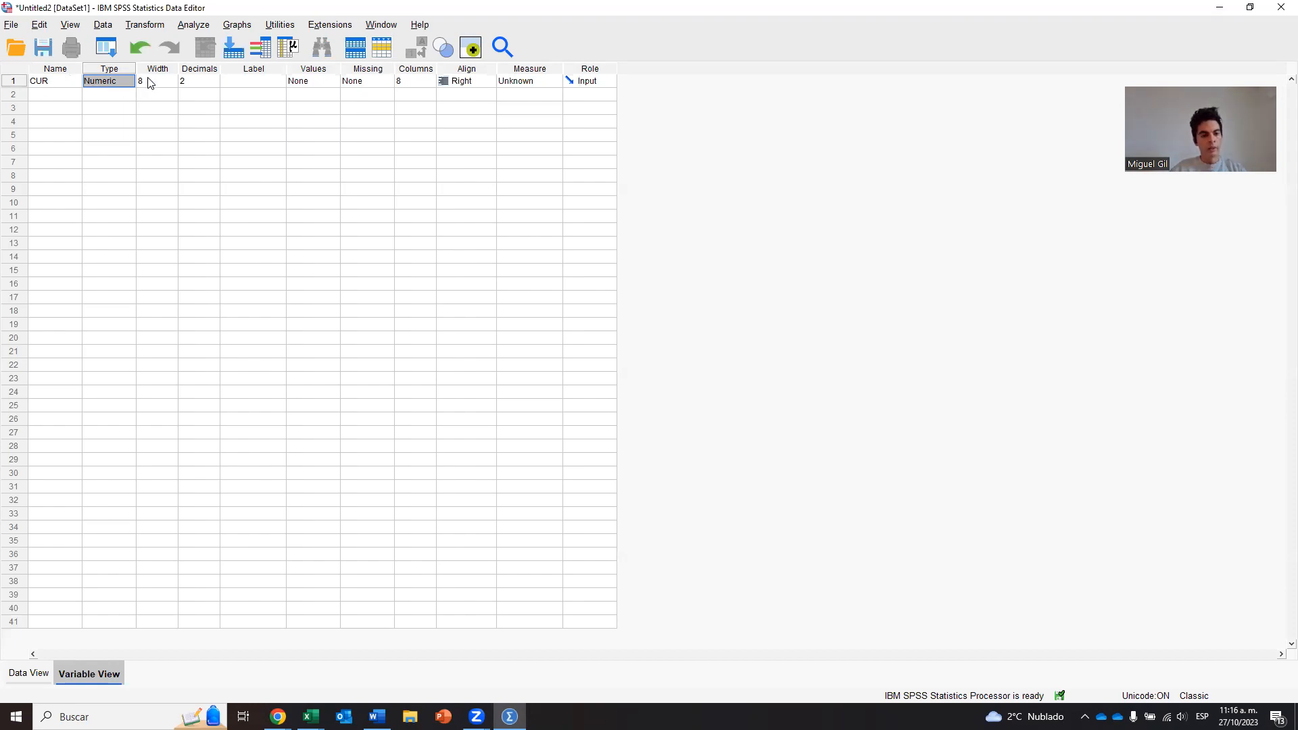
click(309, 717)
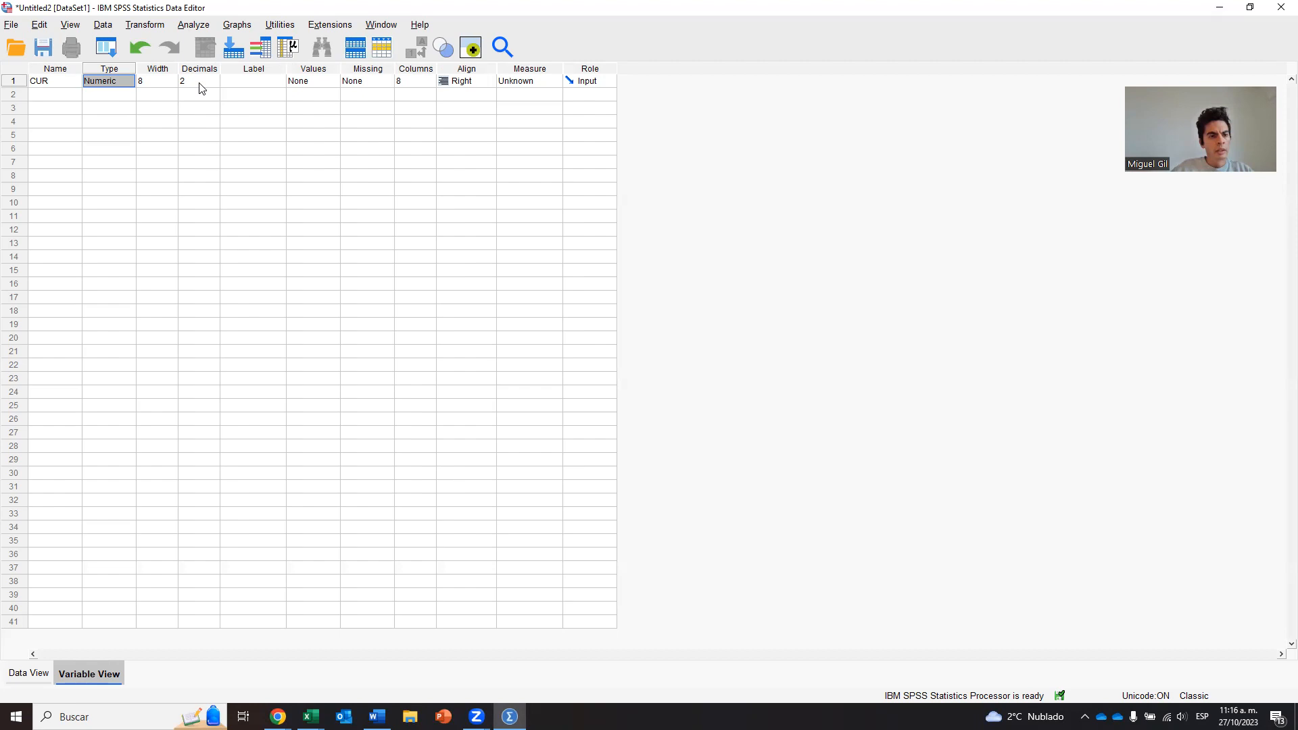
click(197, 81)
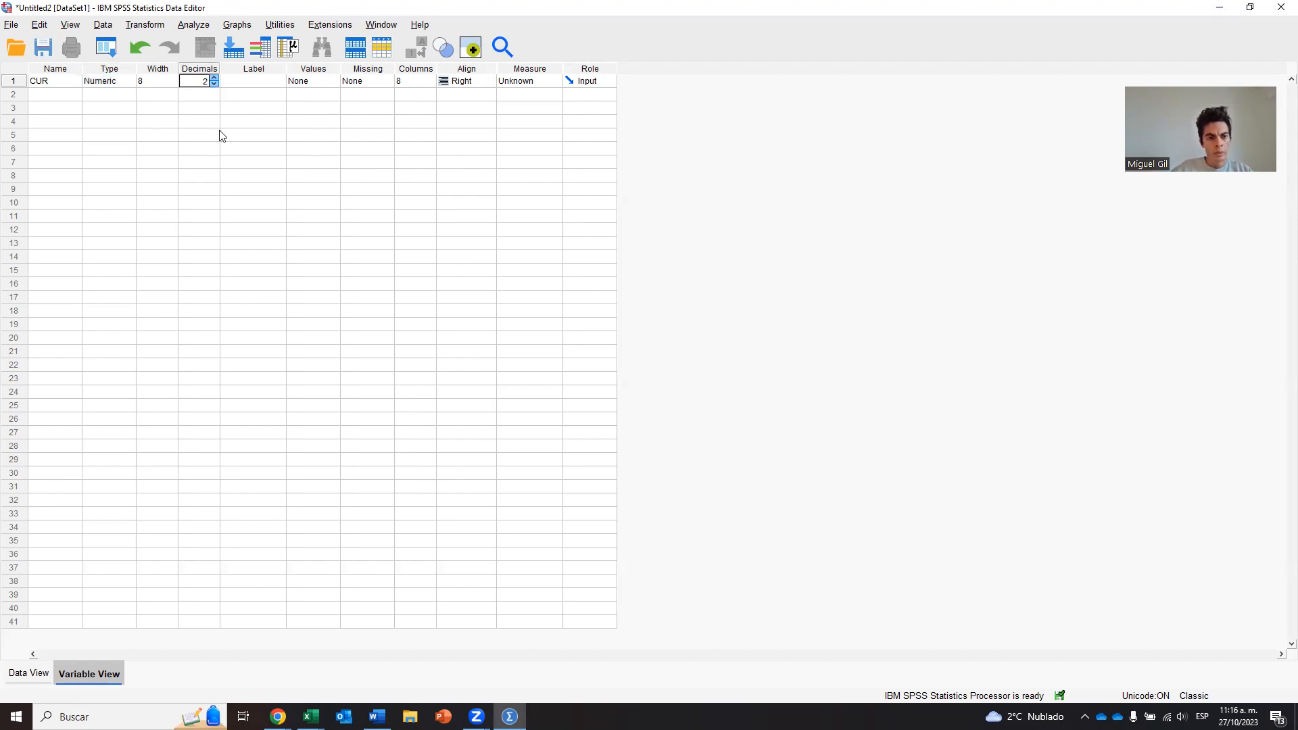
click(214, 84)
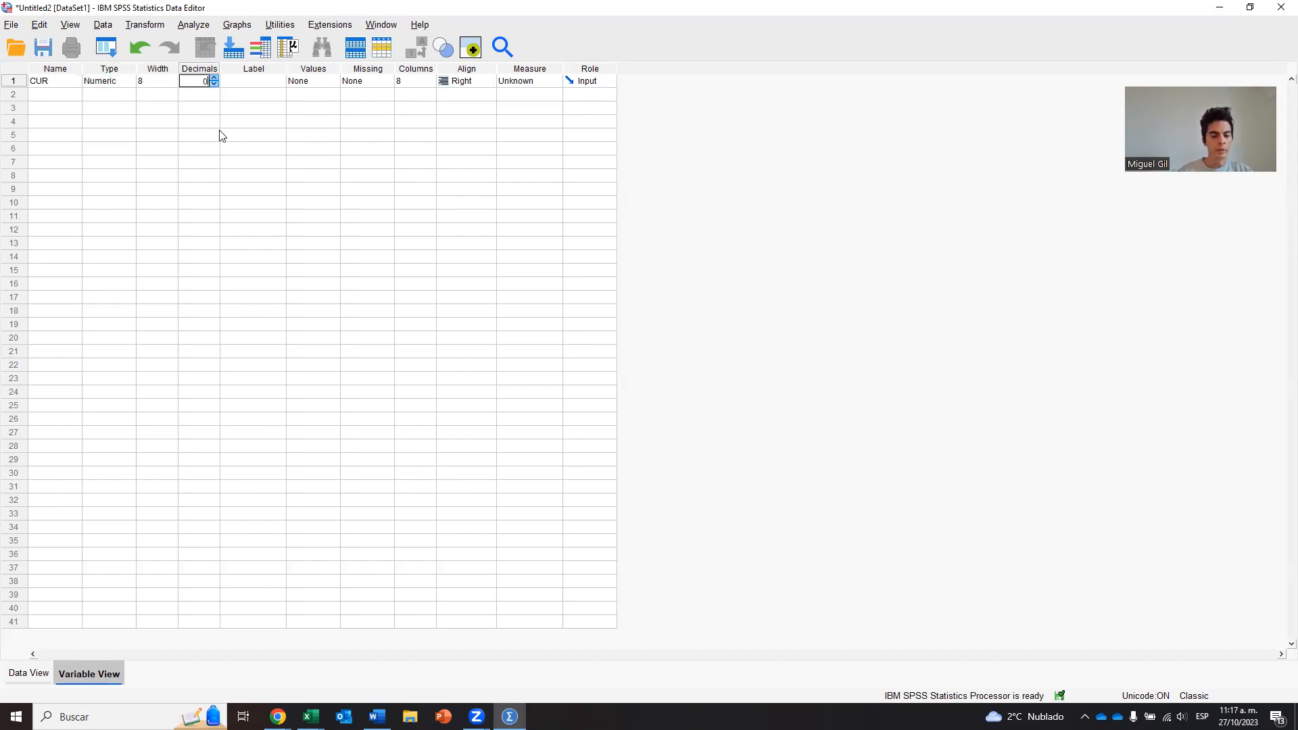
mouse_move(231, 121)
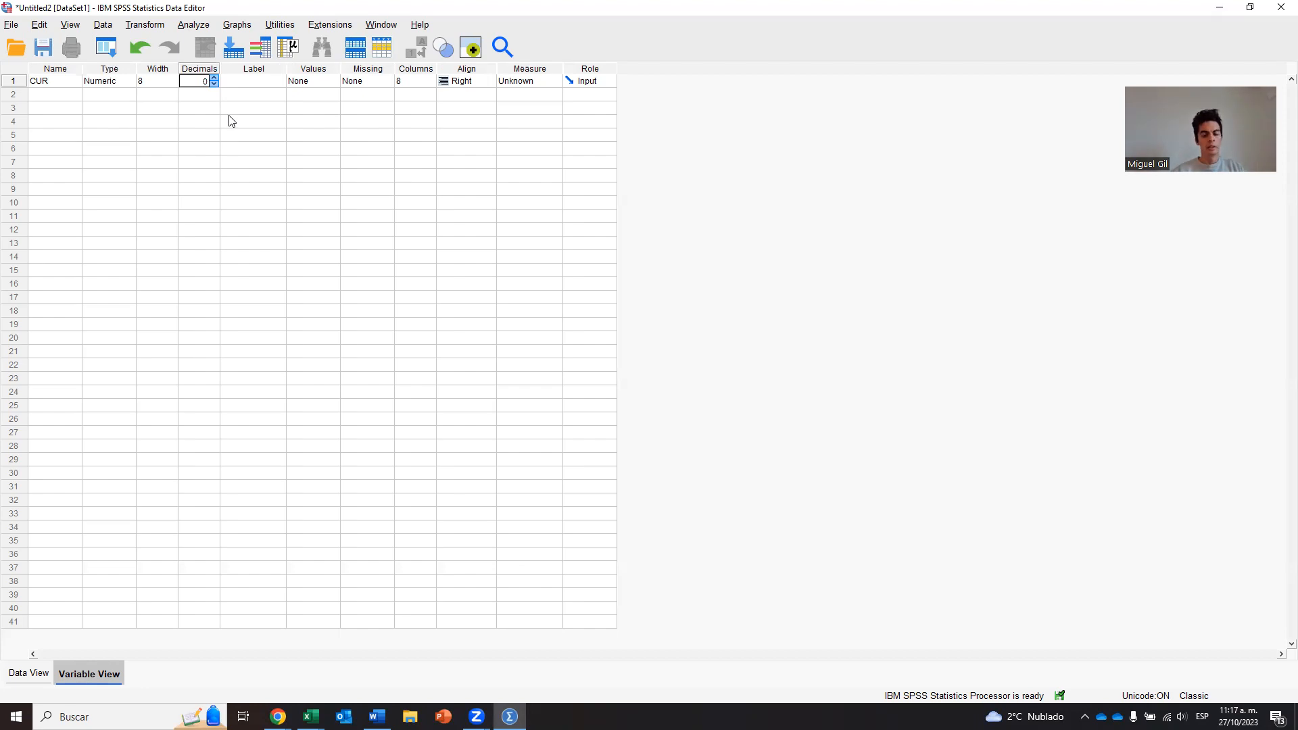
click(308, 717)
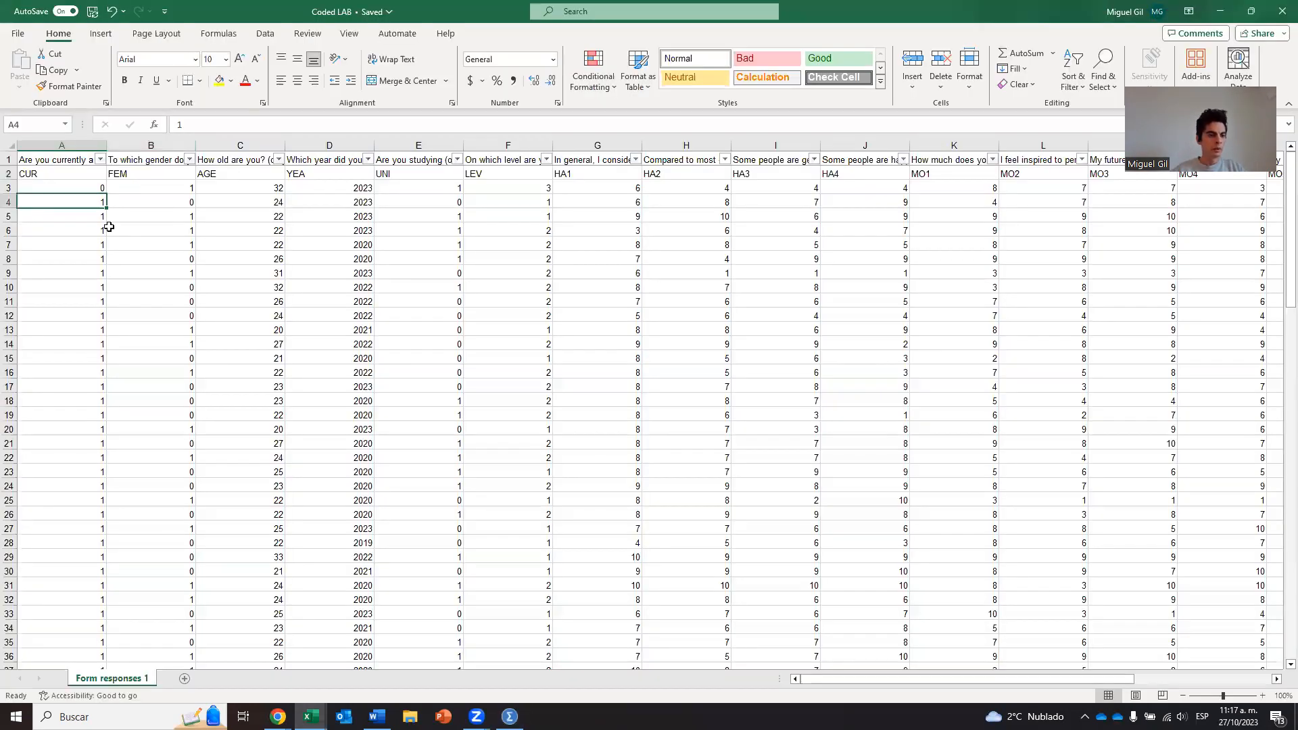
click(509, 717)
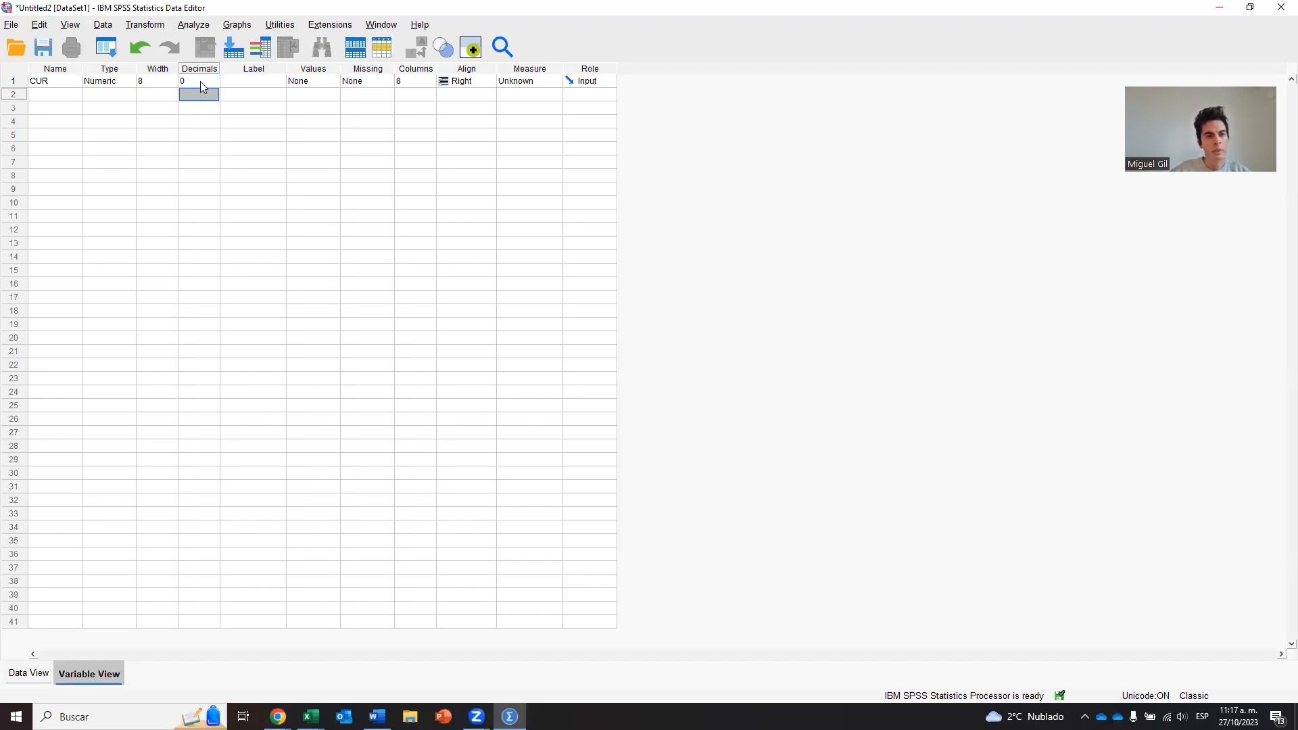
Leave CUR's label empty and set its display column width to 2
click(253, 81)
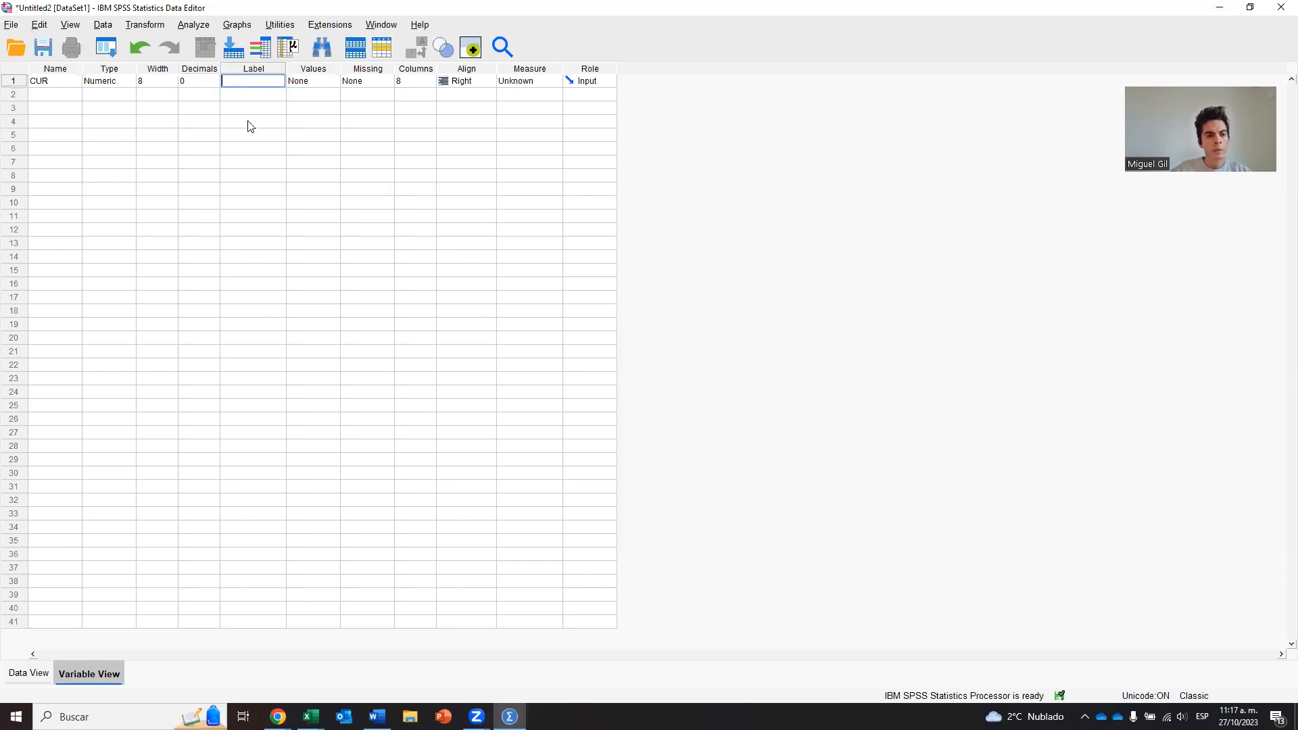
mouse_move(214, 114)
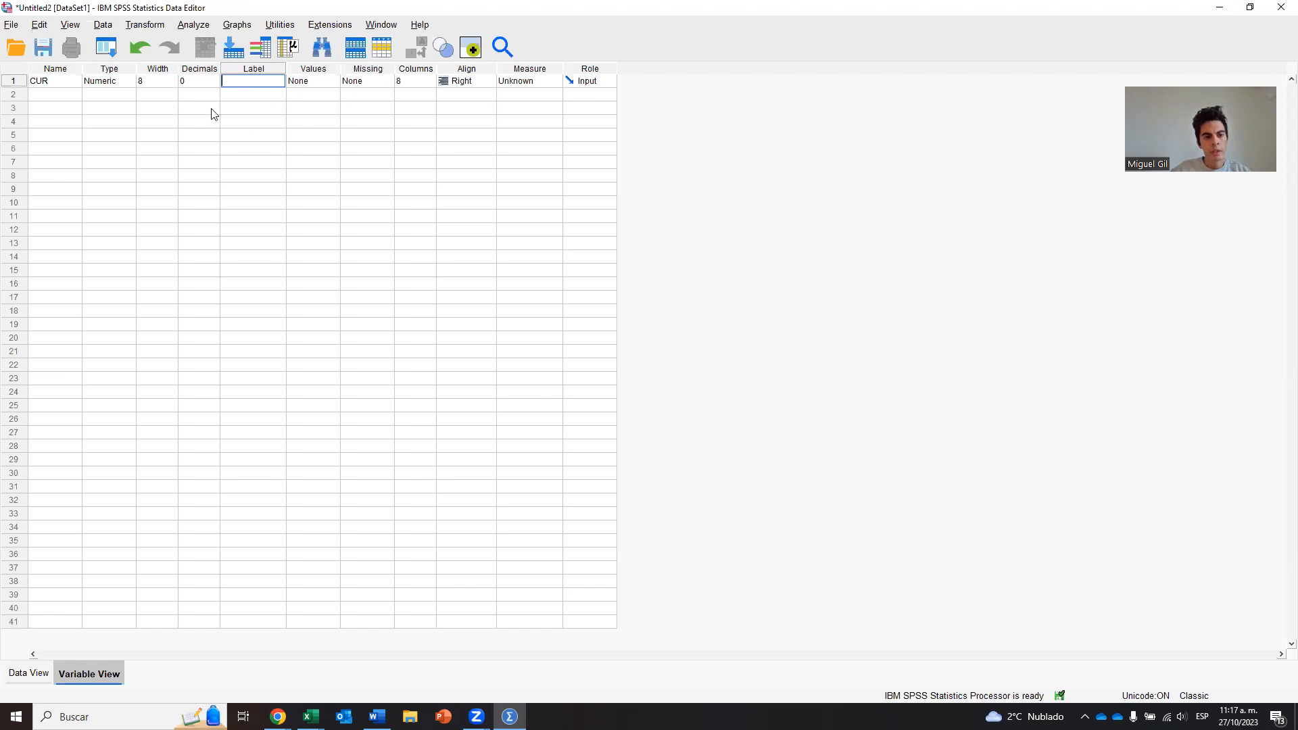
mouse_move(297, 127)
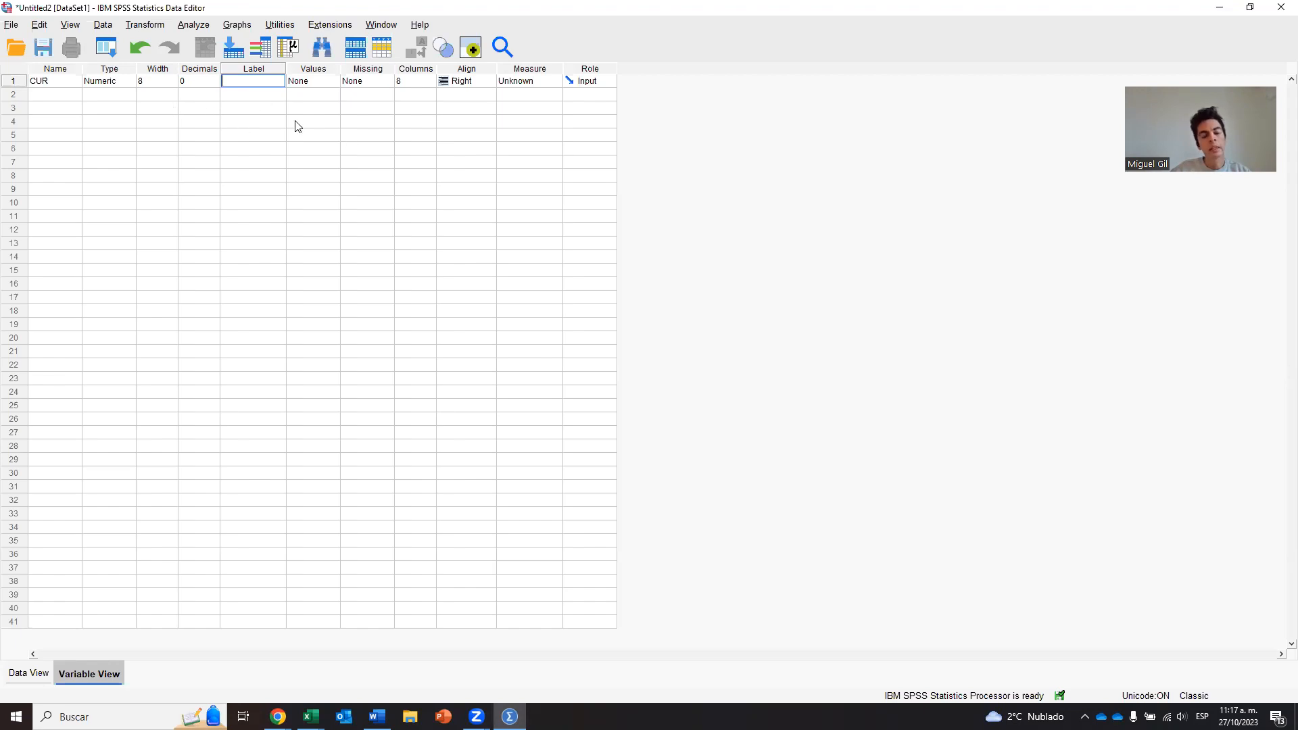
mouse_move(304, 97)
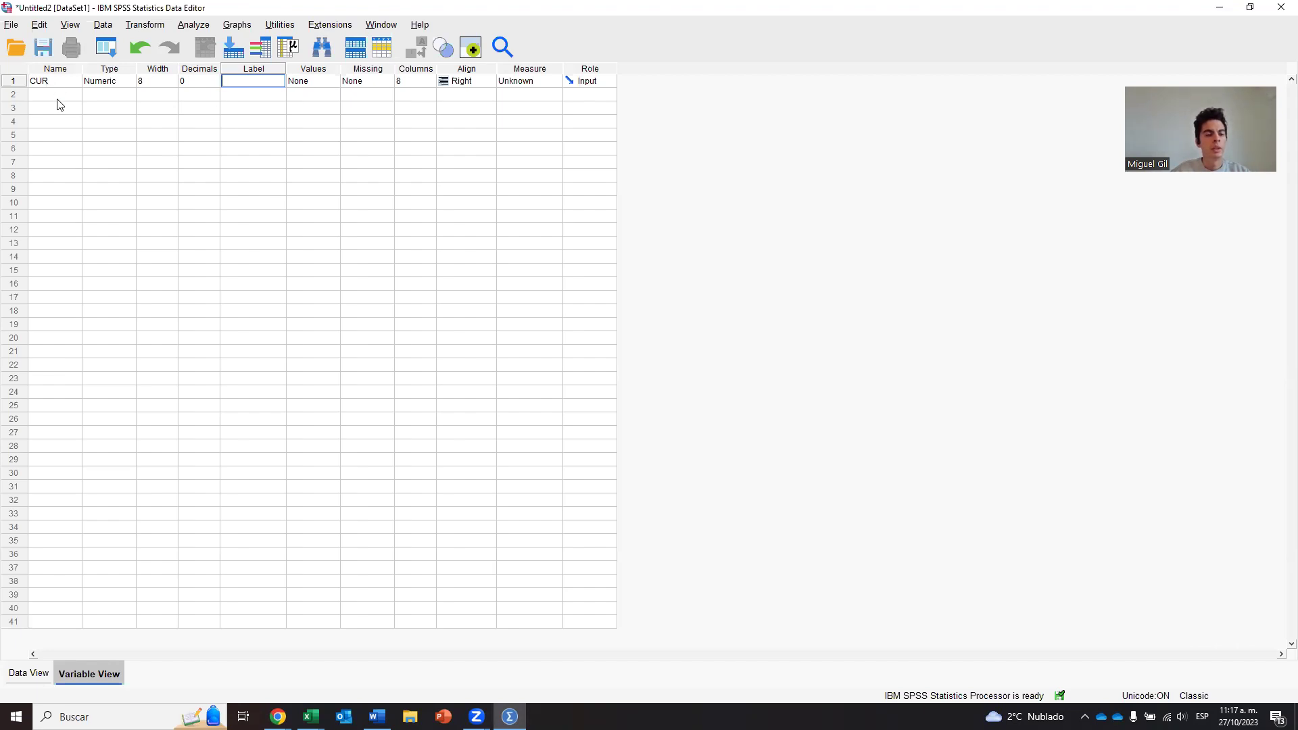
mouse_move(430, 94)
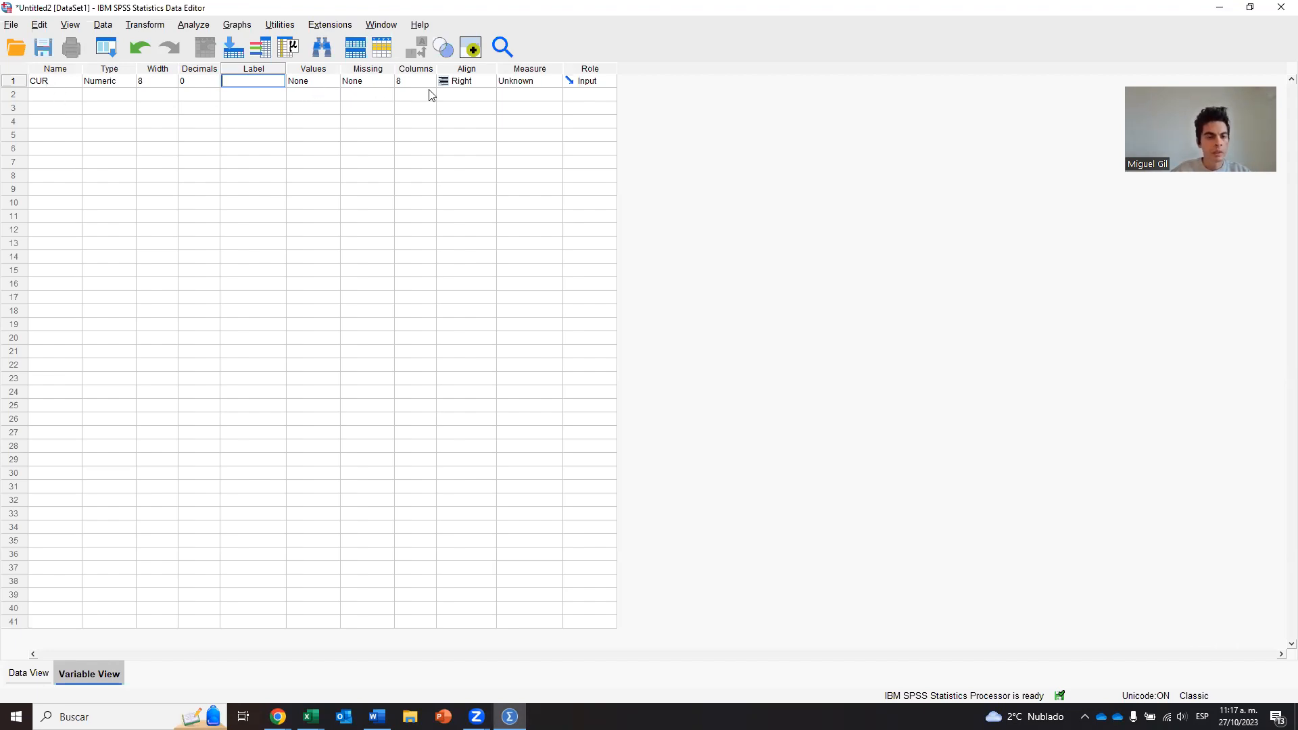
click(411, 82)
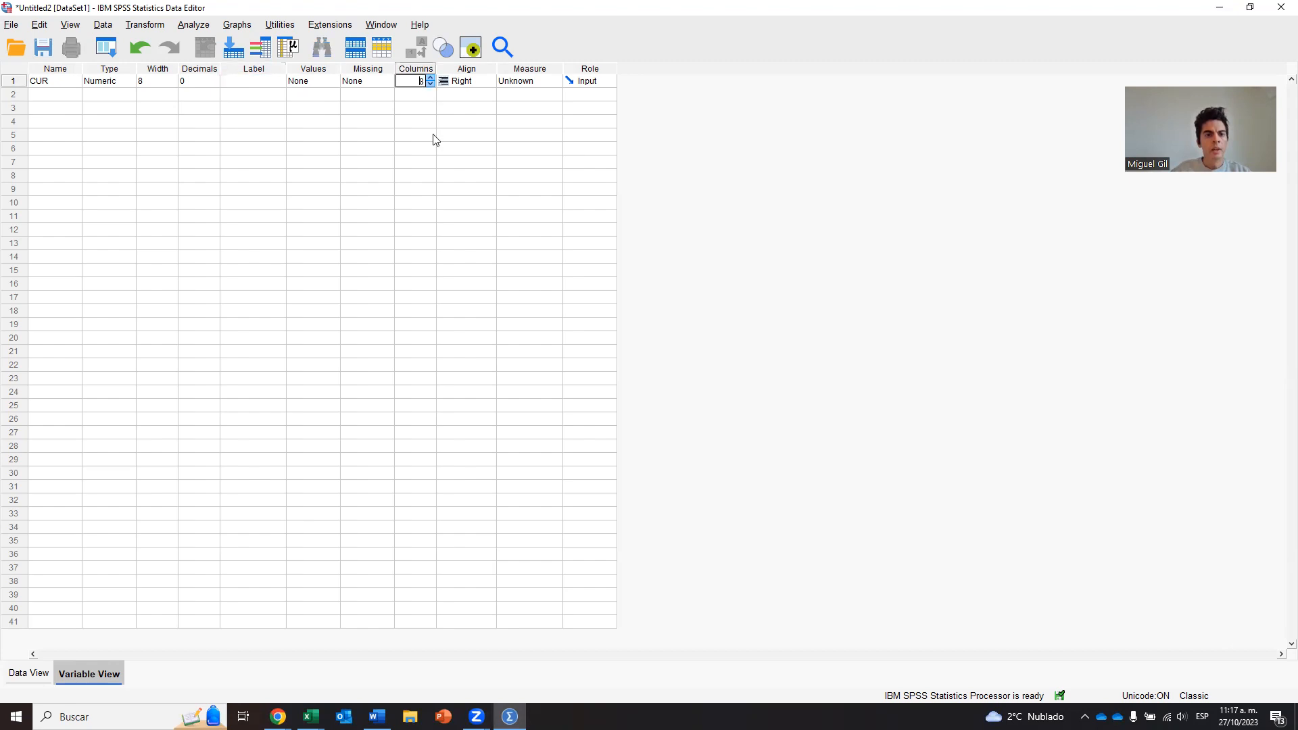
mouse_move(439, 162)
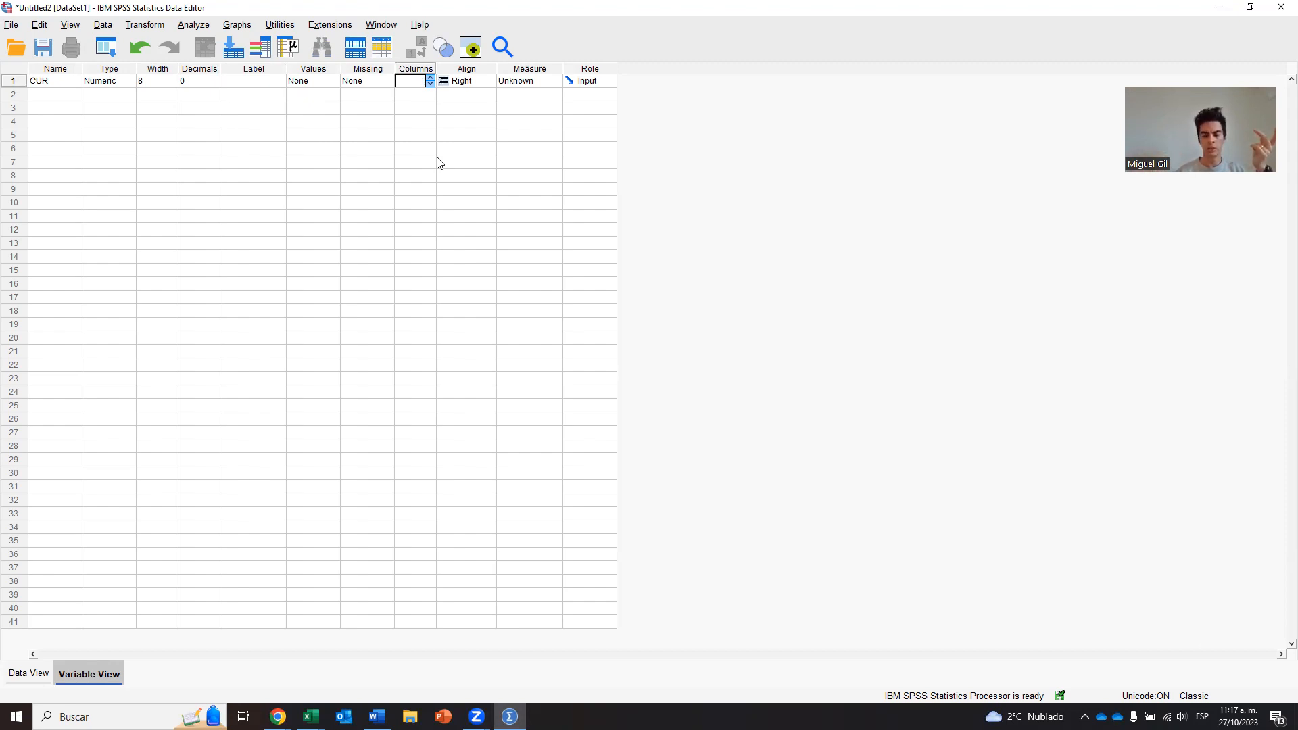
text(2)
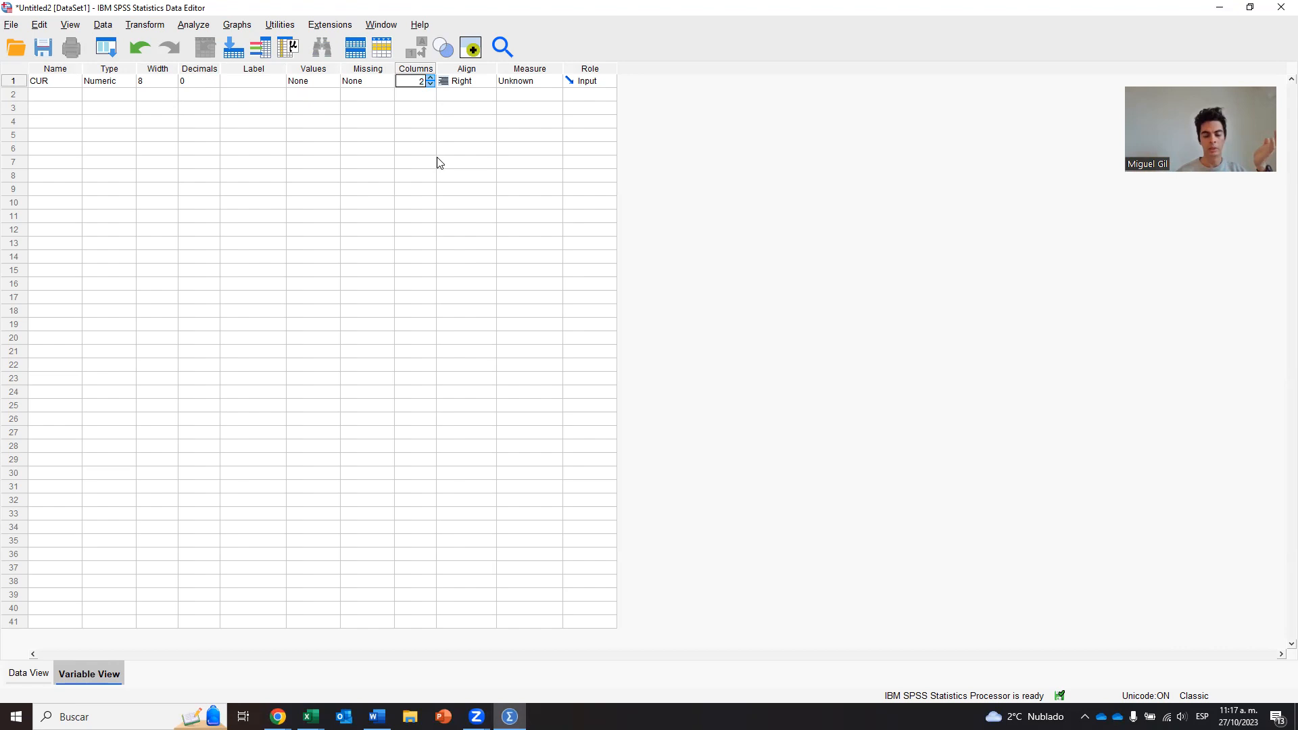
click(414, 95)
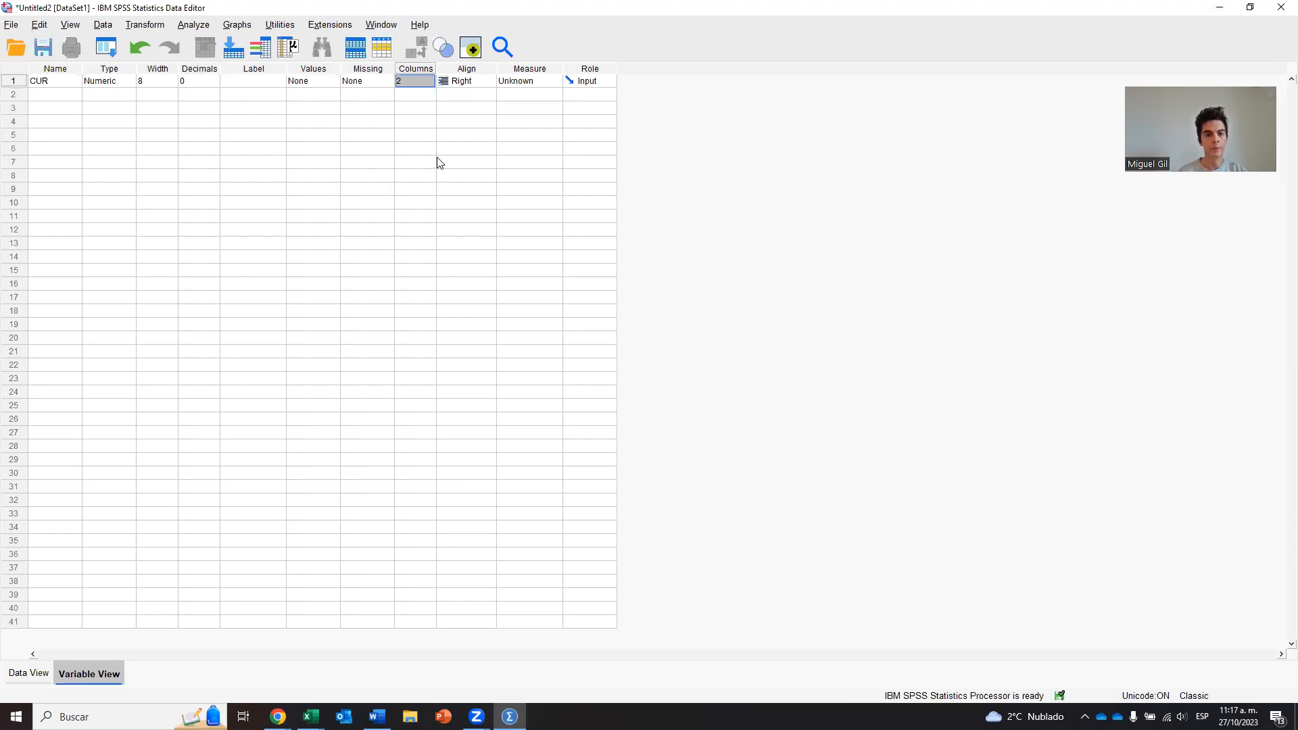
click(528, 81)
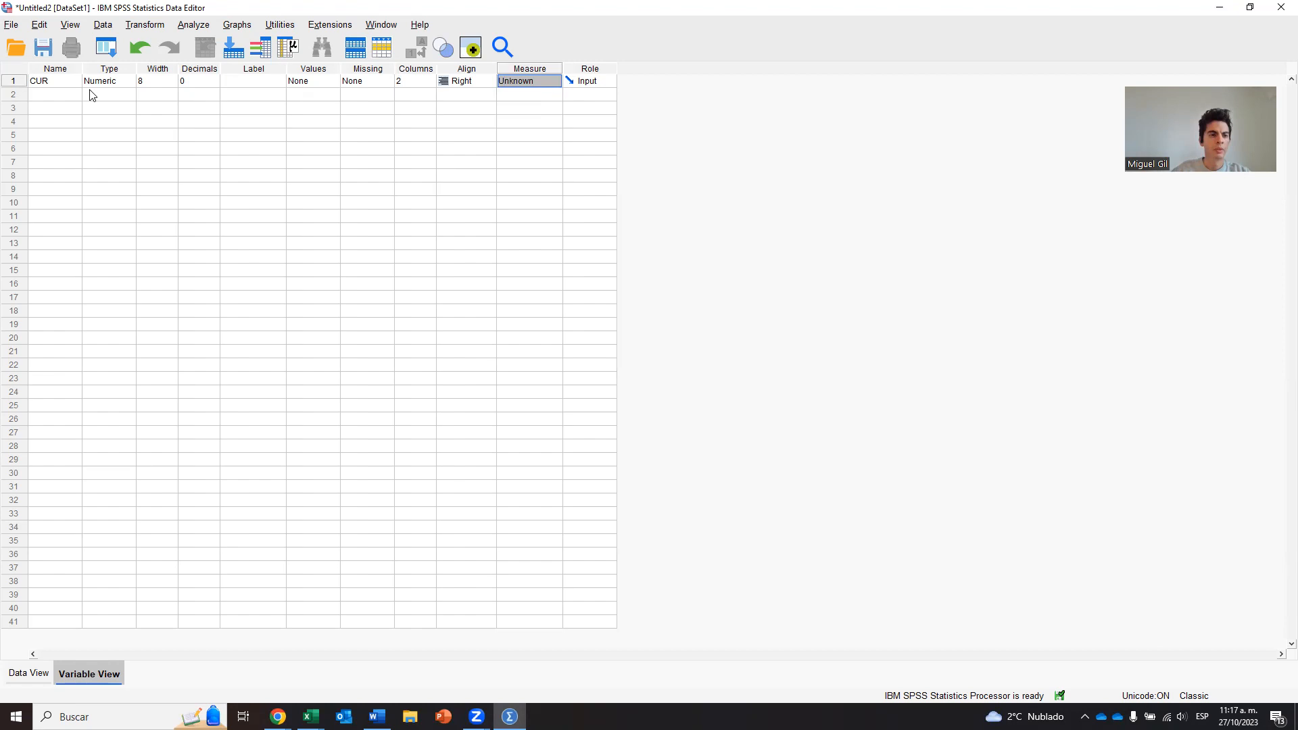
mouse_move(414, 95)
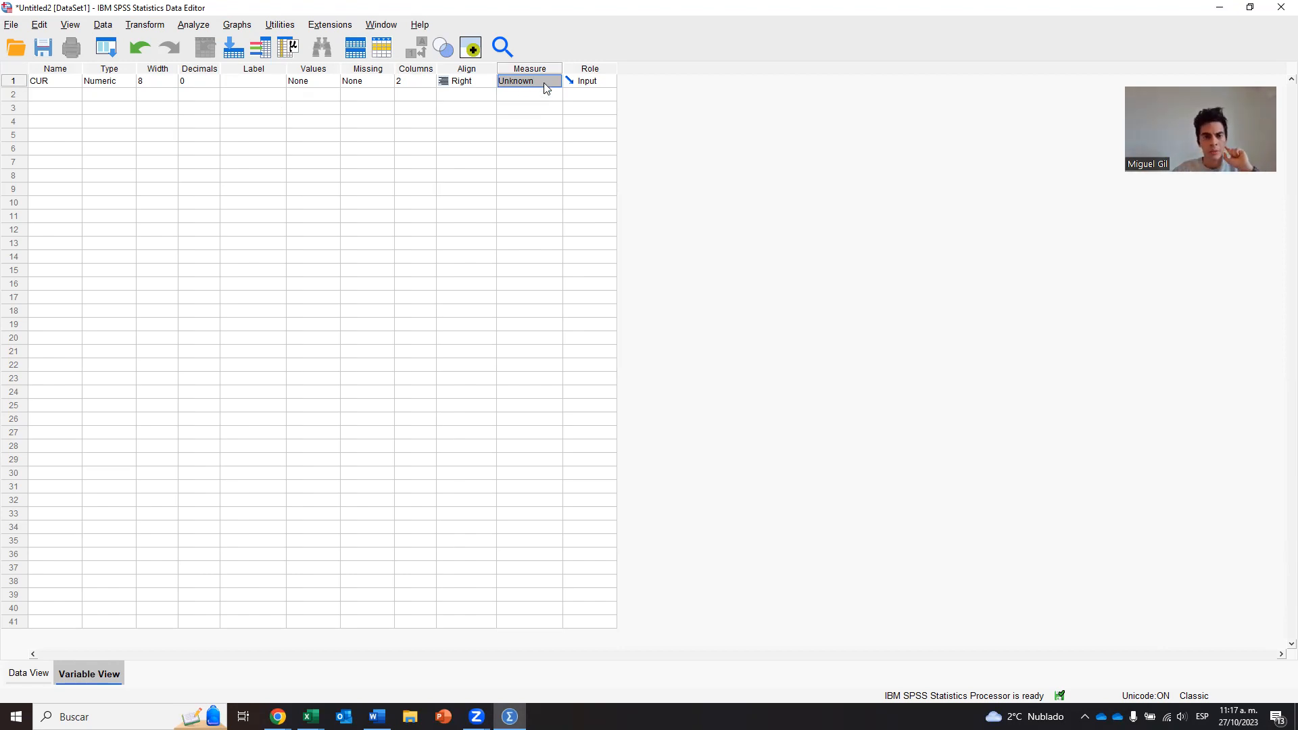
Choose Nominal as CUR's measurement level from the Measure choices
click(555, 81)
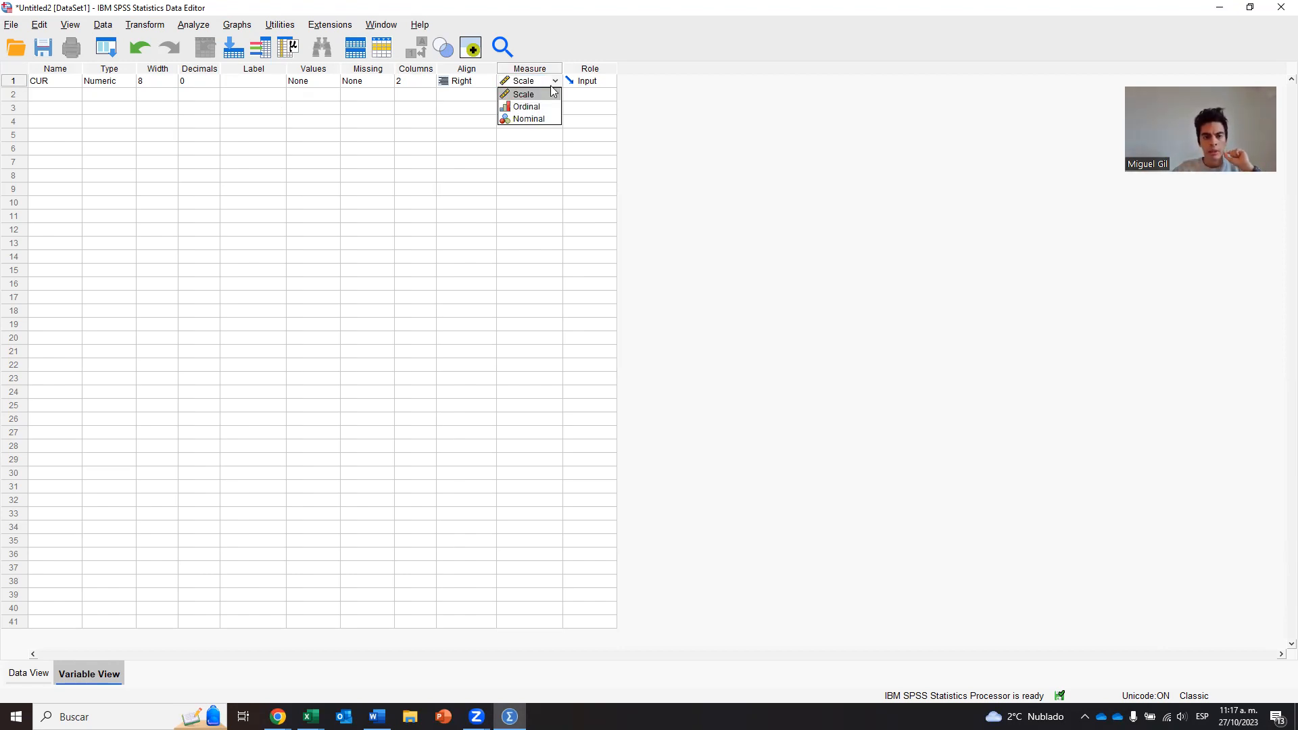
mouse_move(553, 107)
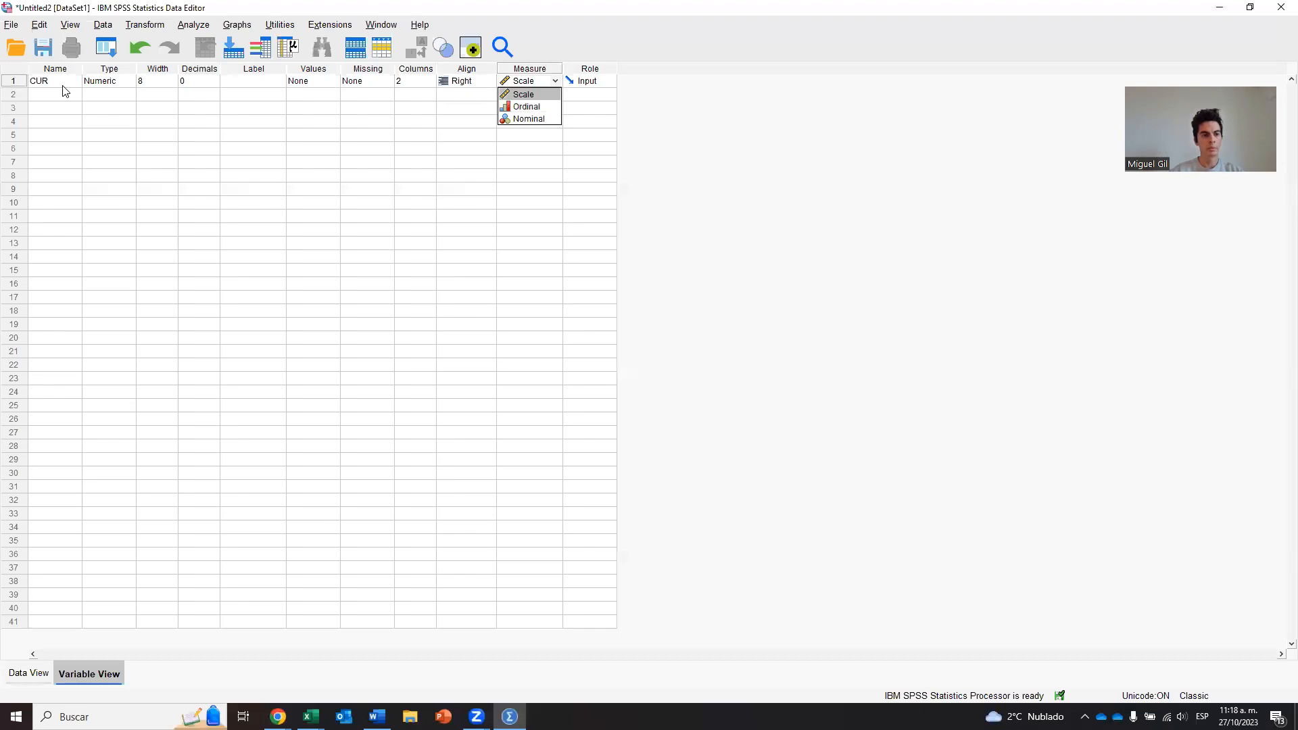
mouse_move(528, 119)
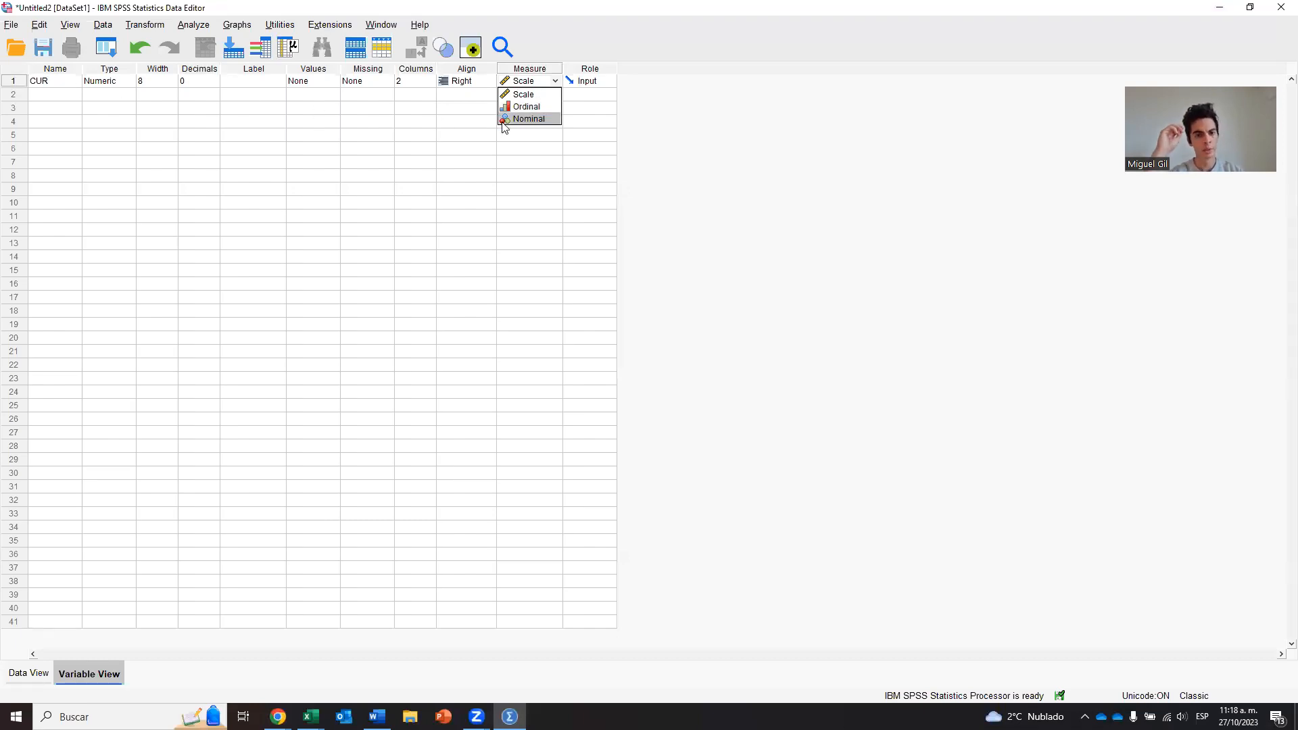
mouse_move(511, 101)
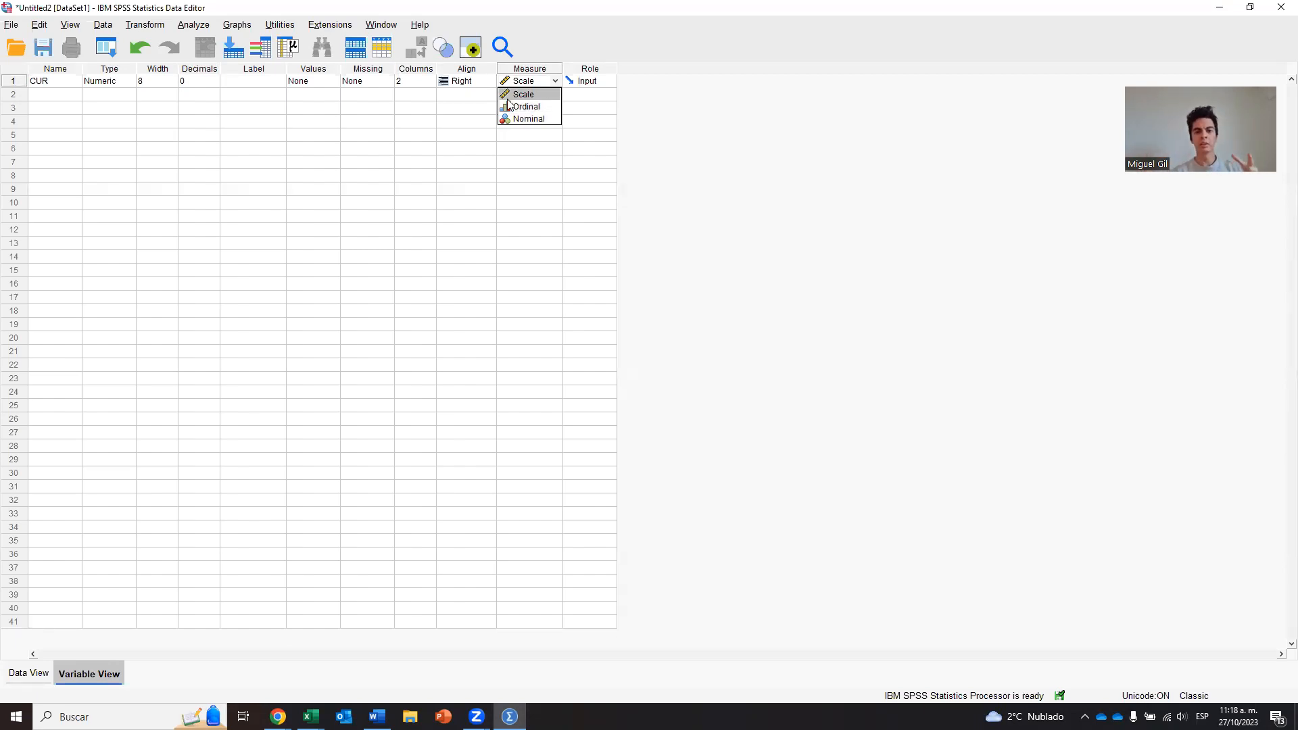
mouse_move(526, 108)
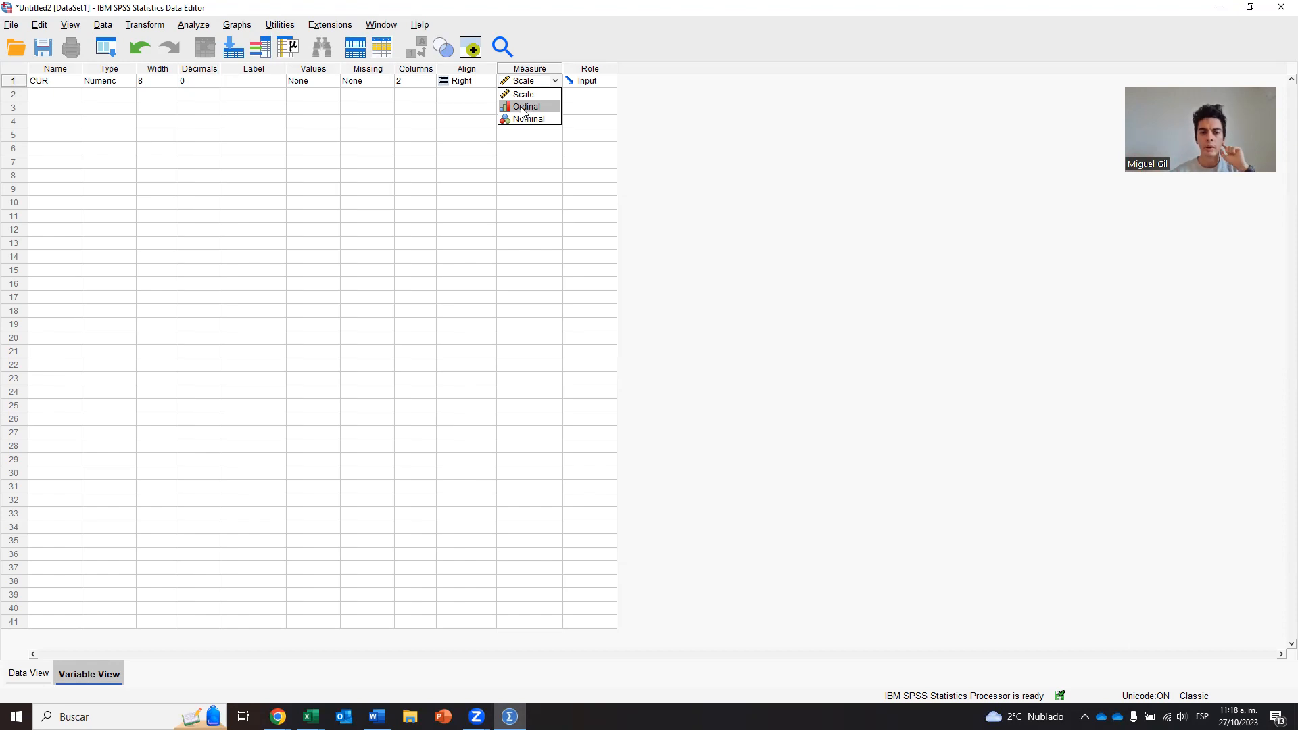
mouse_move(524, 119)
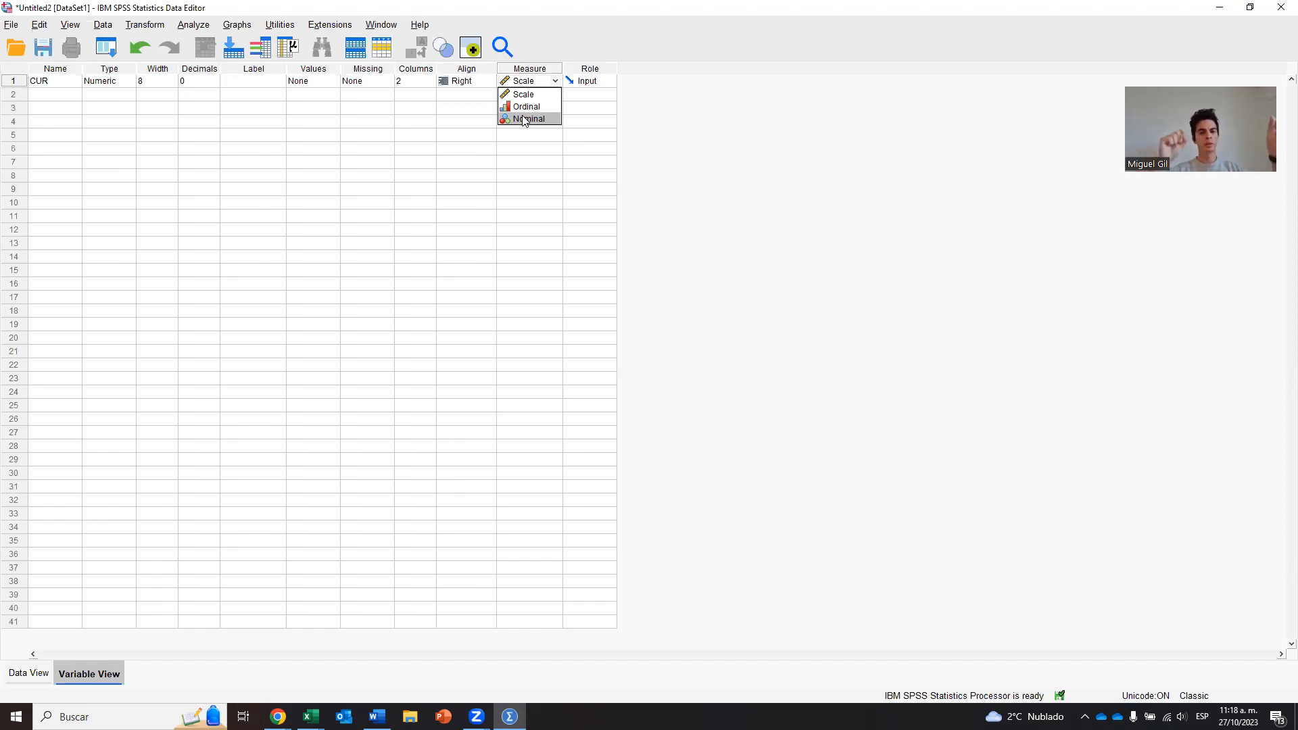
mouse_move(527, 126)
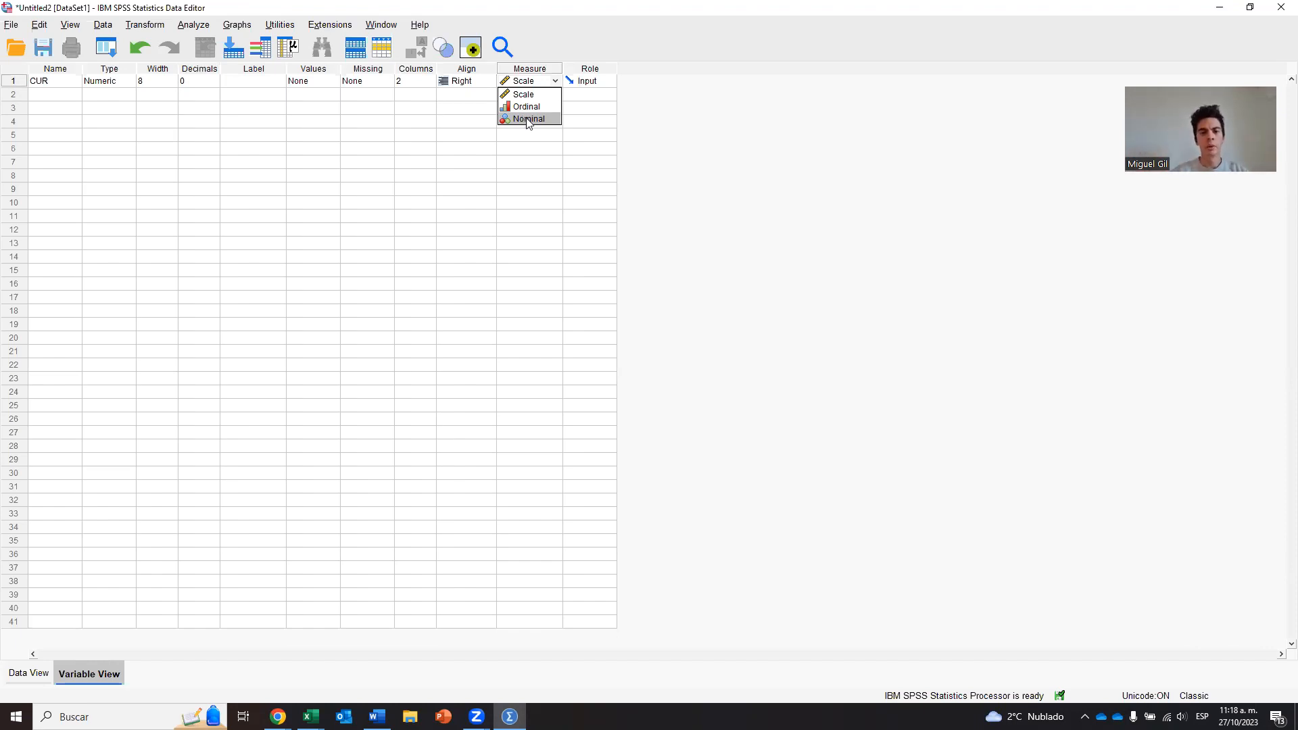
click(529, 119)
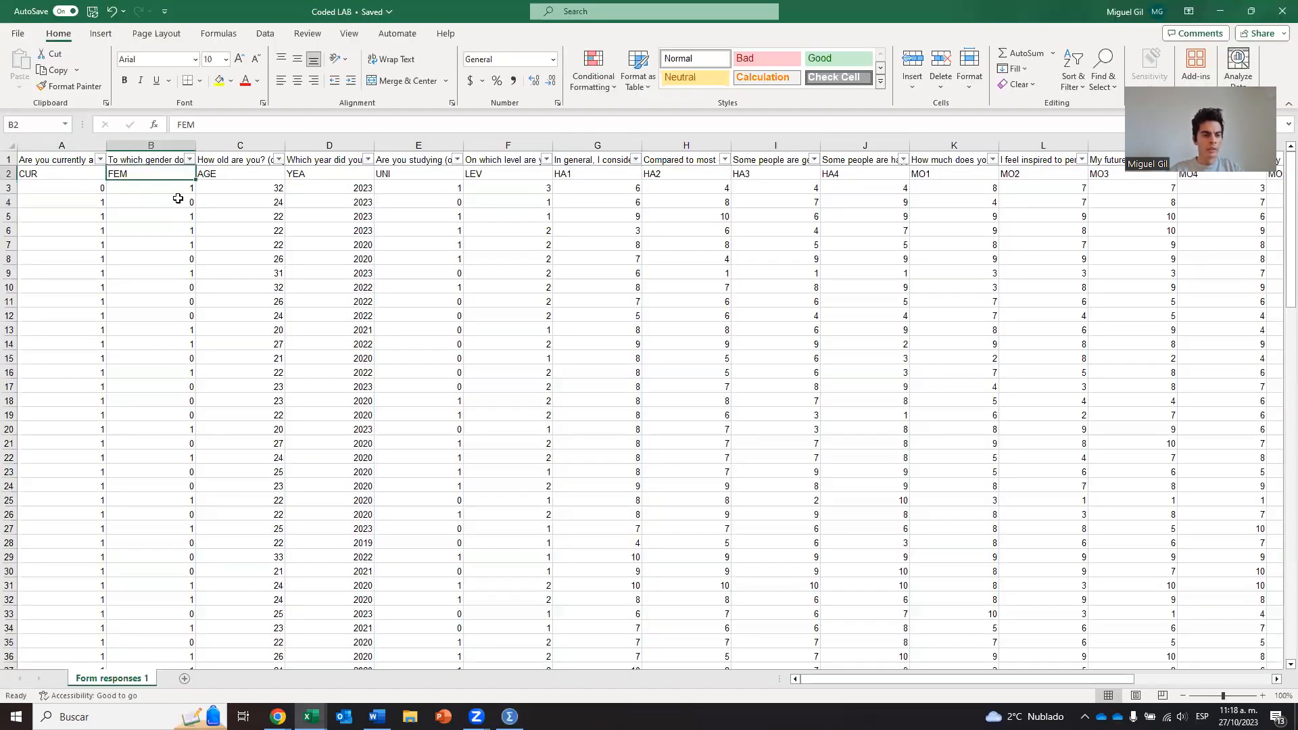
Name the second variable FEM and set its measurement level to Nominal
click(508, 717)
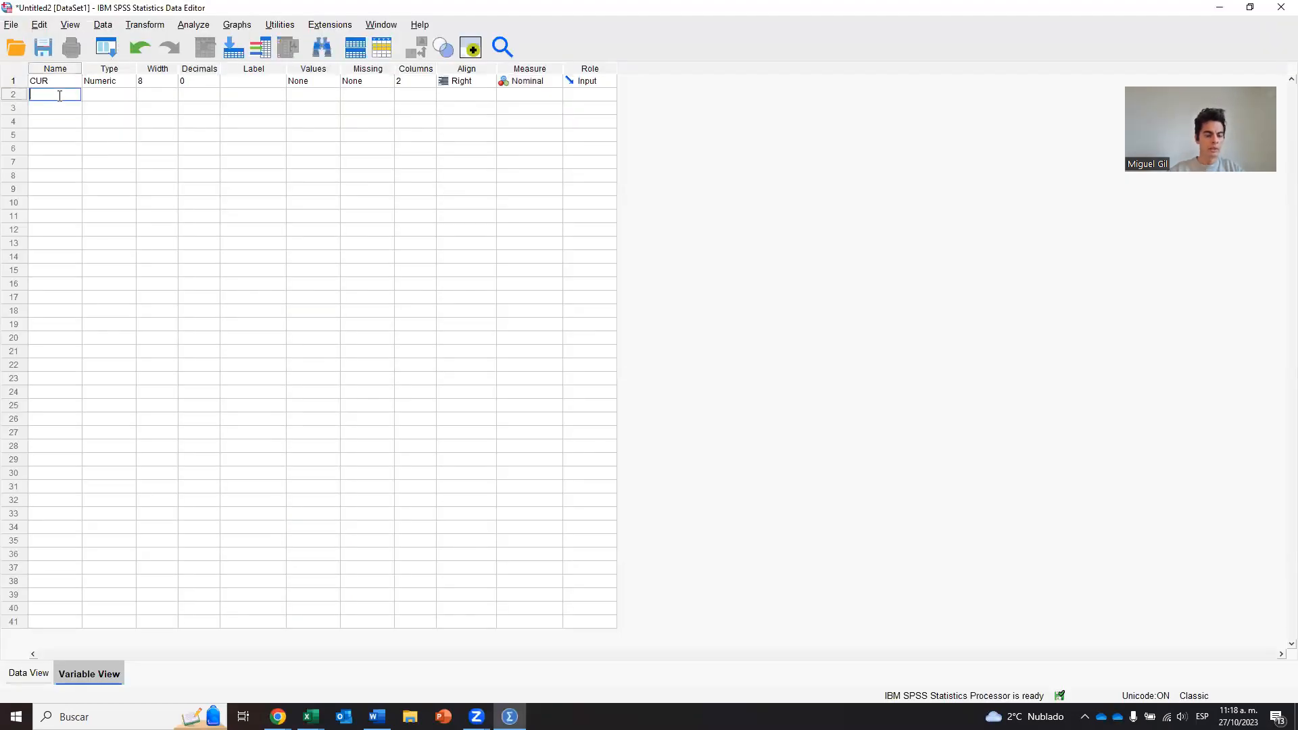
text(FEM)
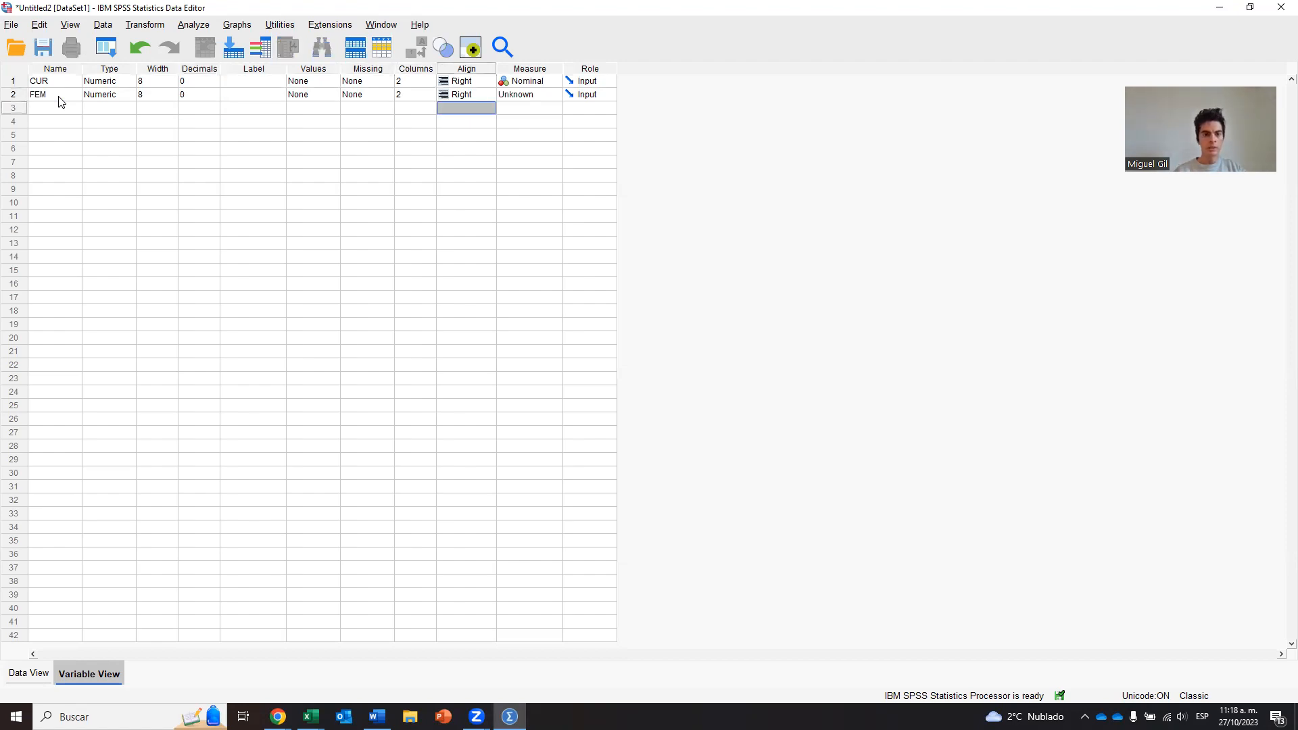
click(529, 94)
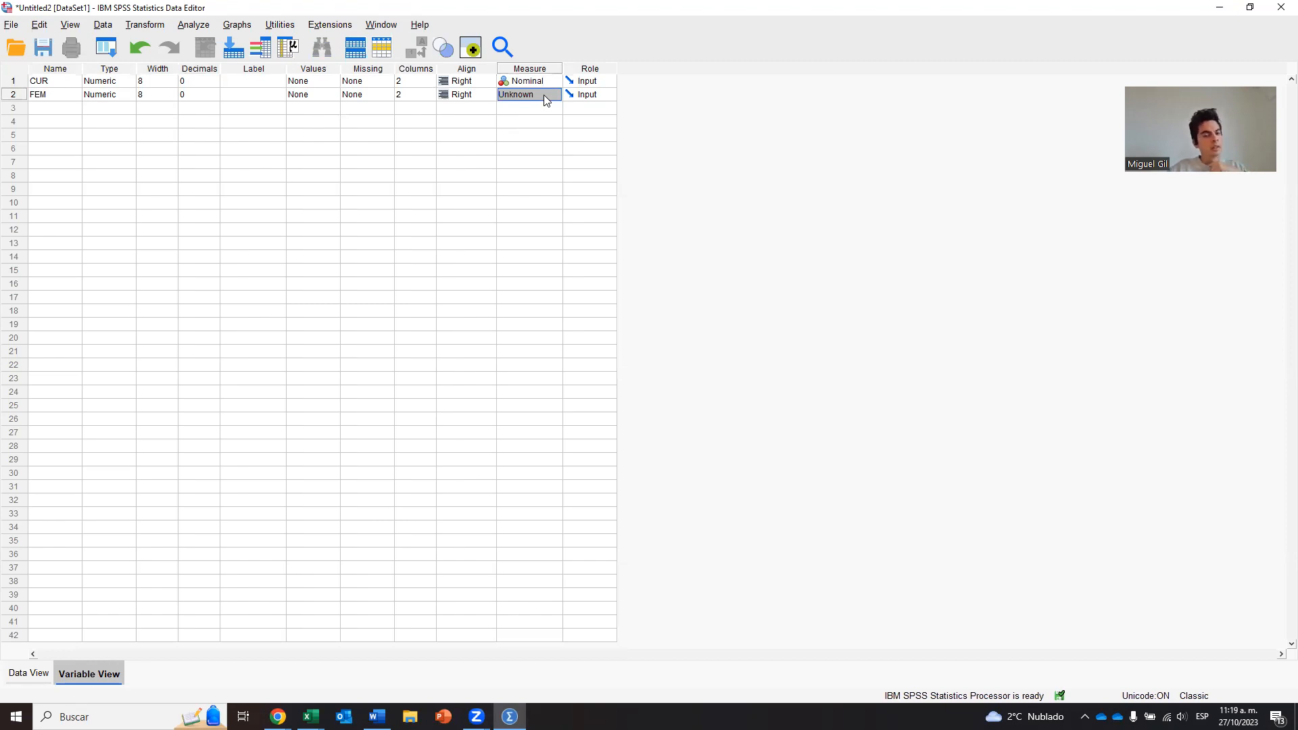
click(554, 95)
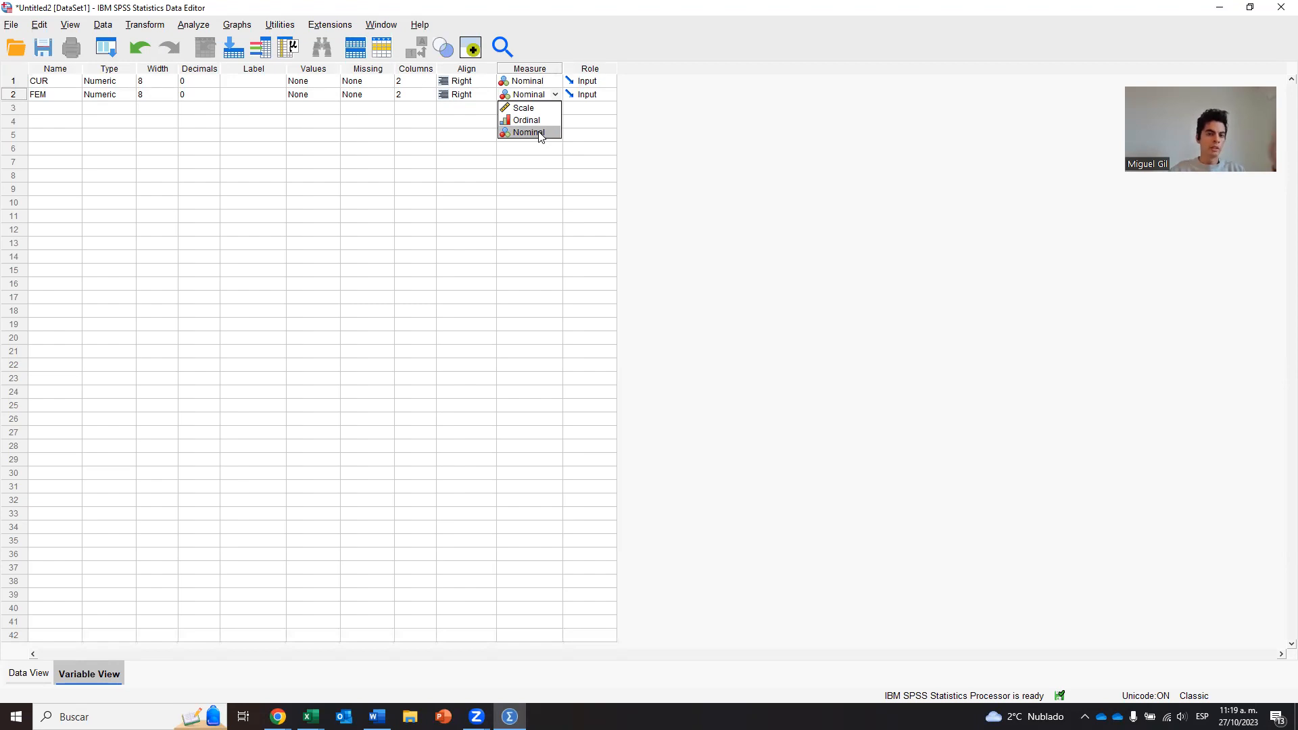
click(529, 133)
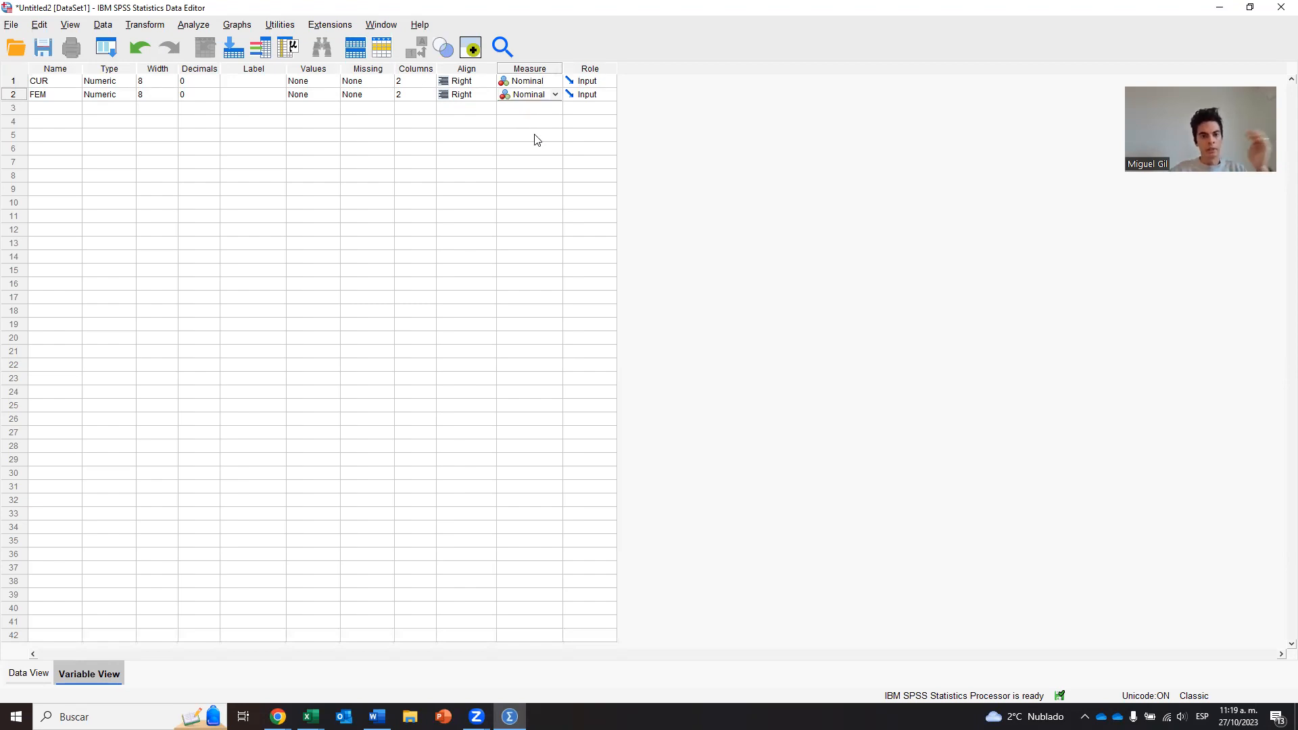
click(308, 717)
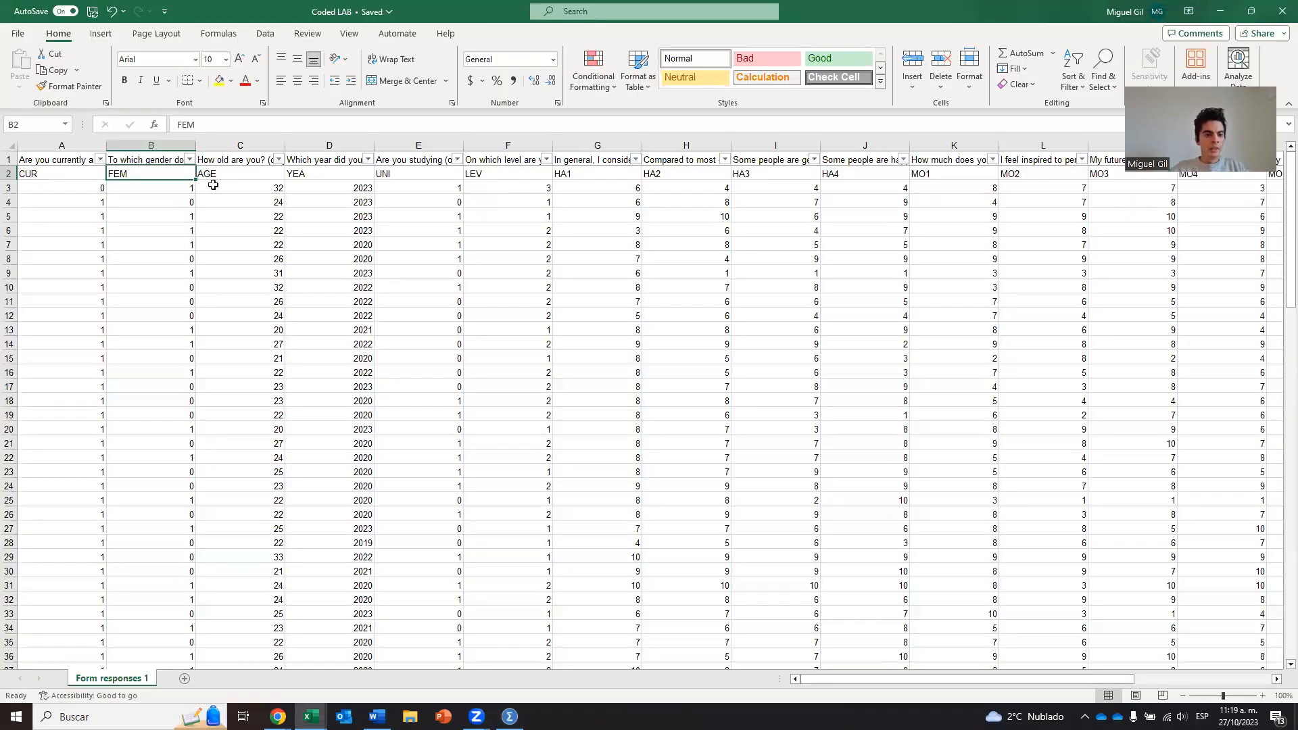
Name the third variable AGE, 2 columns wide, and make it a Scale variable
click(509, 717)
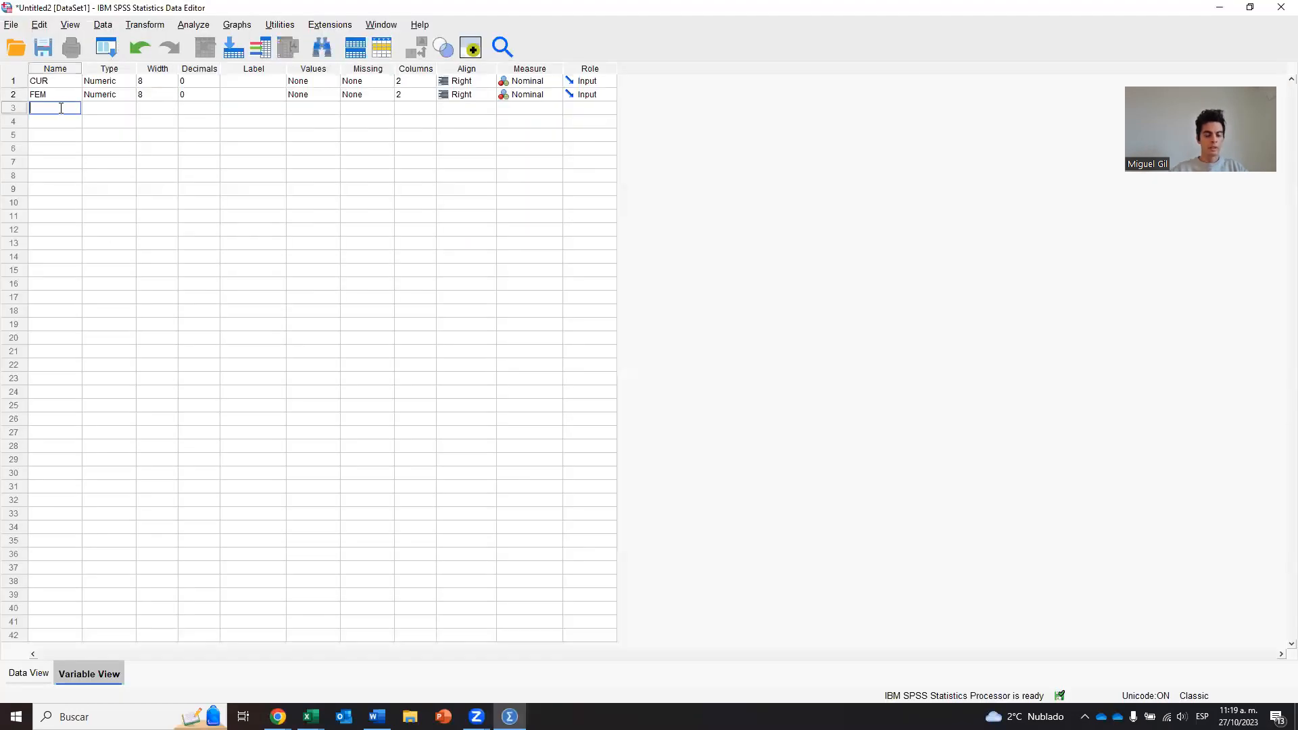
text(age)
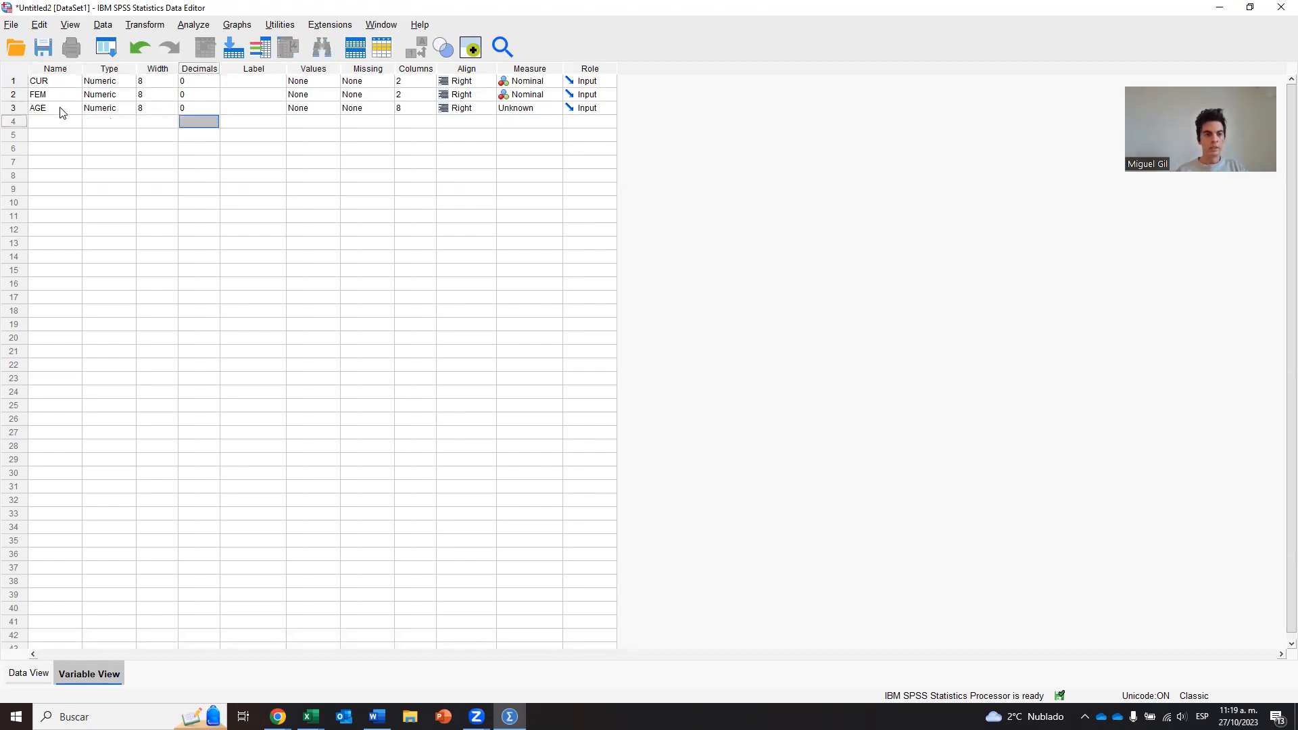
click(415, 108)
text(2)
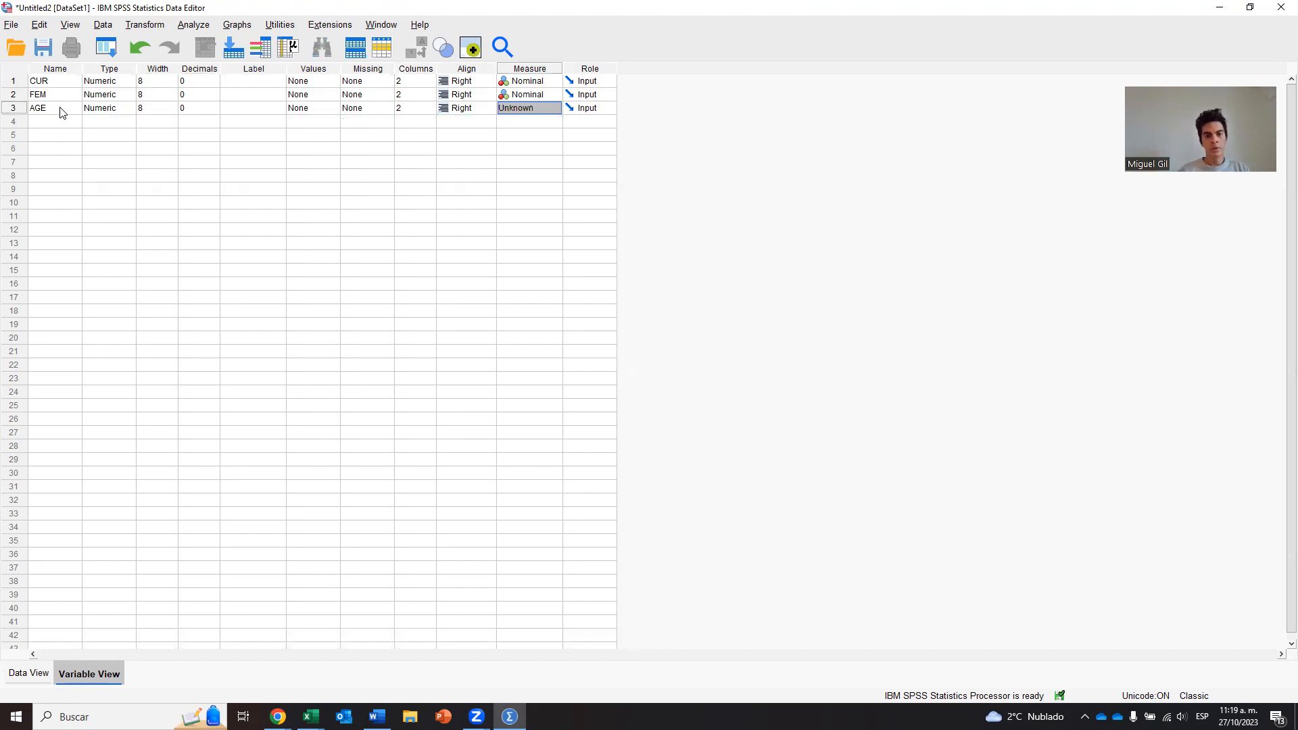
click(529, 95)
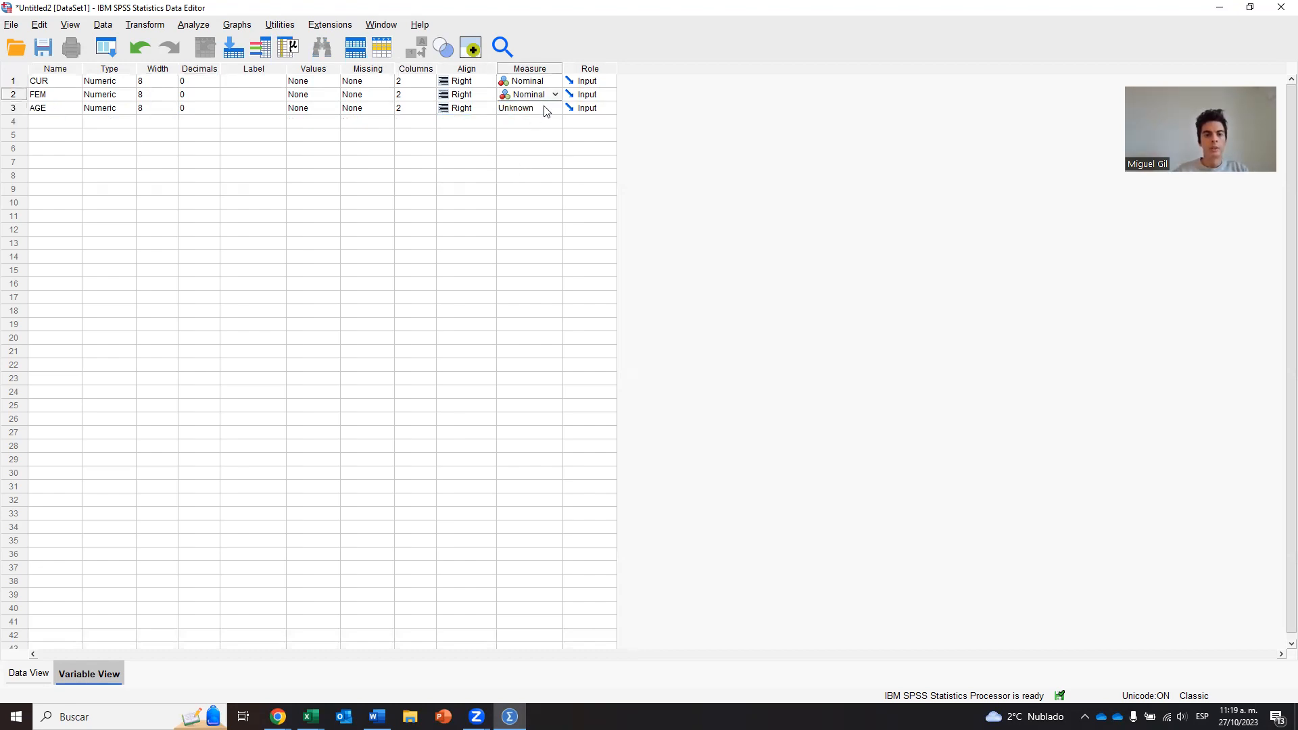
click(555, 108)
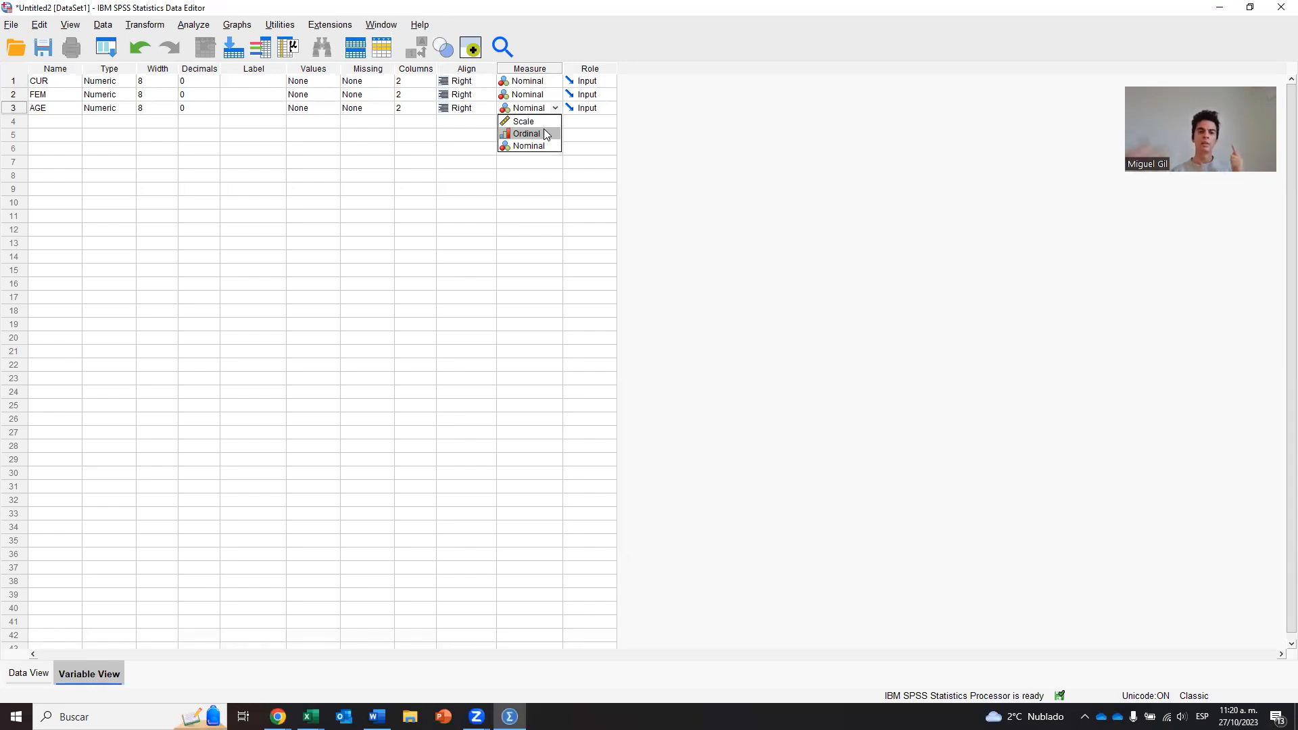
click(524, 122)
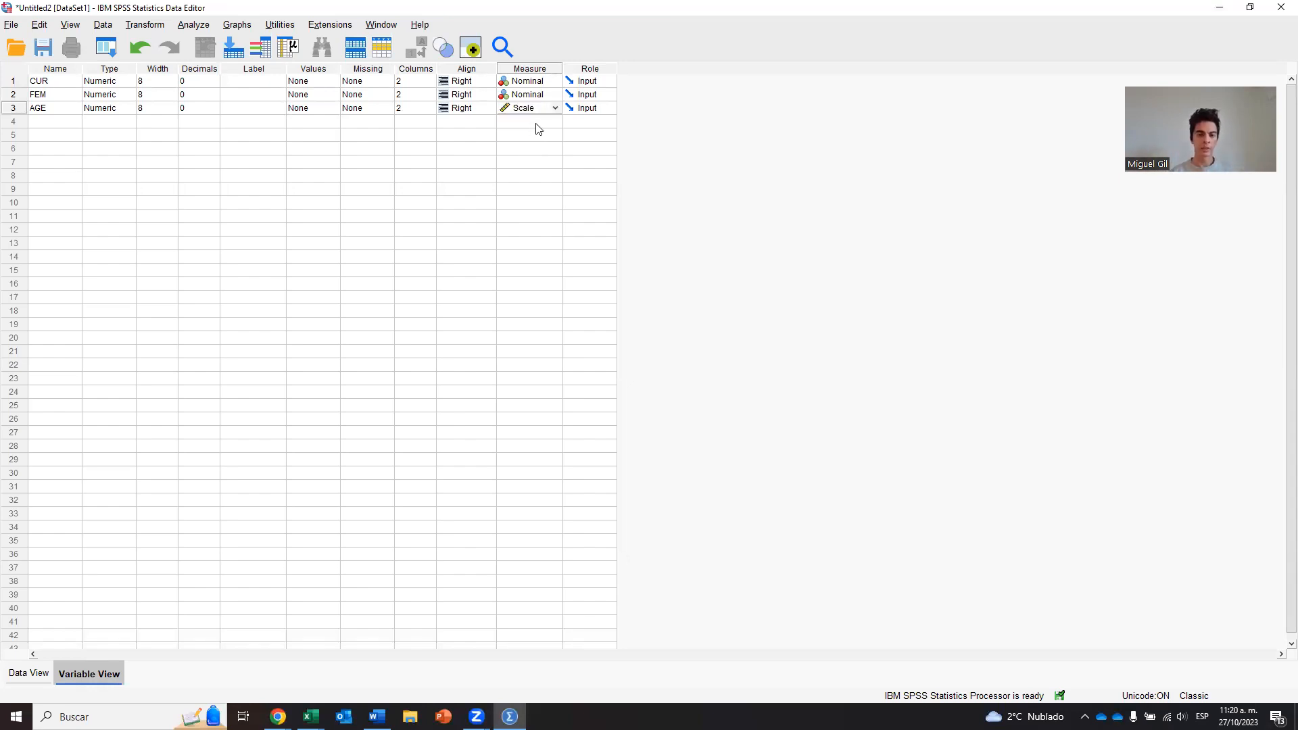
mouse_move(502, 227)
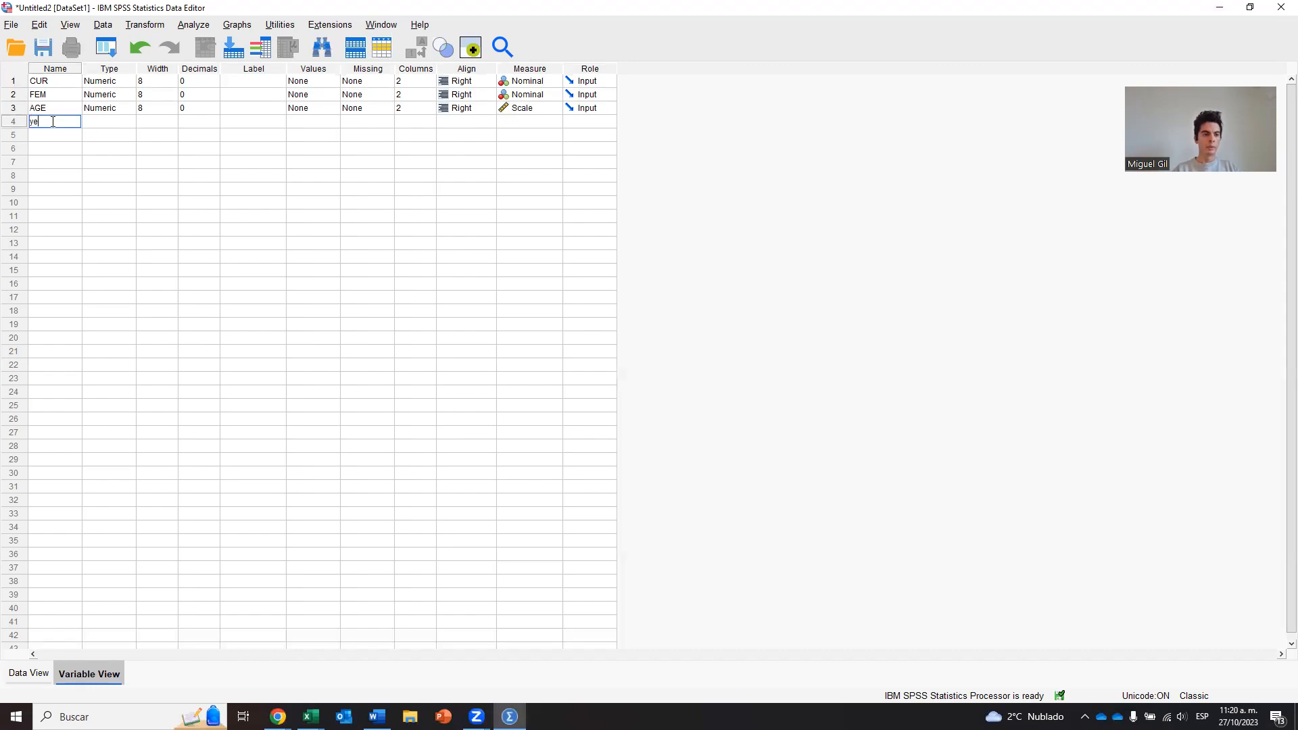
Name the fourth variable YEA with display width 2 and Scale measurement
text(YEA)
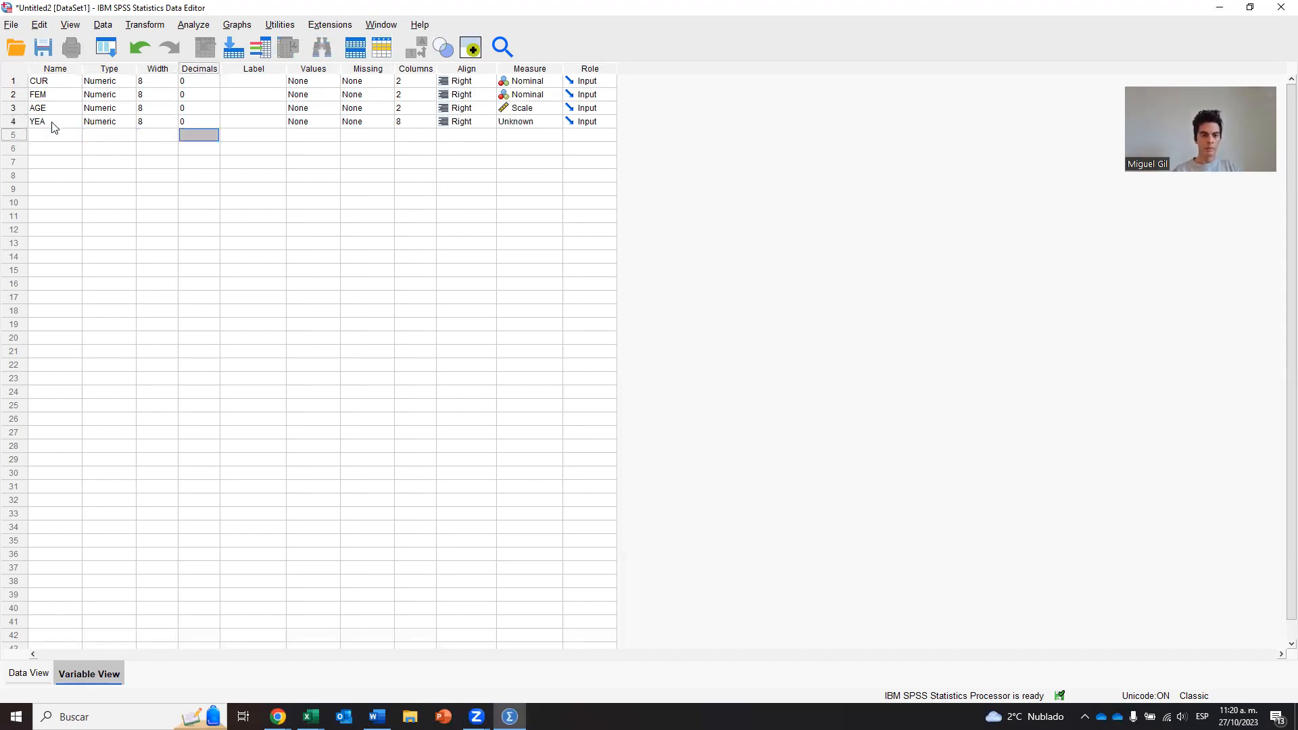
click(411, 121)
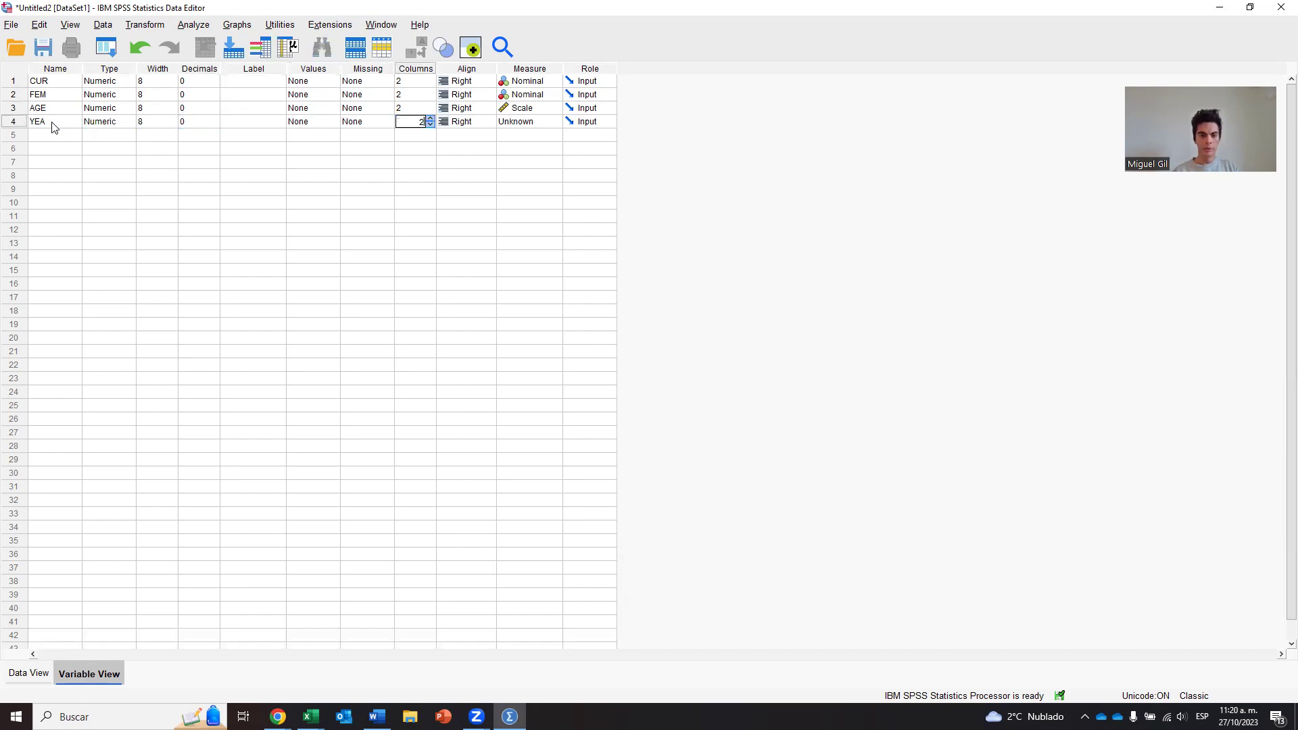
click(528, 122)
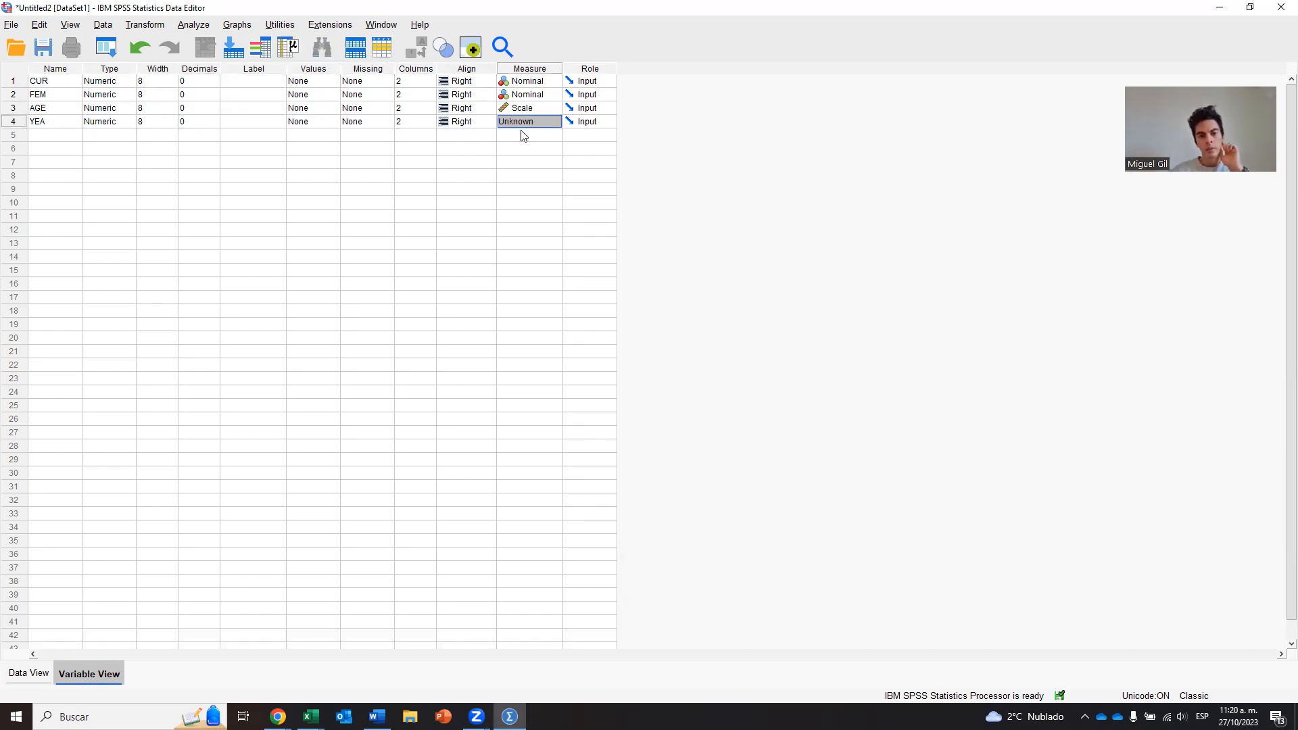
click(557, 122)
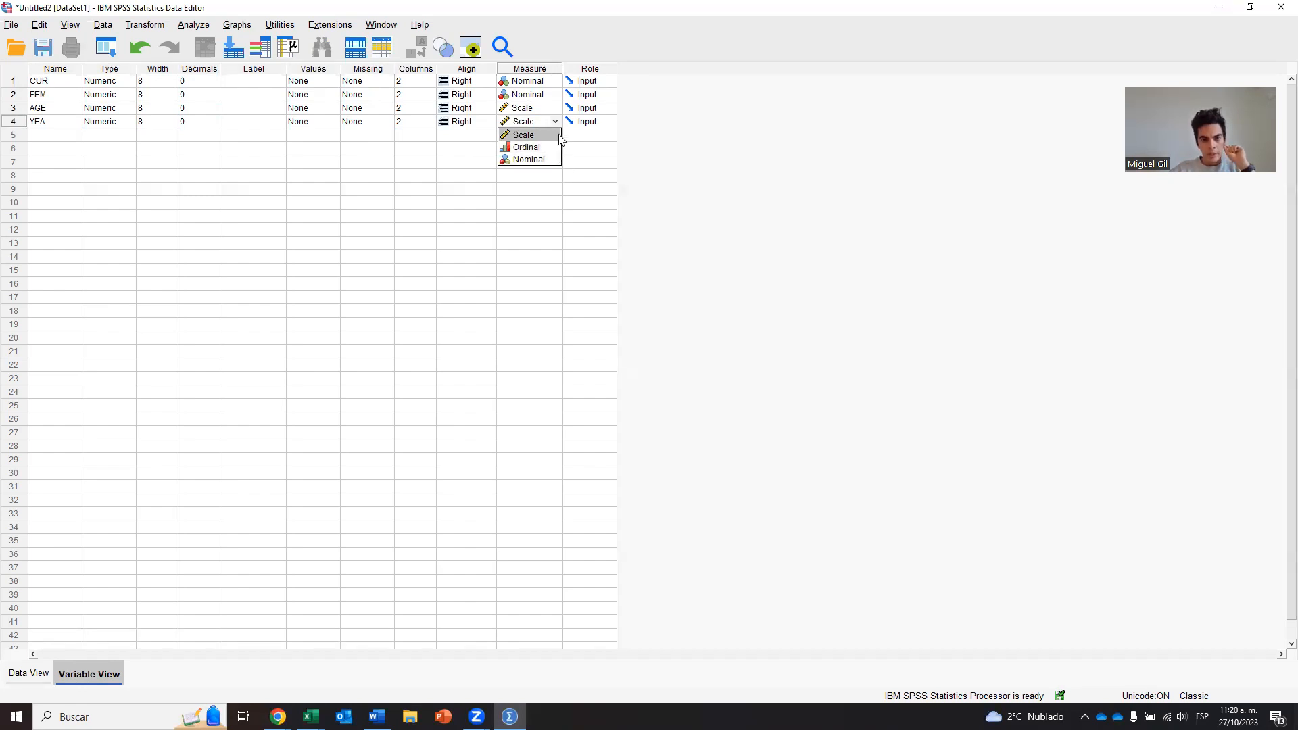
mouse_move(554, 135)
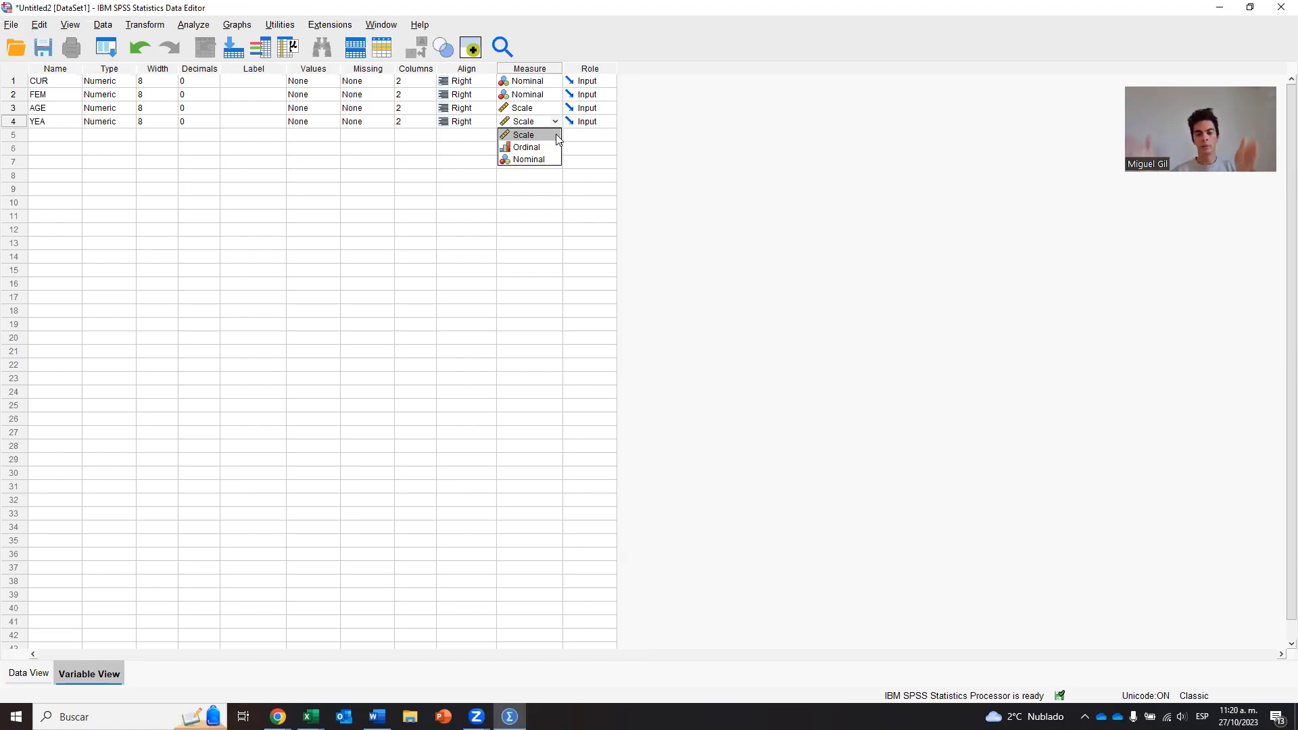
click(527, 146)
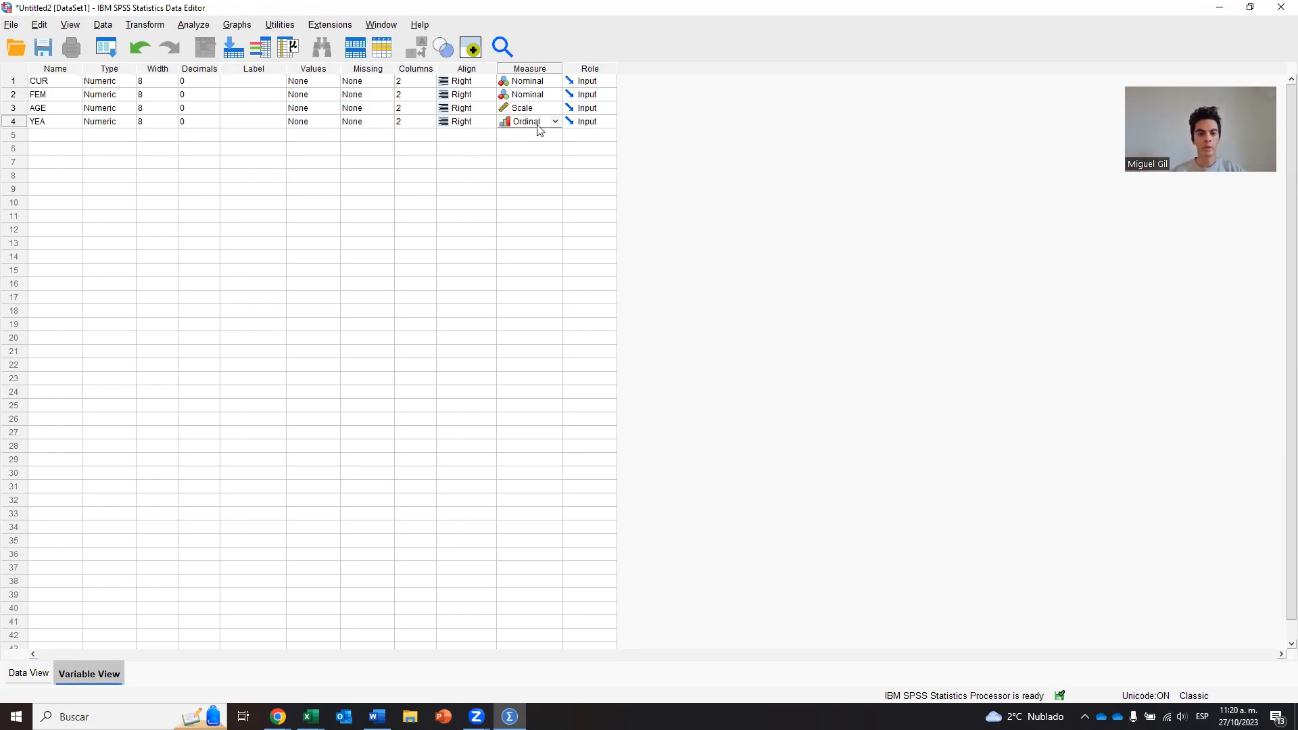
click(529, 122)
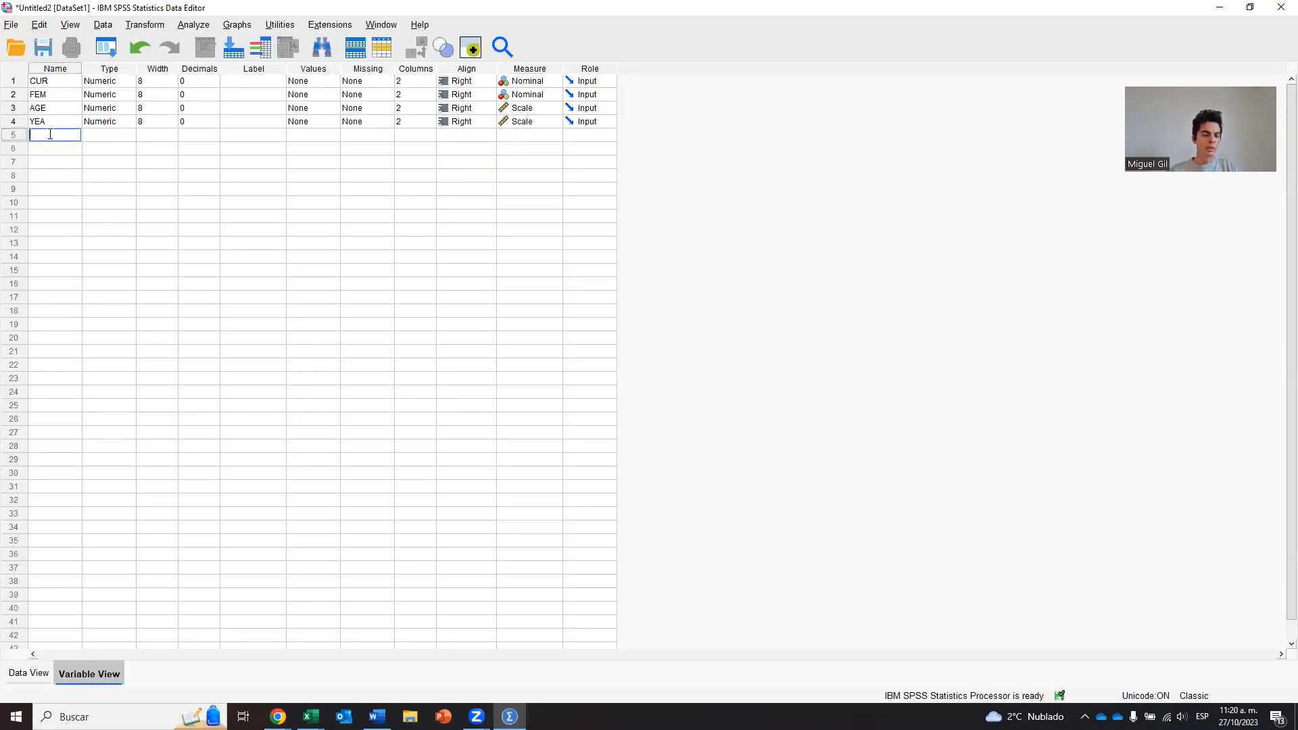
Name the fifth variable UNI and make it Nominal
text(UNI)
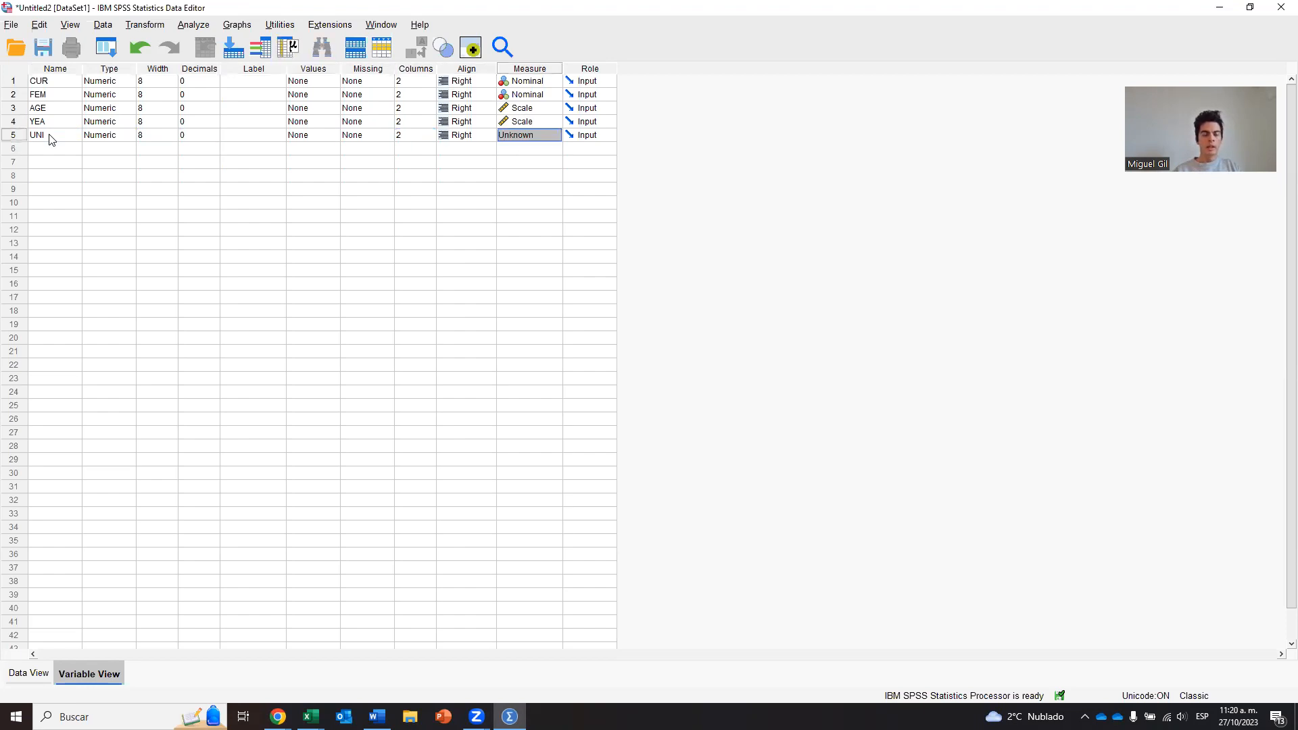
click(556, 134)
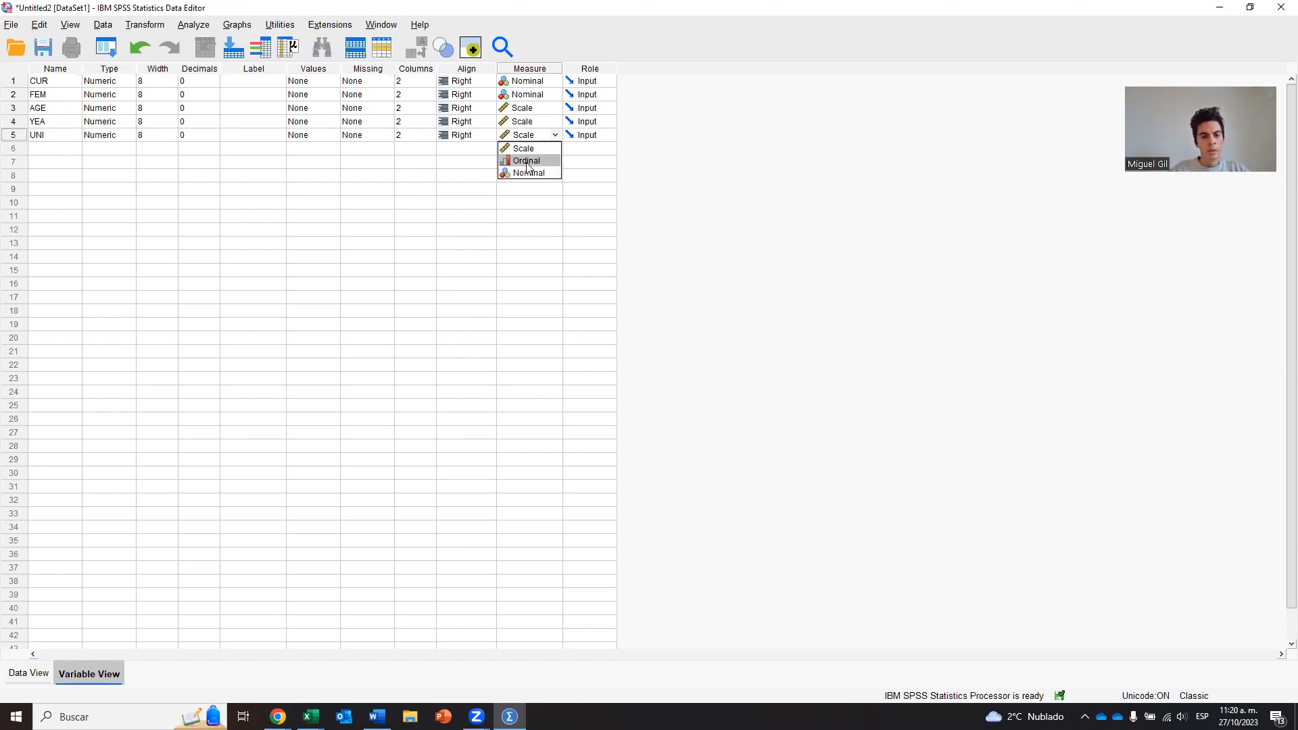
click(530, 173)
text(LEV)
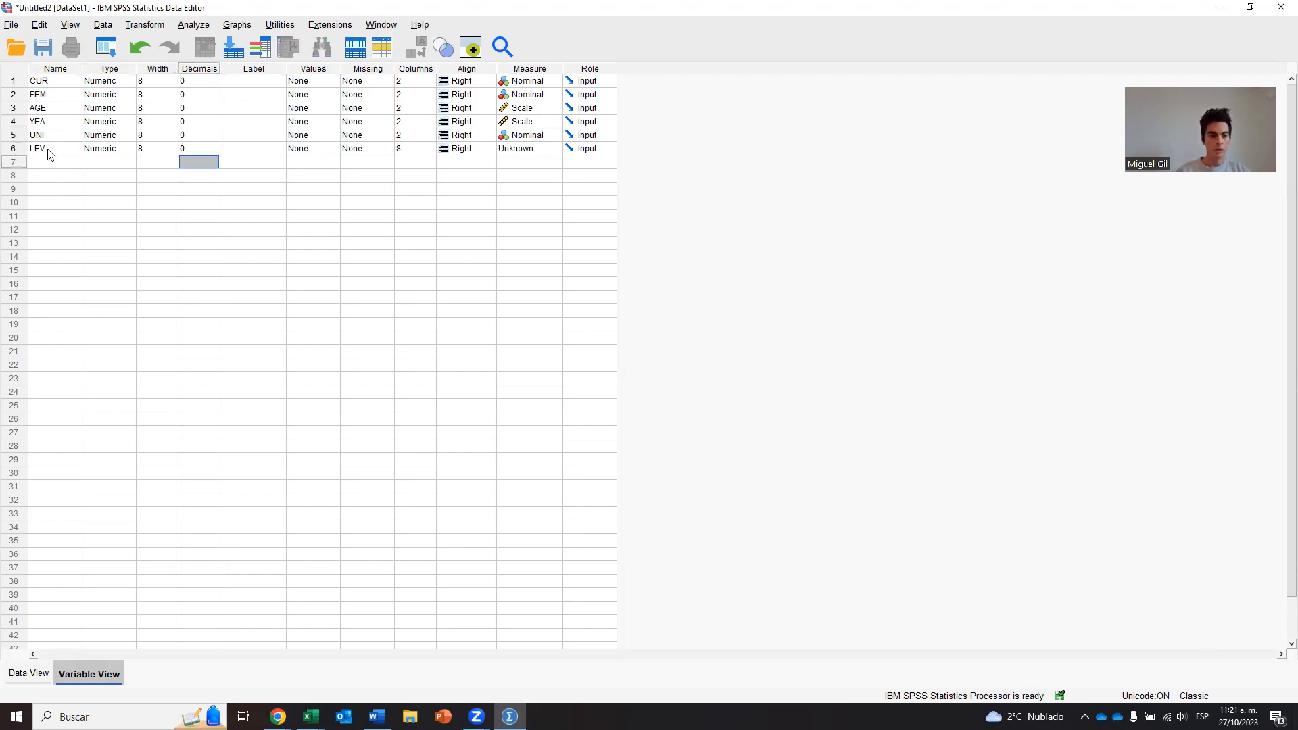
Set LEV to 2 columns wide with an Ordinal measurement level
click(415, 149)
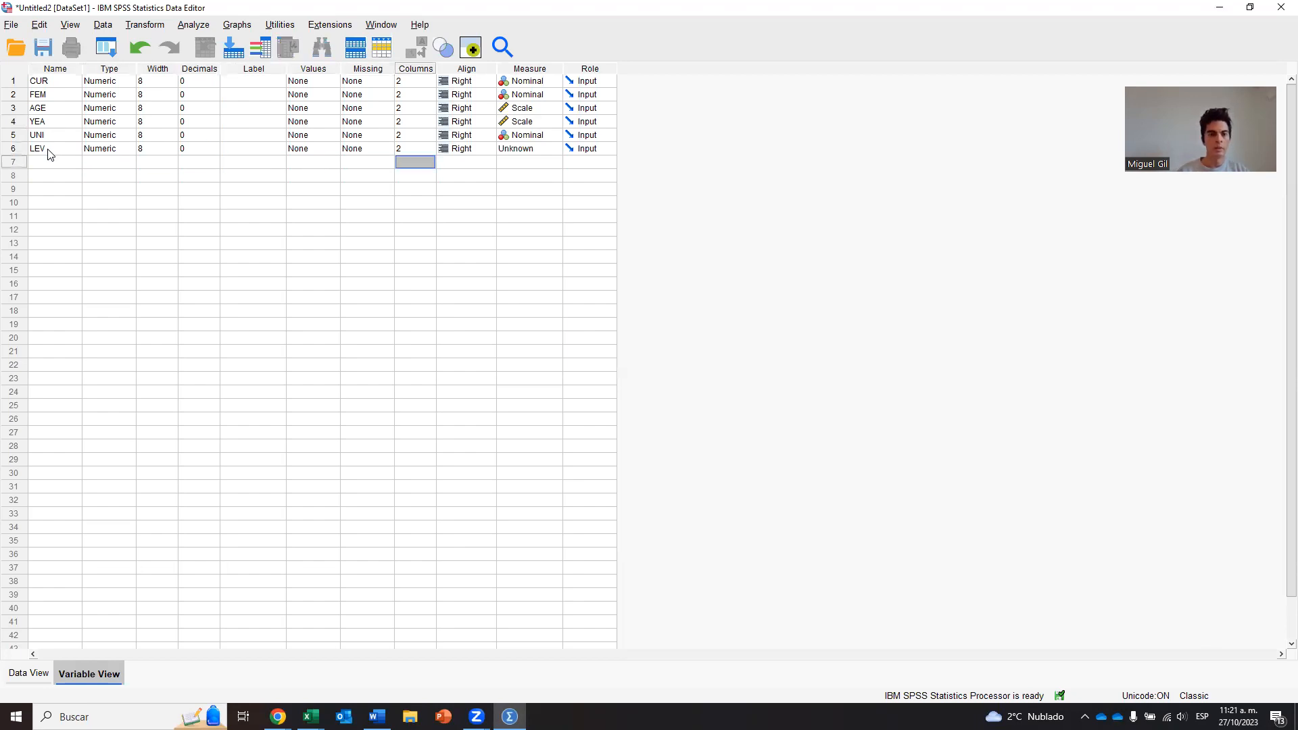
click(554, 148)
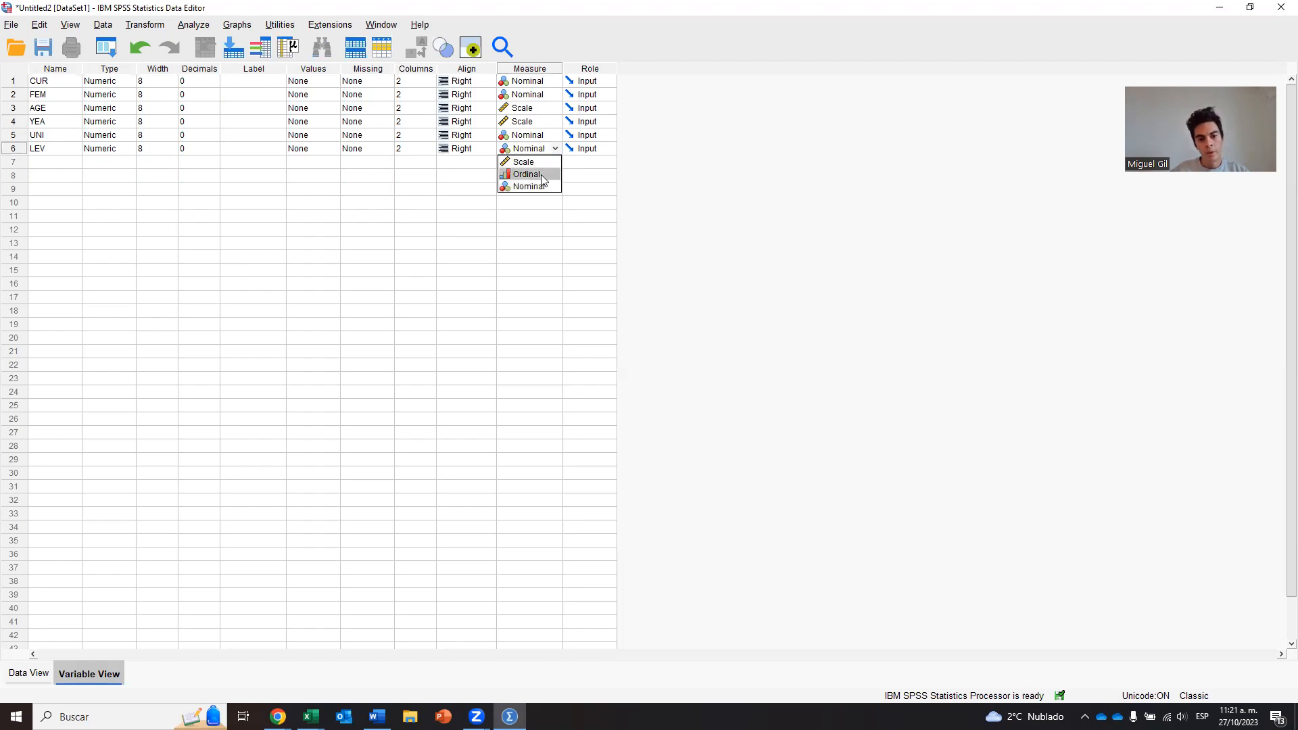
click(526, 173)
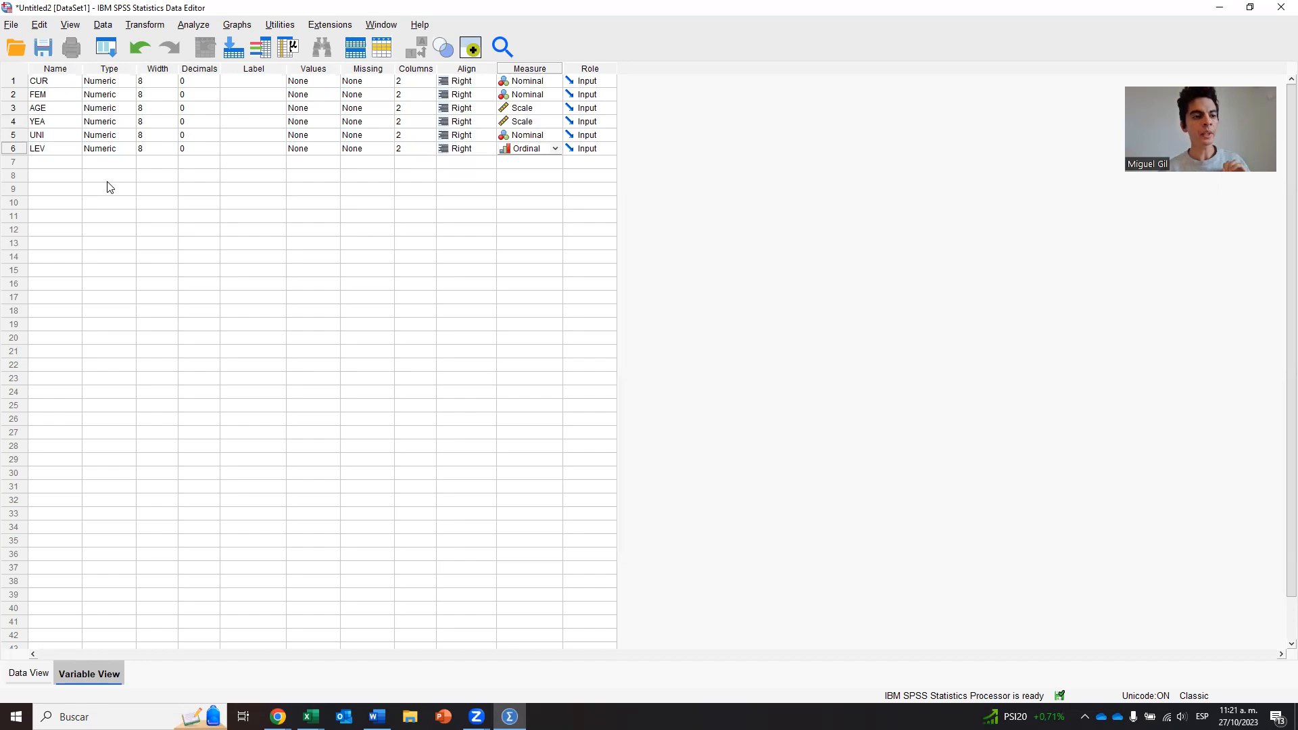
mouse_move(574, 237)
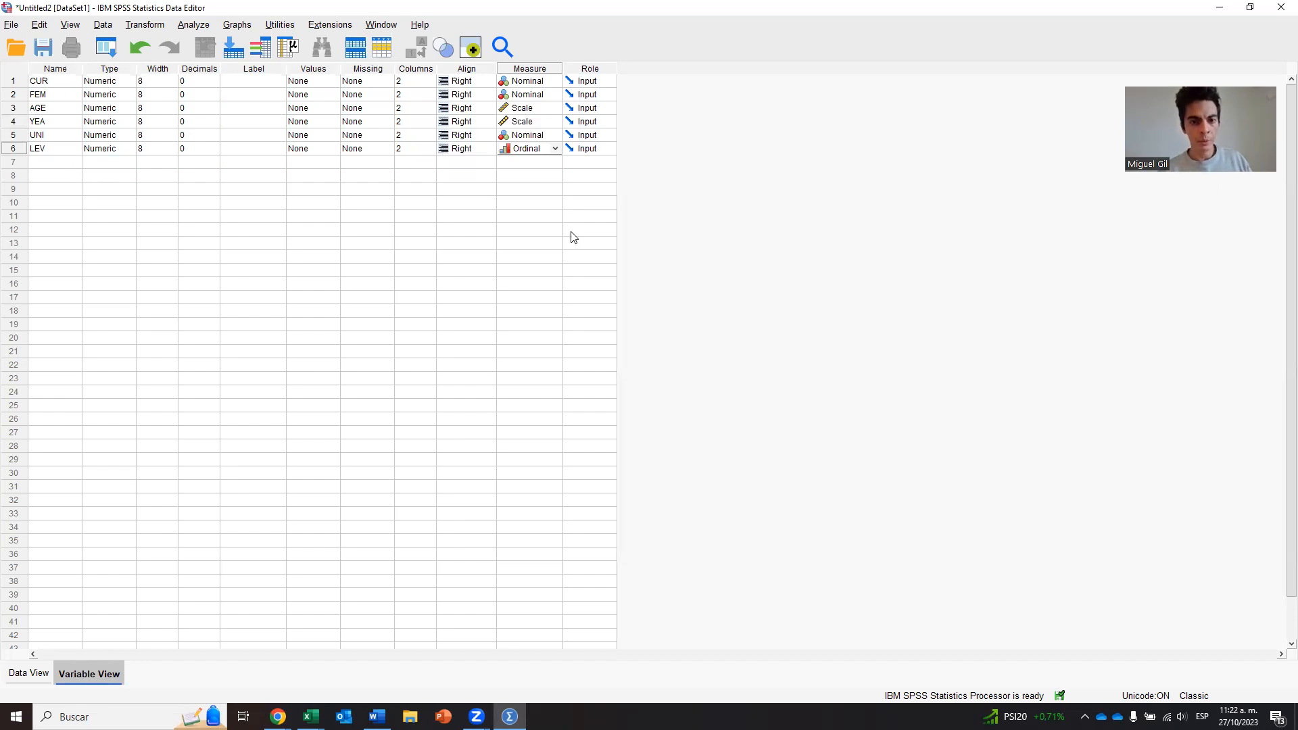
click(308, 716)
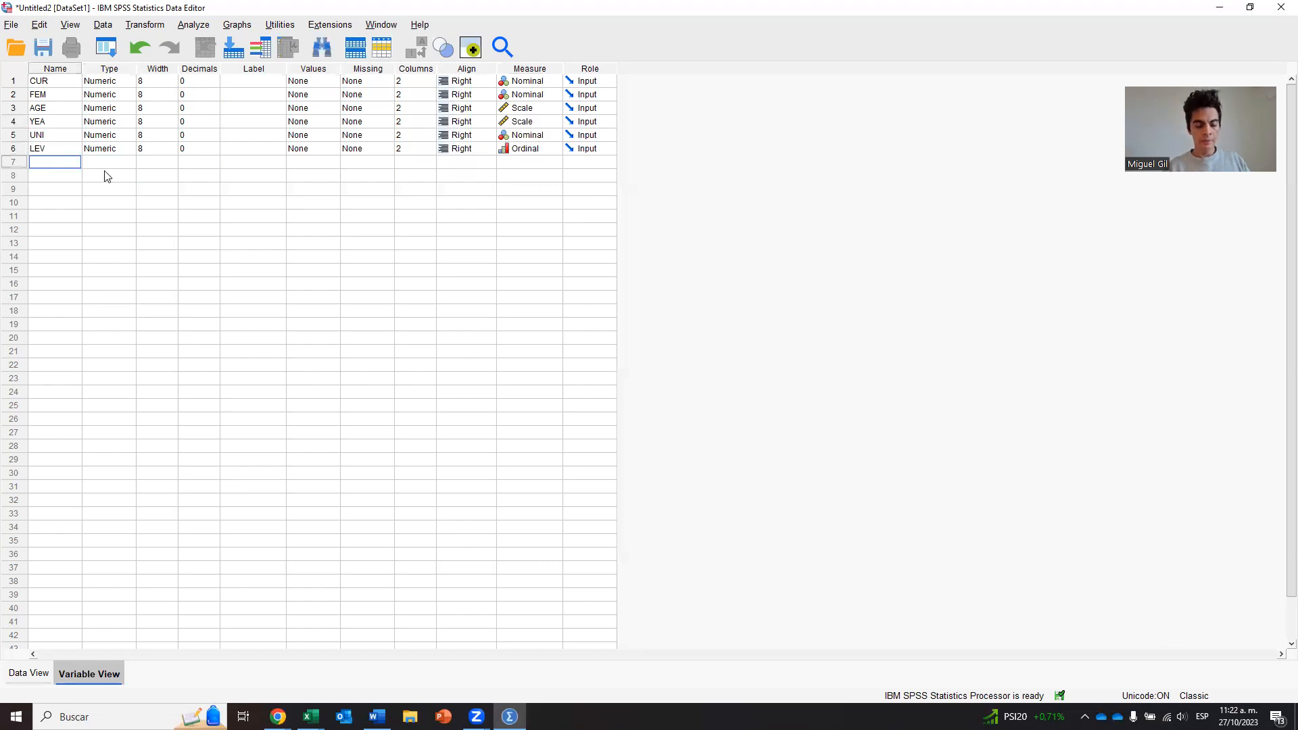
Name HA1 with 0 decimals, width 2 and Scale, then select its whole row for copying
text(HA1)
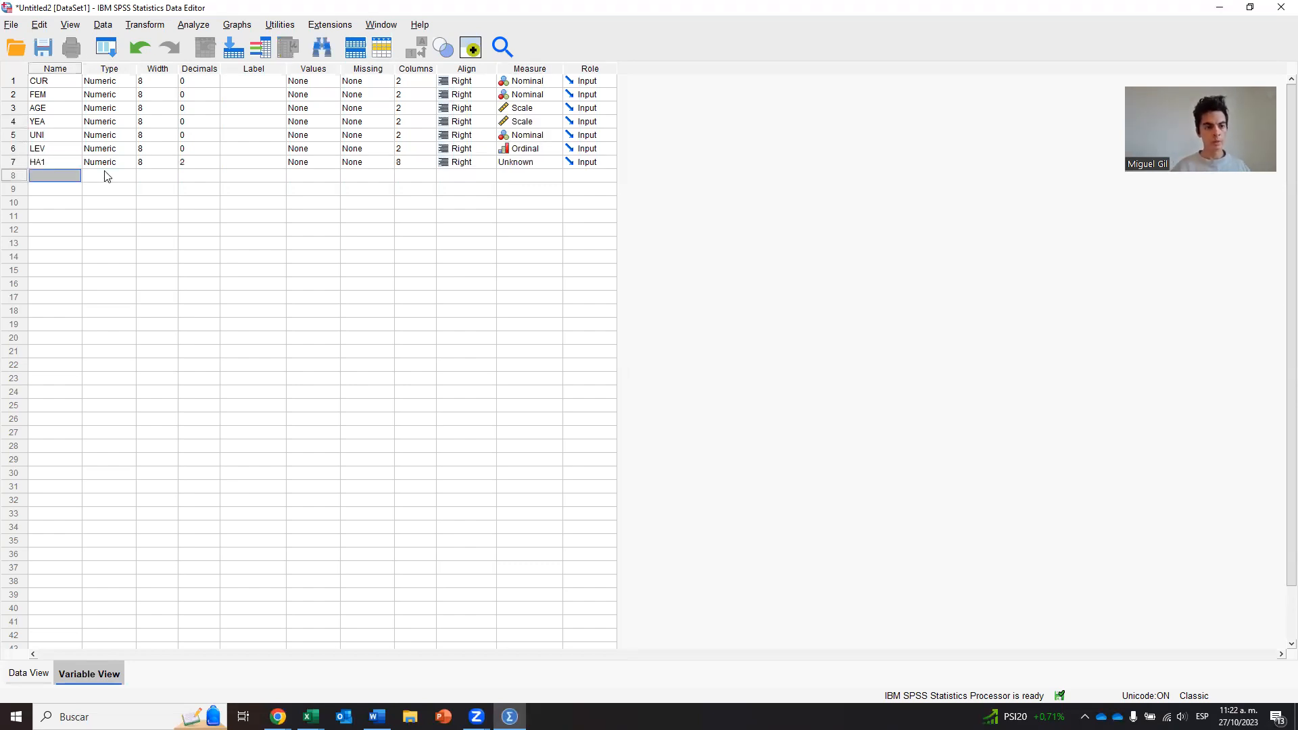
click(199, 163)
text(0)
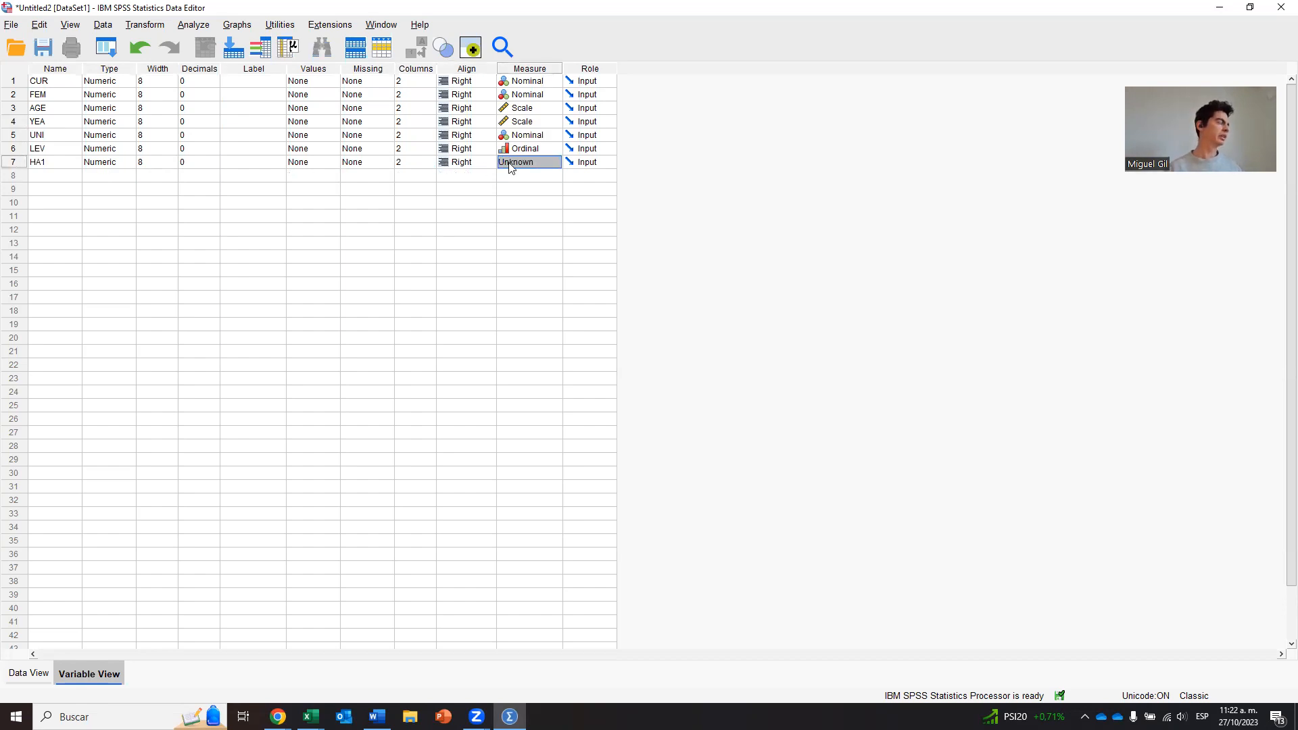
click(554, 162)
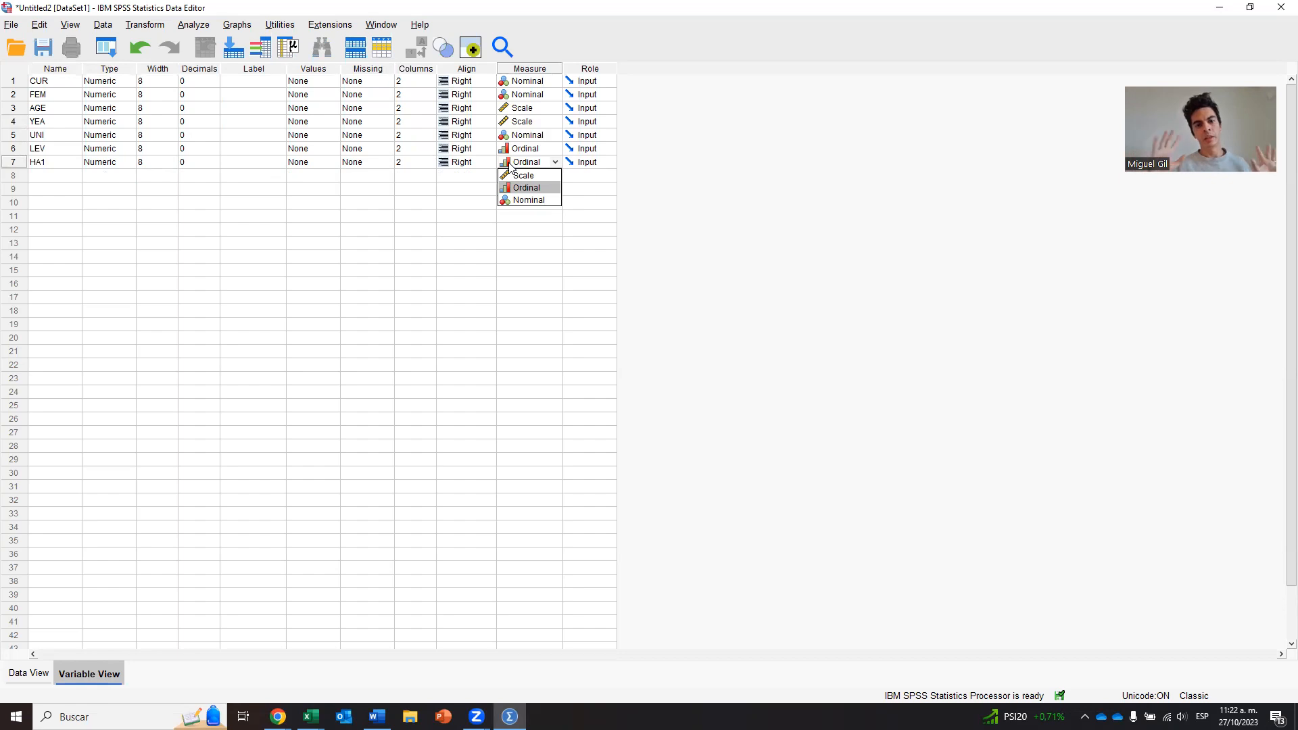
mouse_move(522, 176)
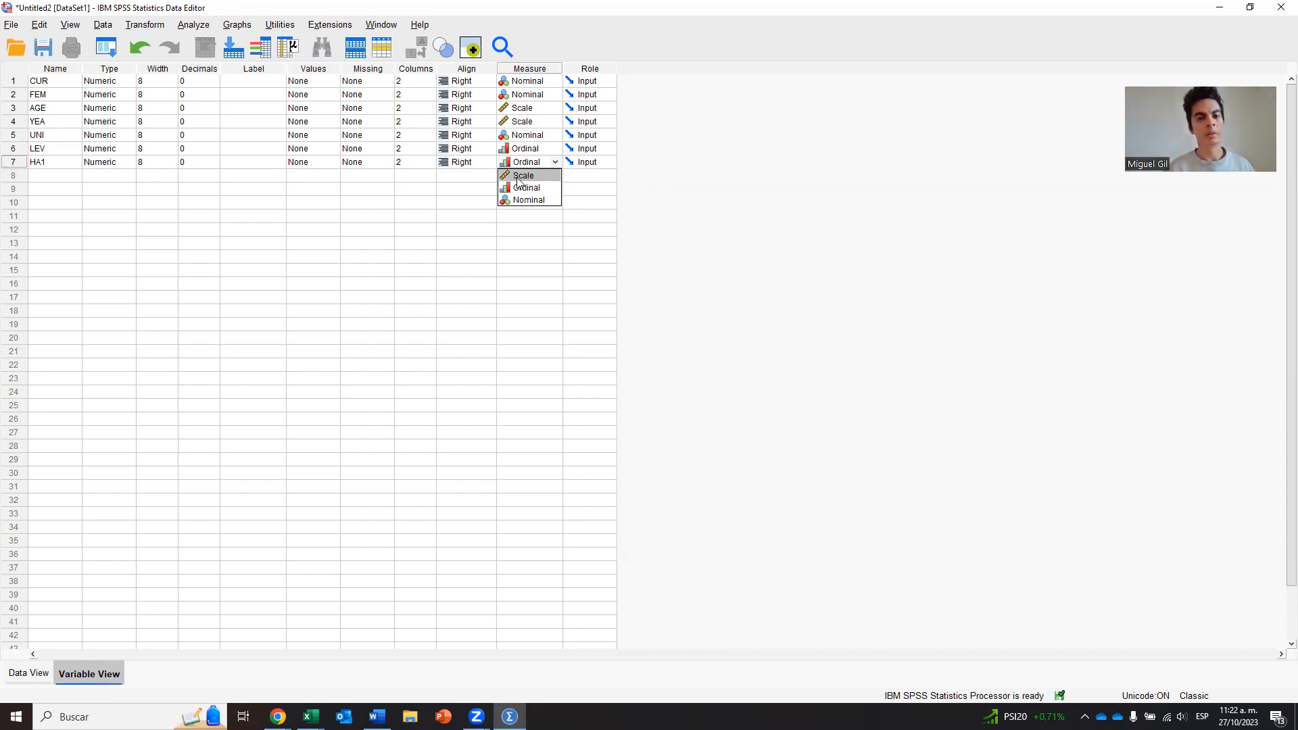
click(525, 175)
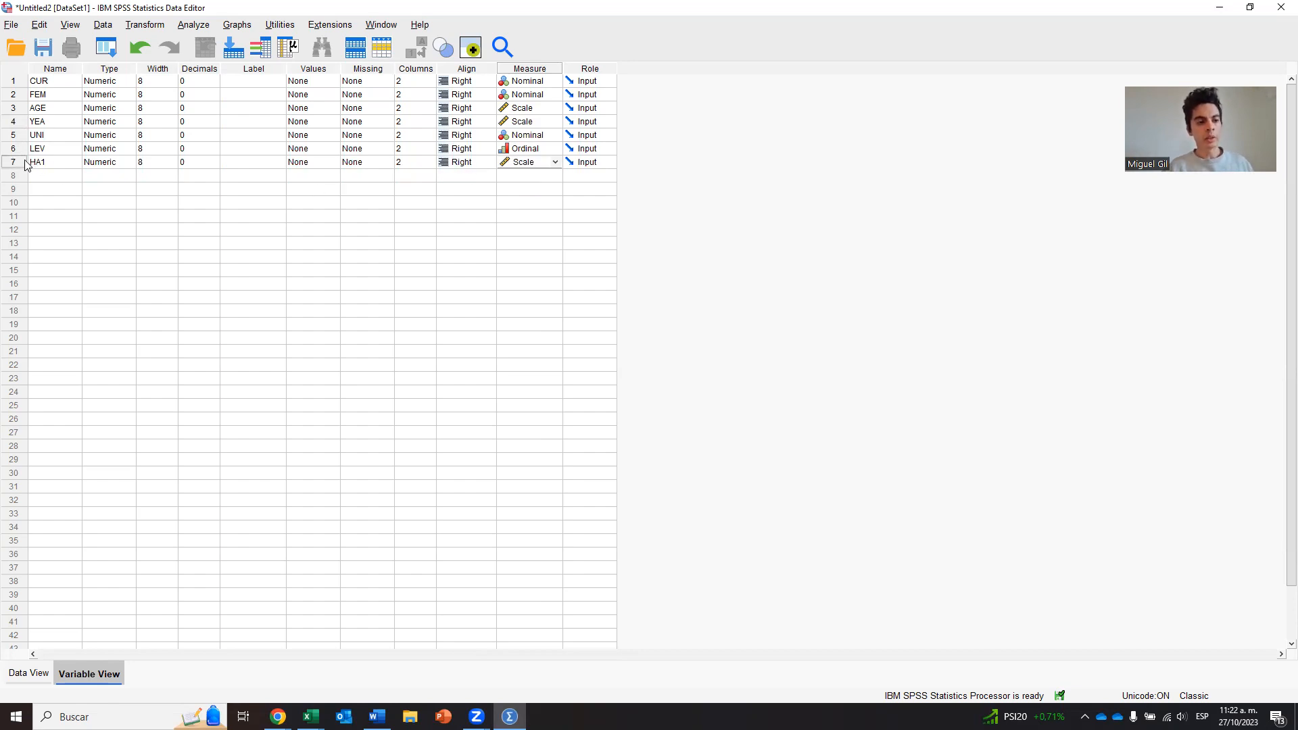
click(45, 163)
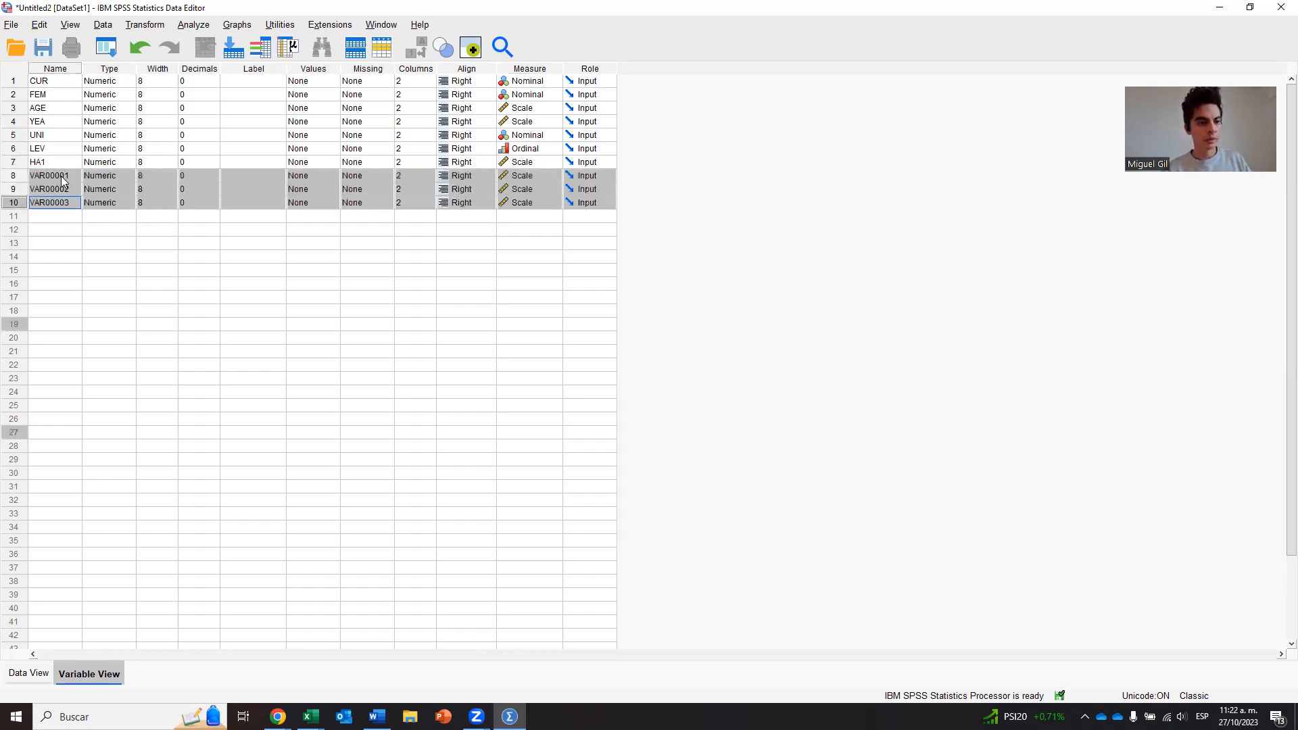
Rename the copied variables to HA2, HA3 and HA4 and return to the Excel responses
click(55, 175)
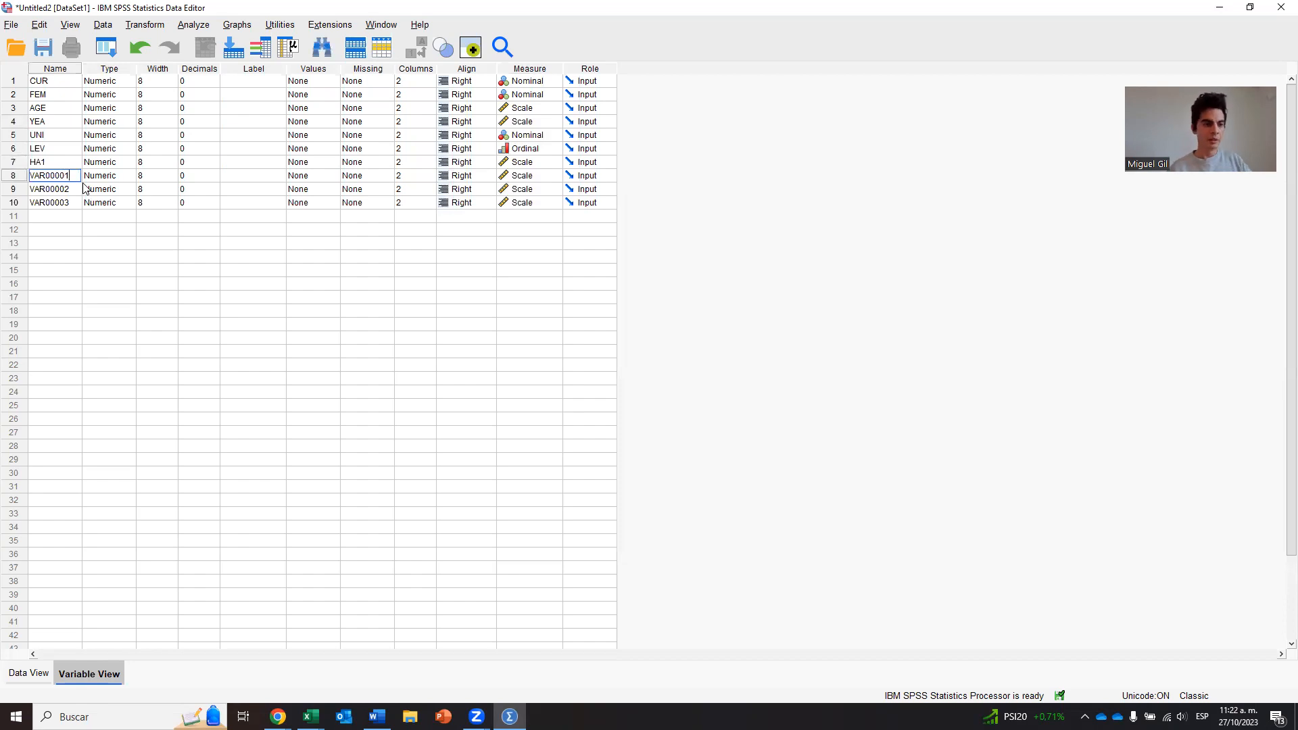
text(HA2)
click(54, 189)
text(HA3)
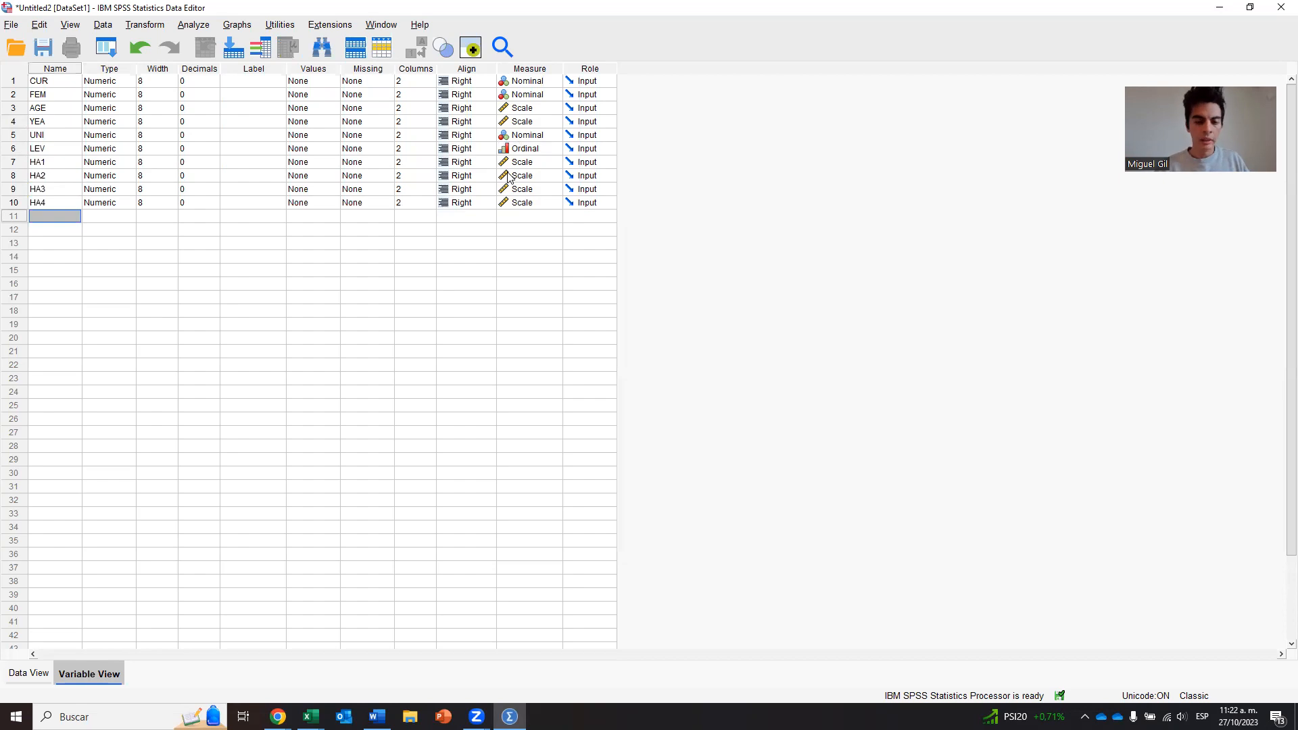
click(309, 717)
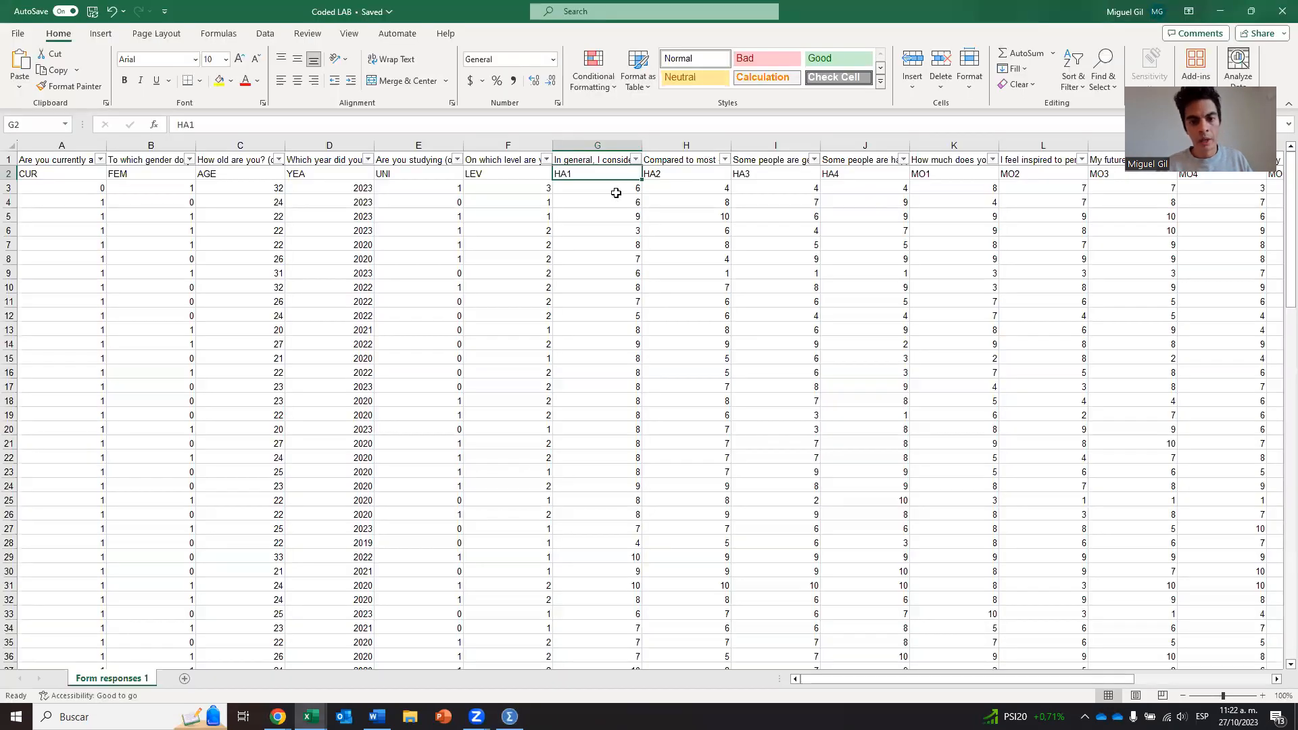
Read the MO1–MO5 and BA1–BA5 column headers in Excel, then return to the SPSS variable list
click(863, 173)
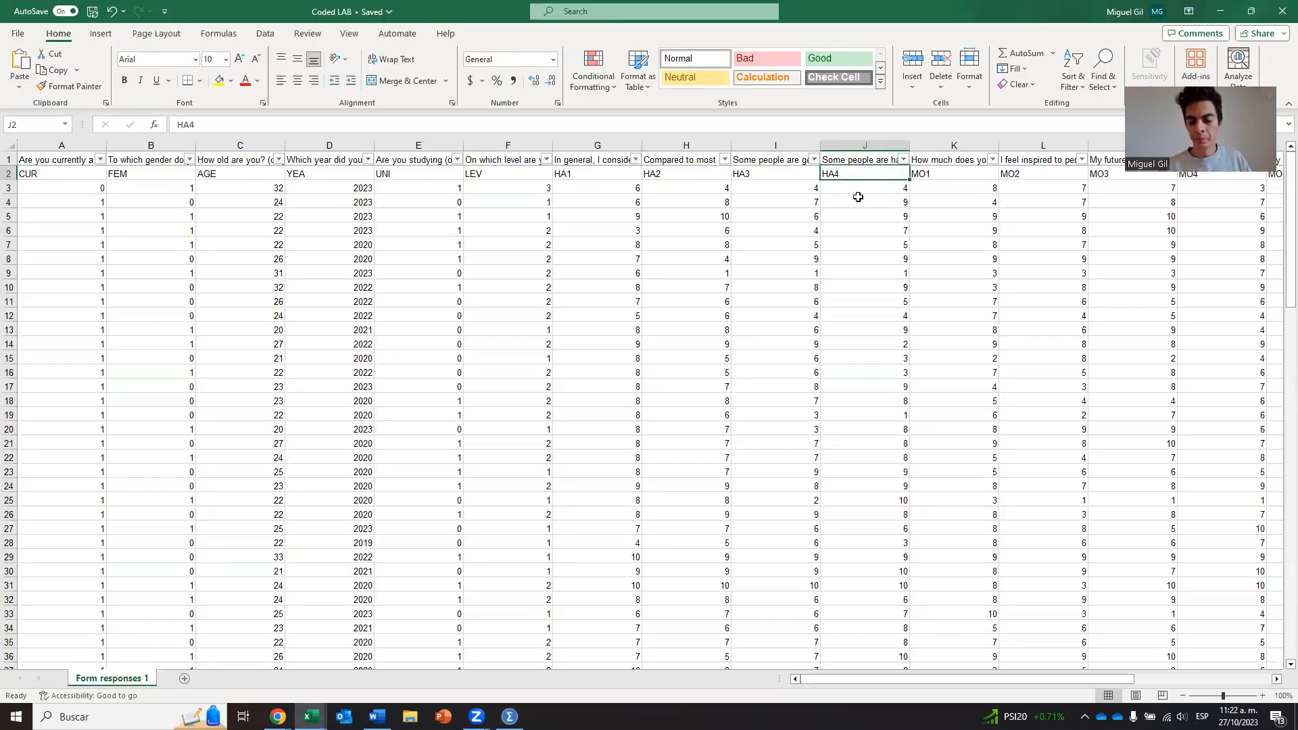
scroll(right, 3)
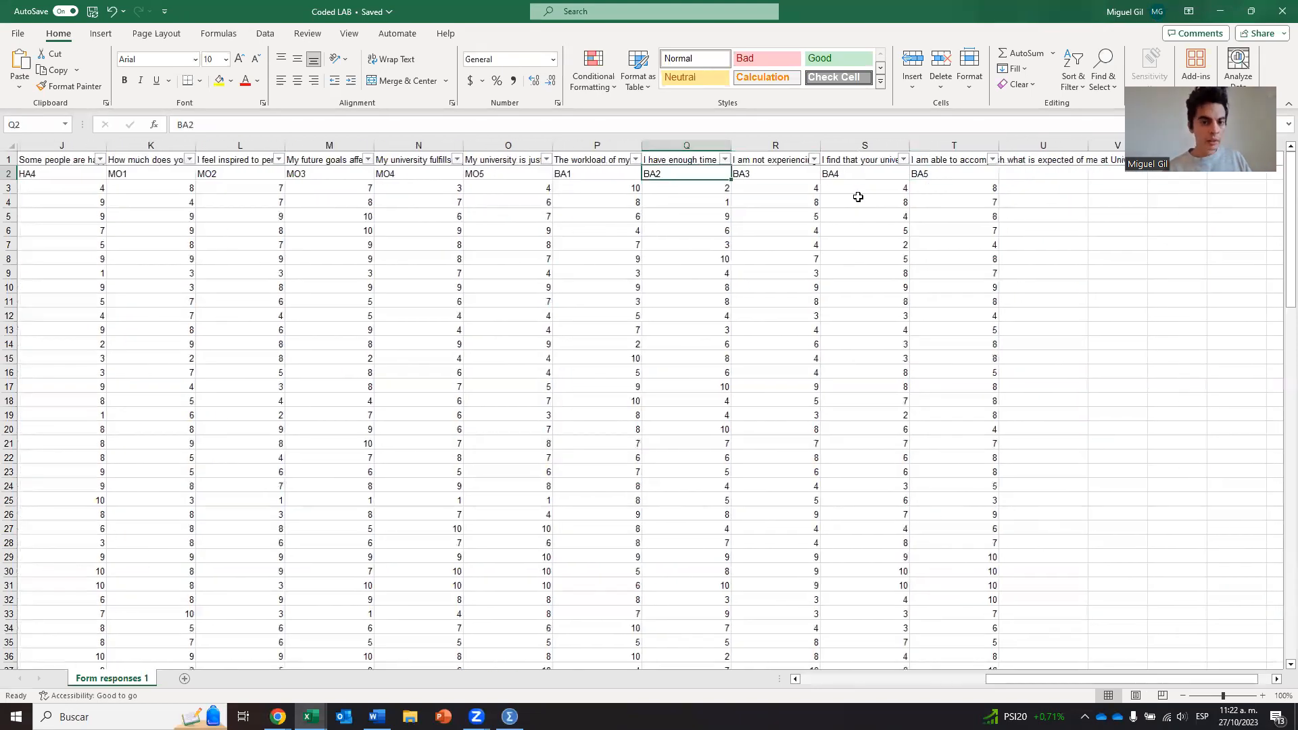
click(510, 716)
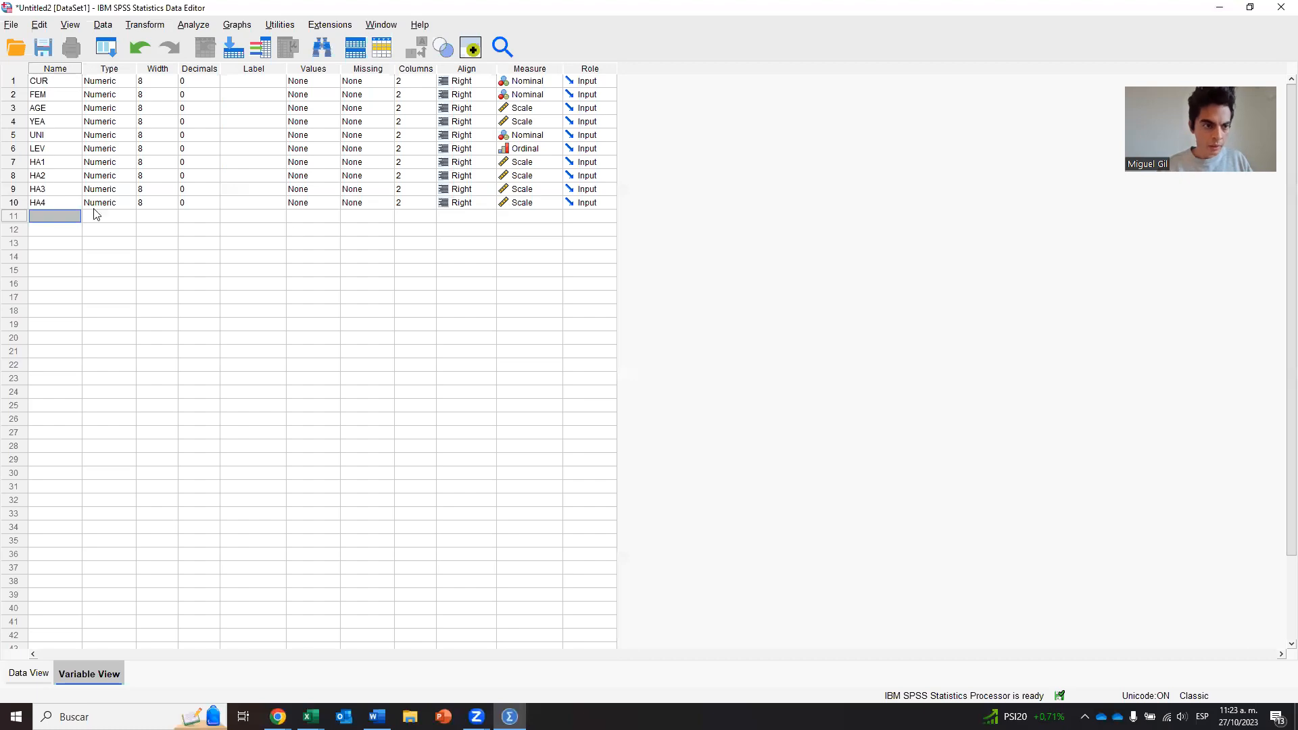
Name rows 11–20 MO1–MO5 and BA1–BA5 with HA1's numeric, width-2, Scale settings
click(11, 203)
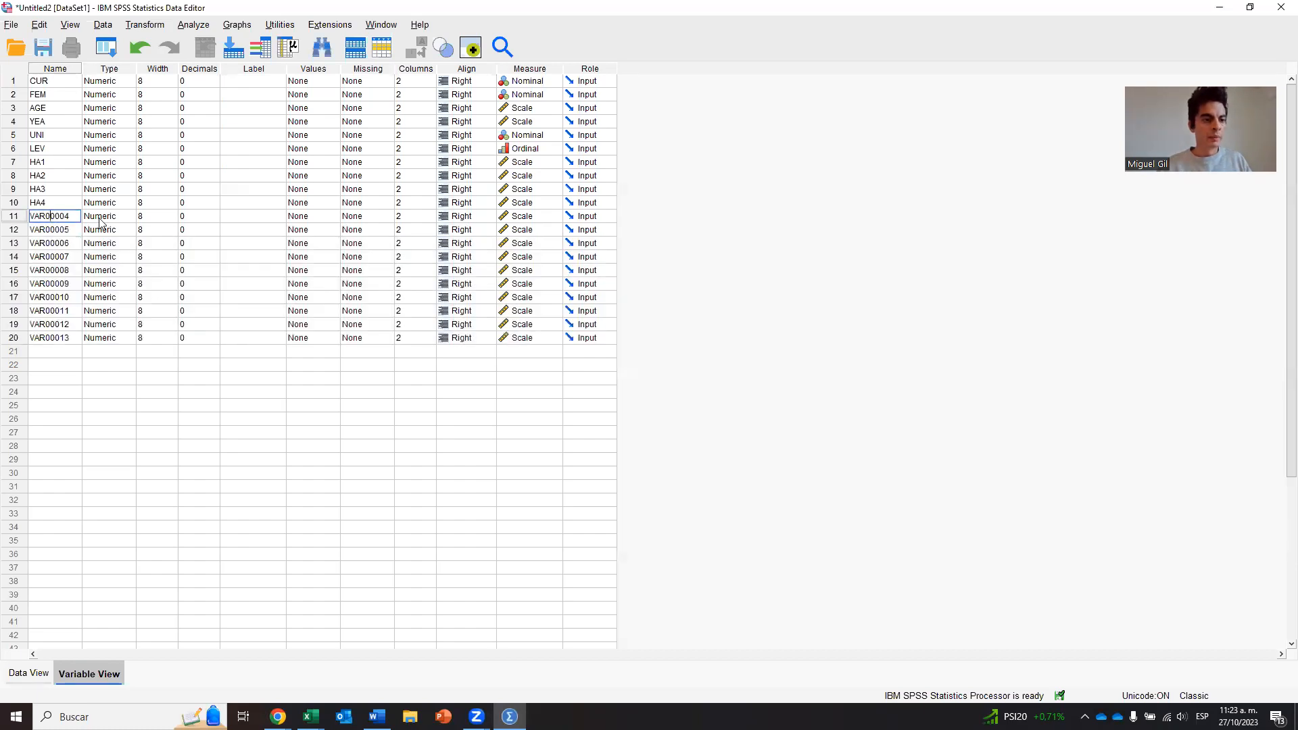
text(MO1)
click(54, 337)
text(BA5)
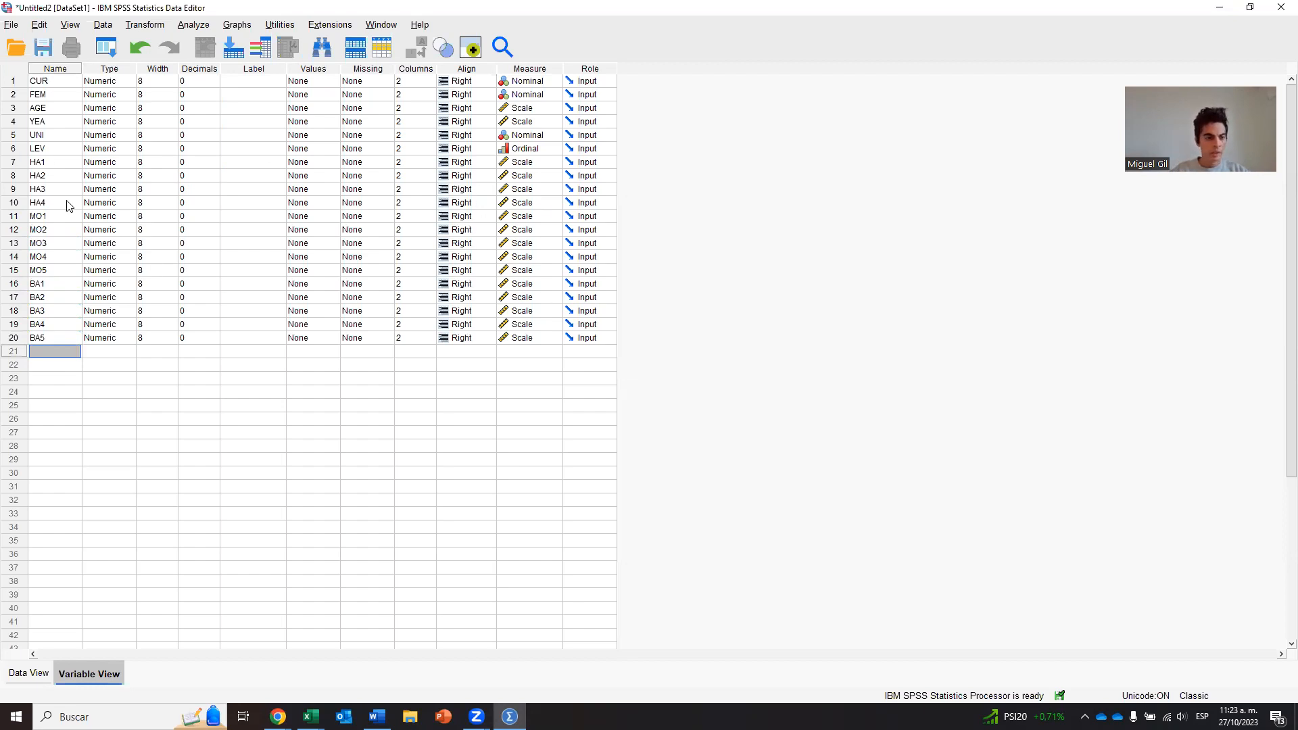
mouse_move(365, 306)
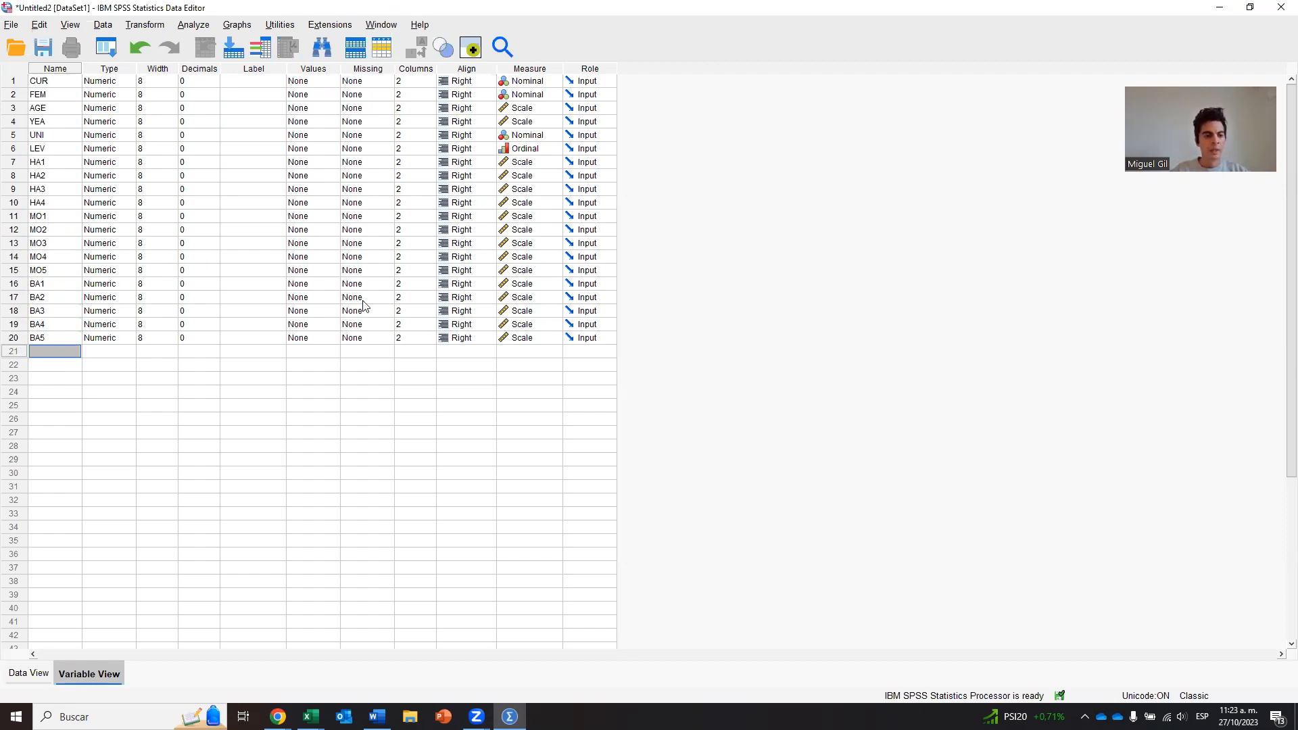
mouse_move(29, 673)
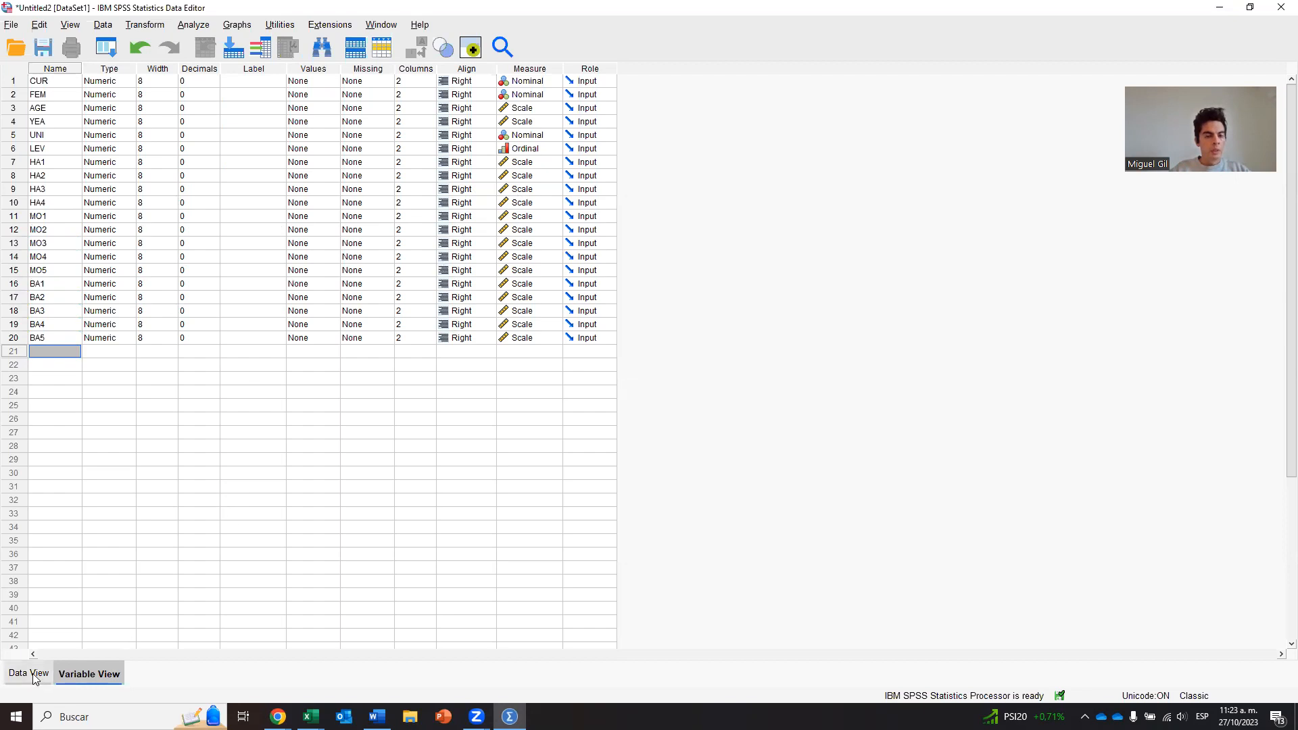
View the empty 20-column data grid in Data View, then bring the Excel responses back up
click(28, 673)
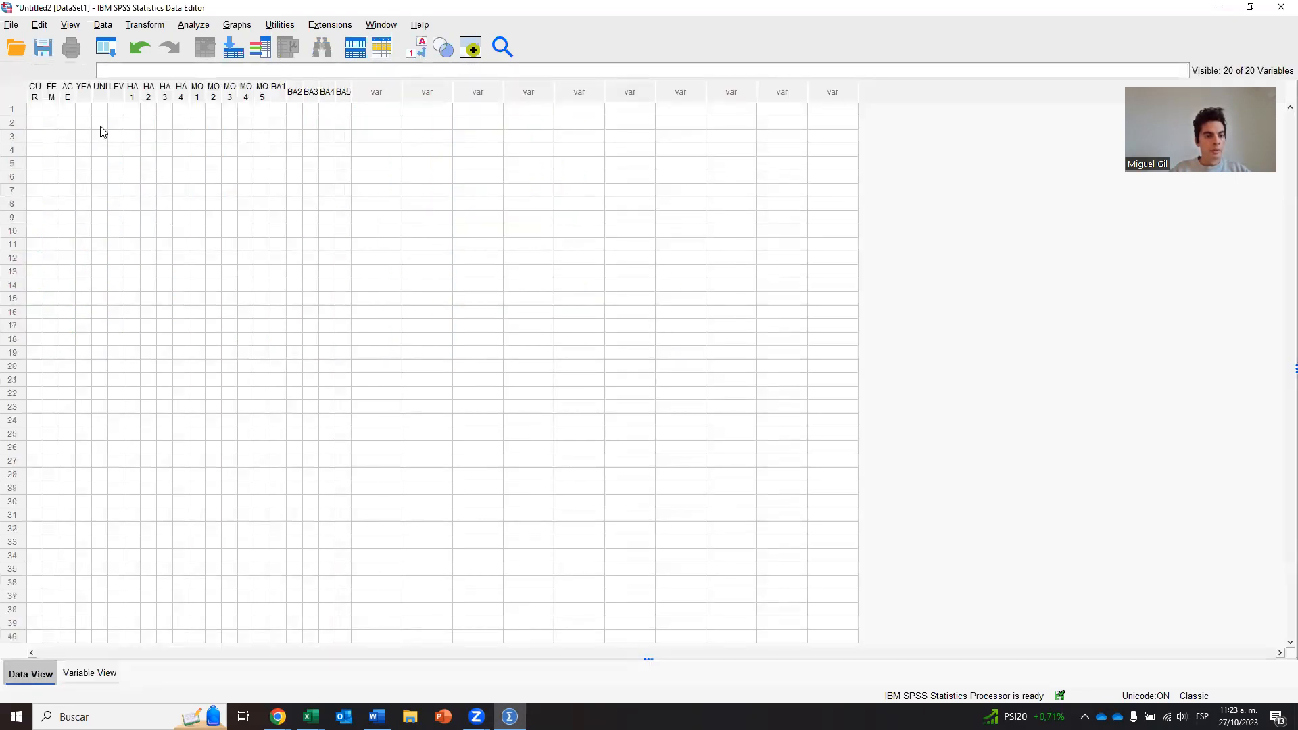
mouse_move(292, 94)
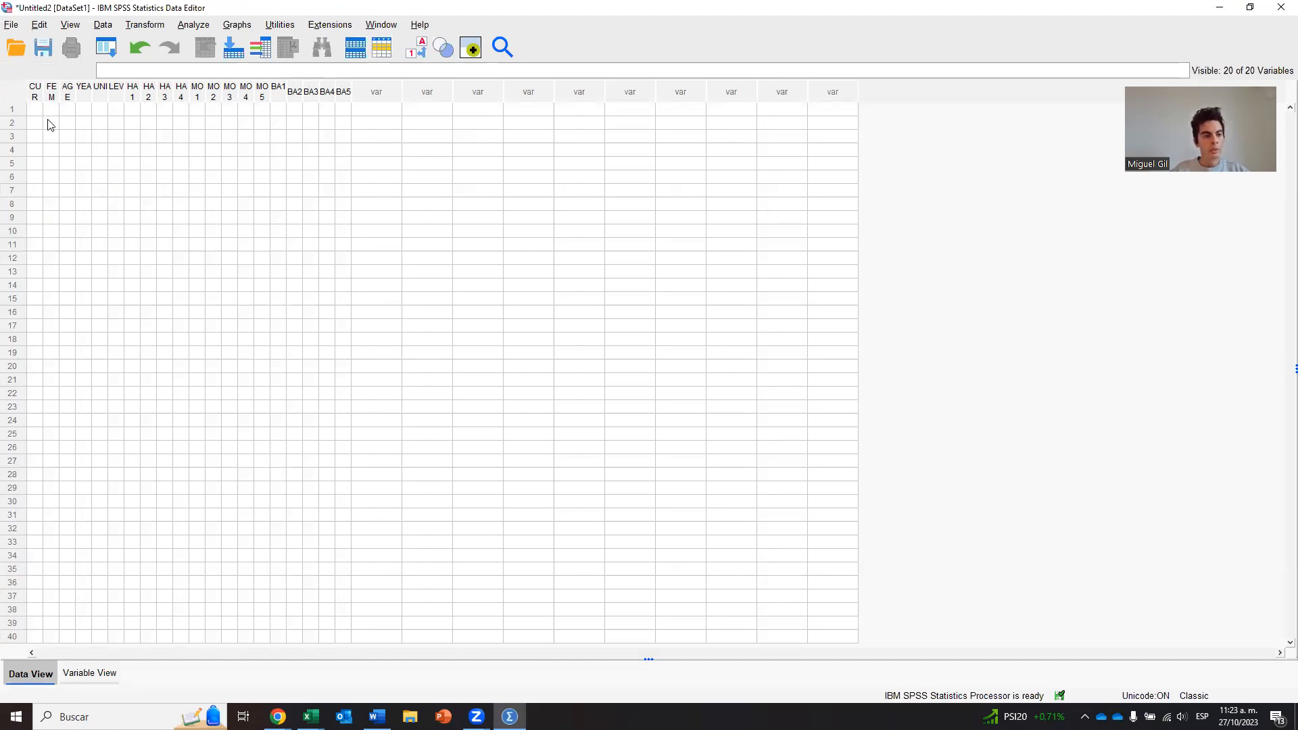
mouse_move(133, 181)
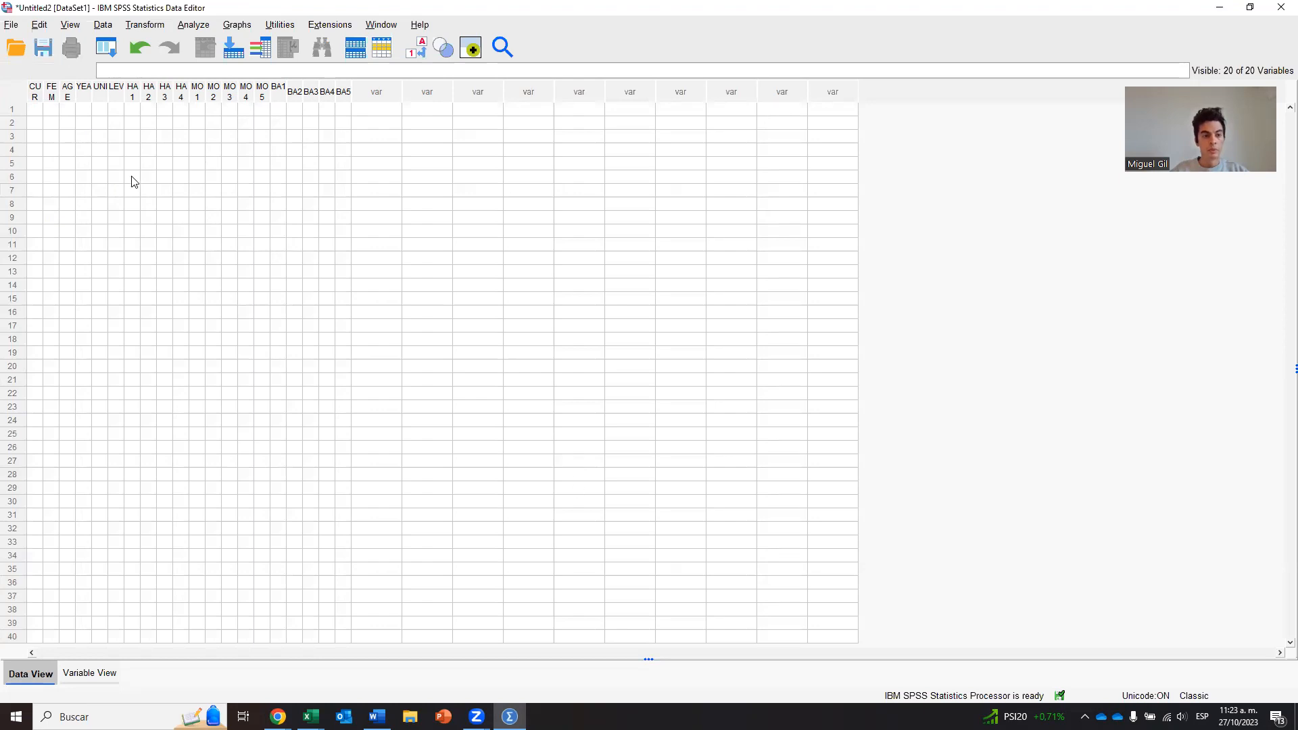
mouse_move(419, 316)
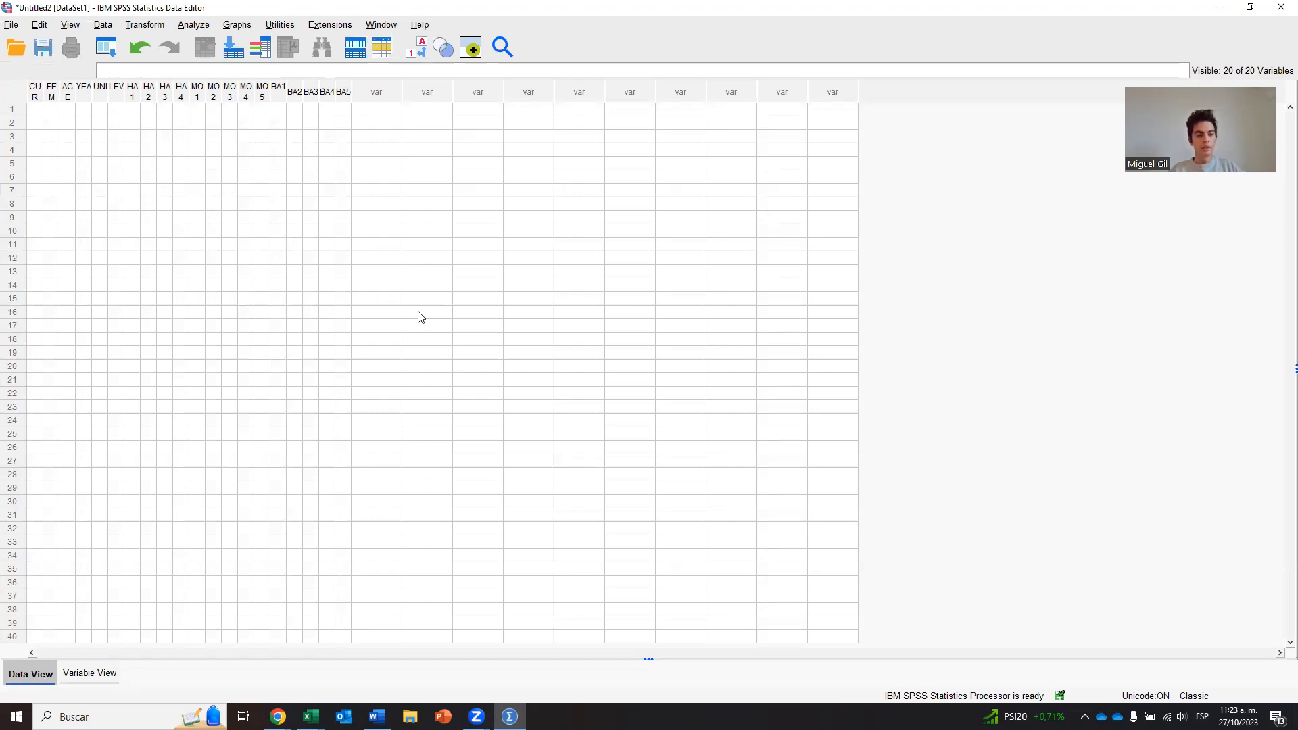
click(308, 698)
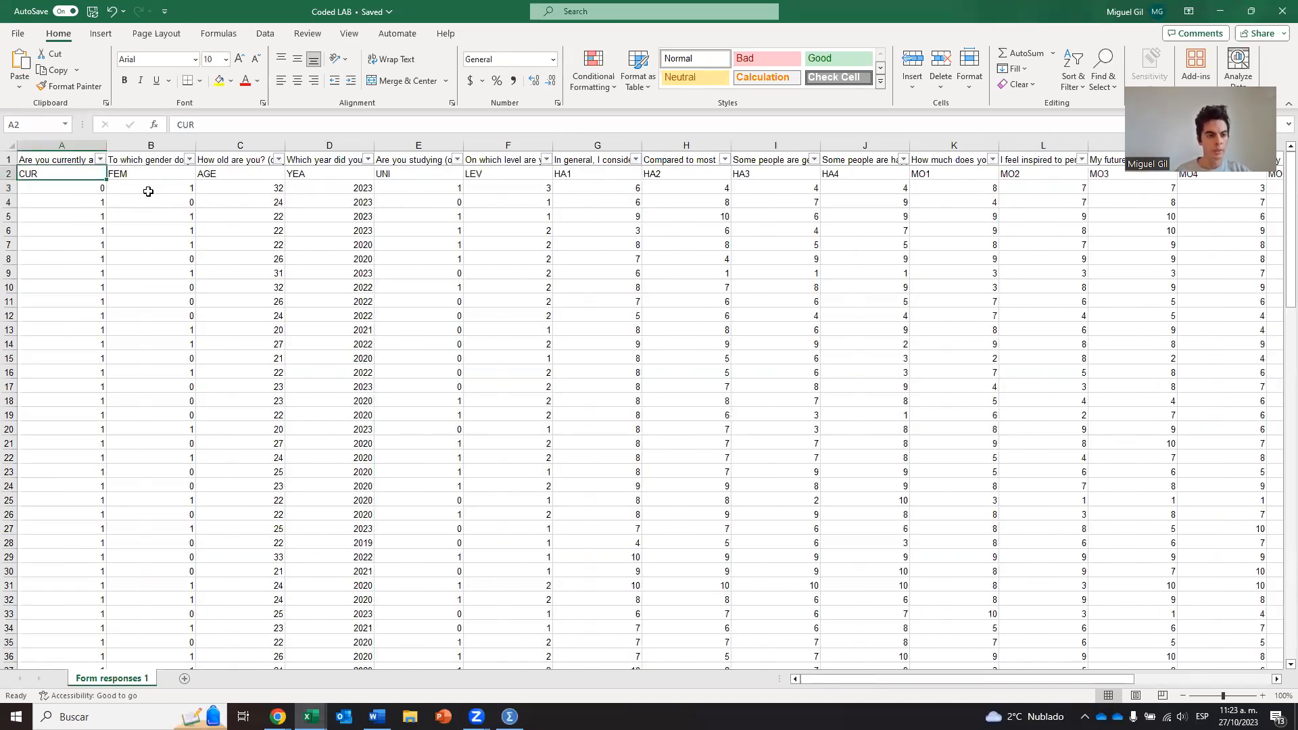
Select and copy the response block from A3 through the last row of column T, then switch to SPSS
click(61, 186)
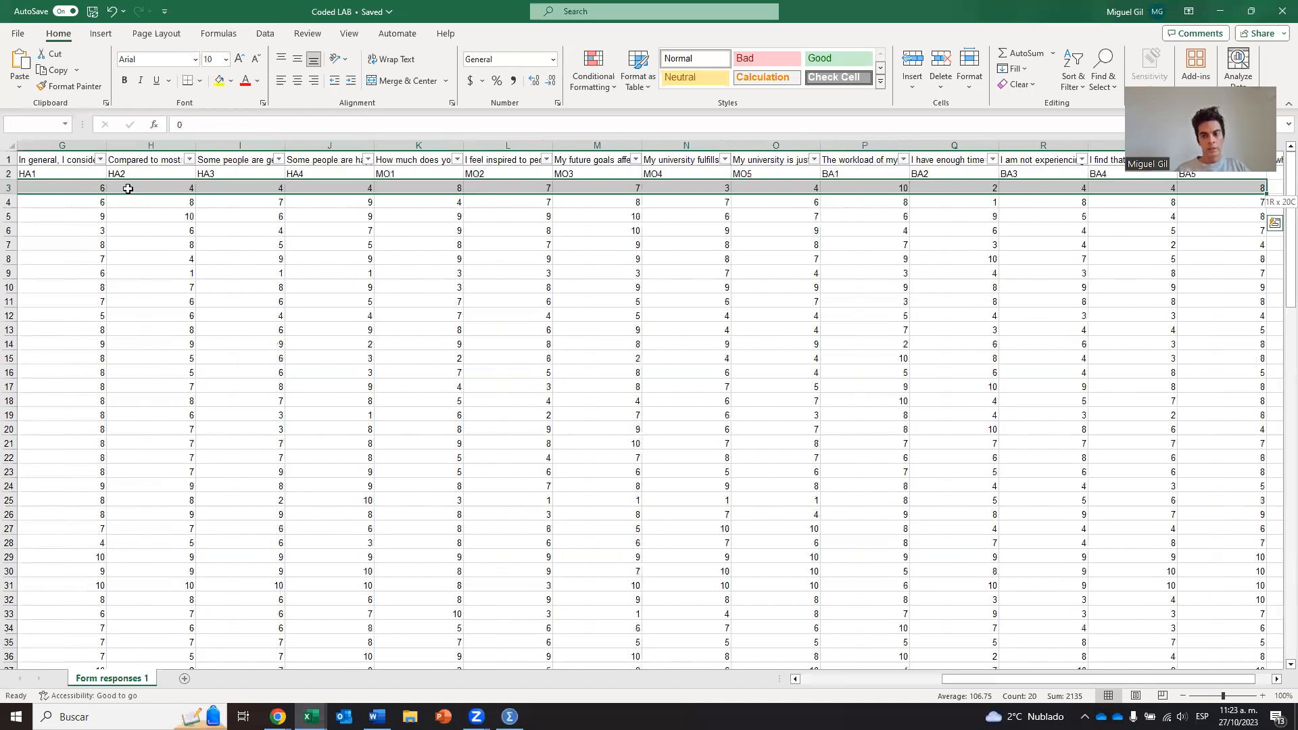
scroll(down, 3)
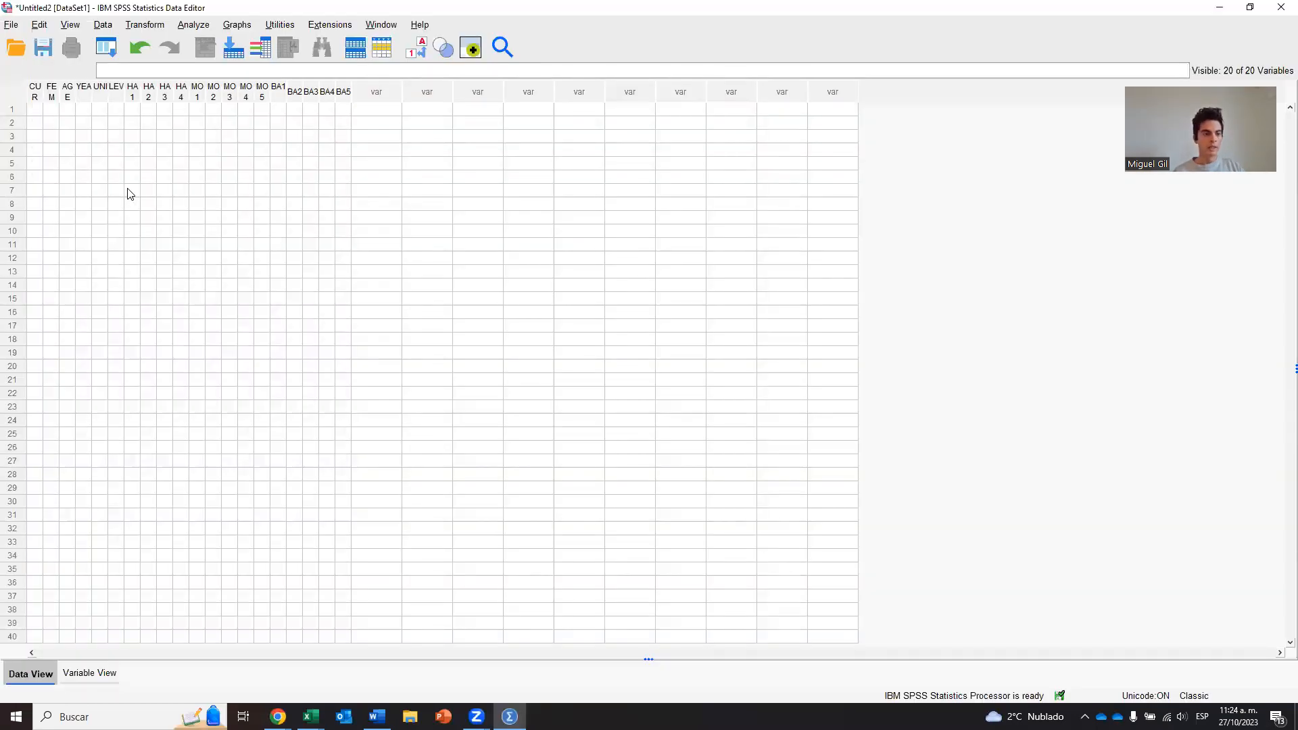
Paste the copied responses starting at the first CUR case, then show Variable View
click(35, 109)
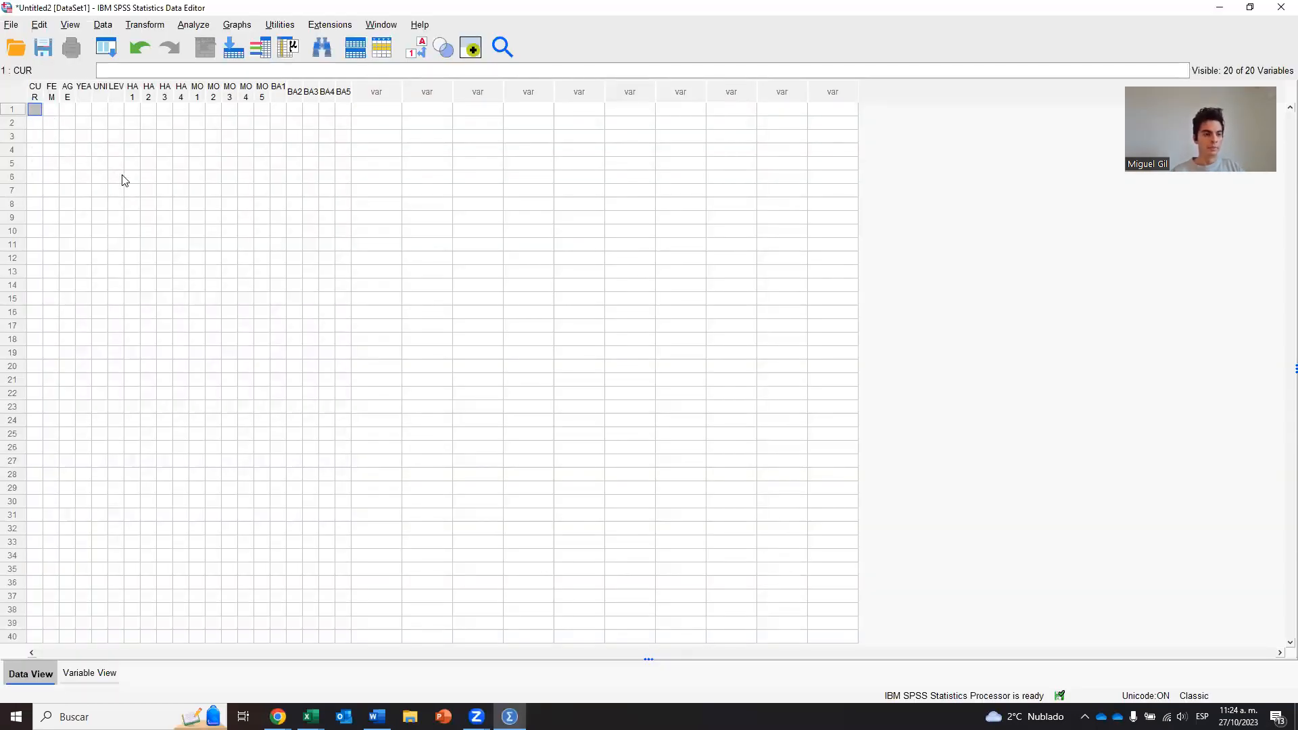
mouse_move(184, 403)
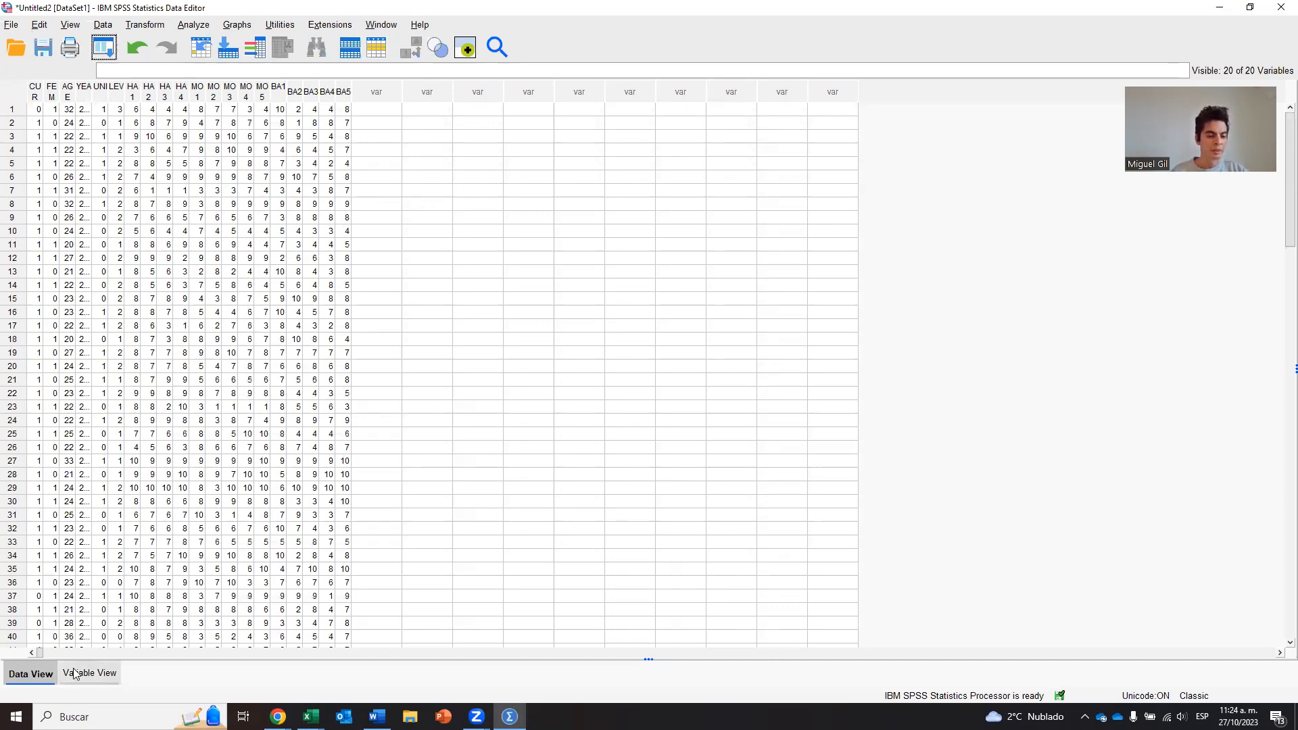
click(88, 674)
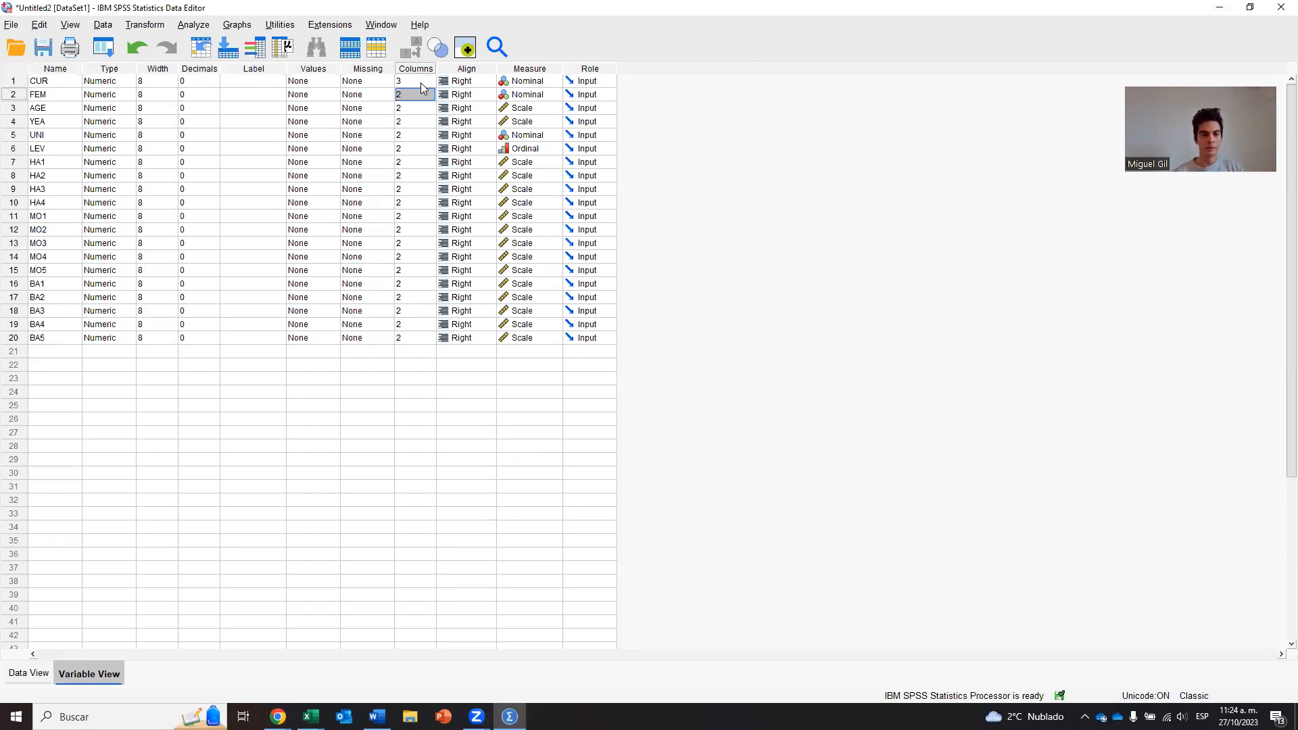
Copy CUR's column width of 3 down to all twenty variables, check Data View, then bring up the Word instructions
drag(414, 93, 414, 270)
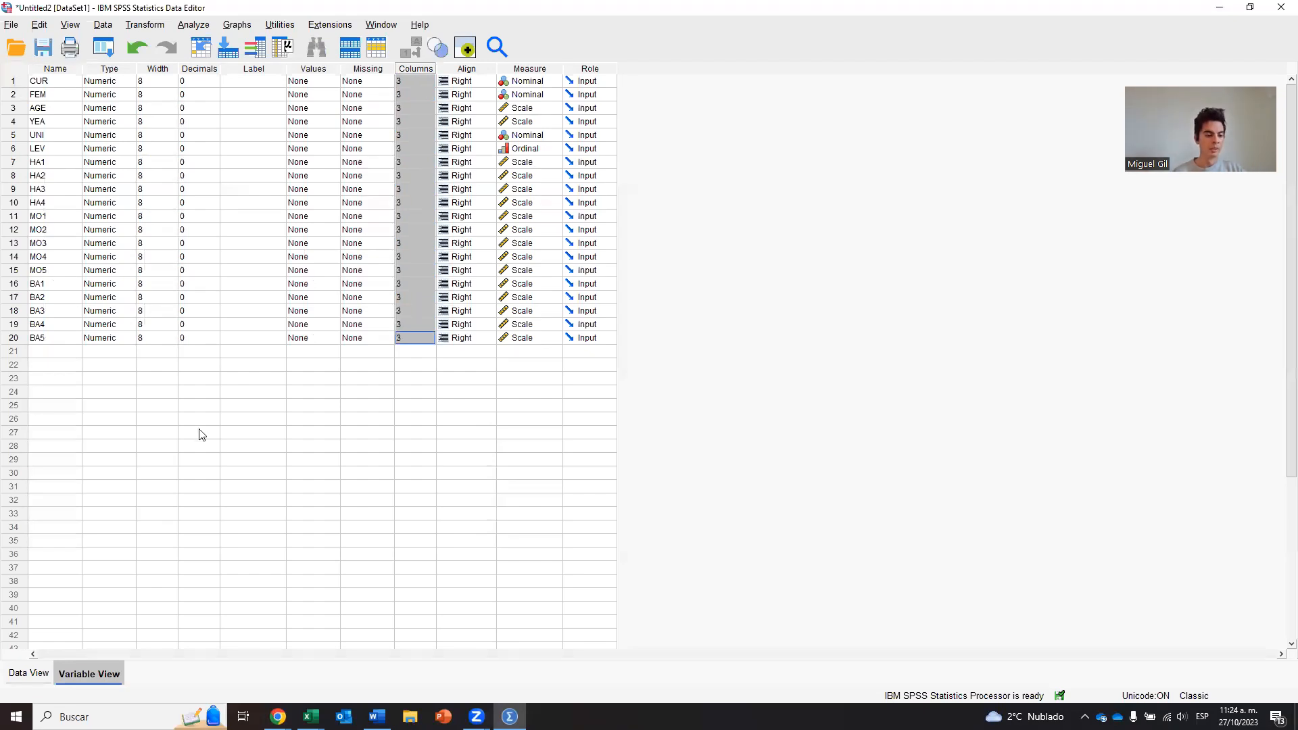
click(28, 673)
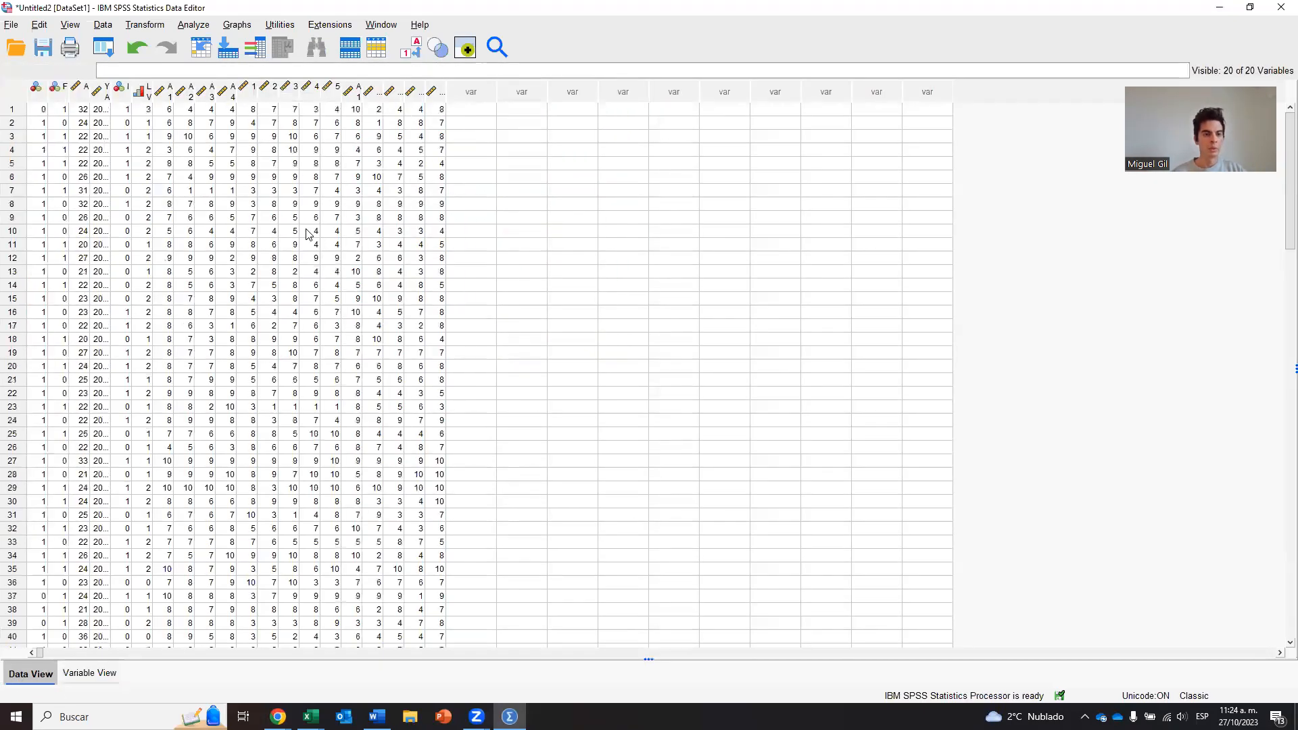
mouse_move(89, 674)
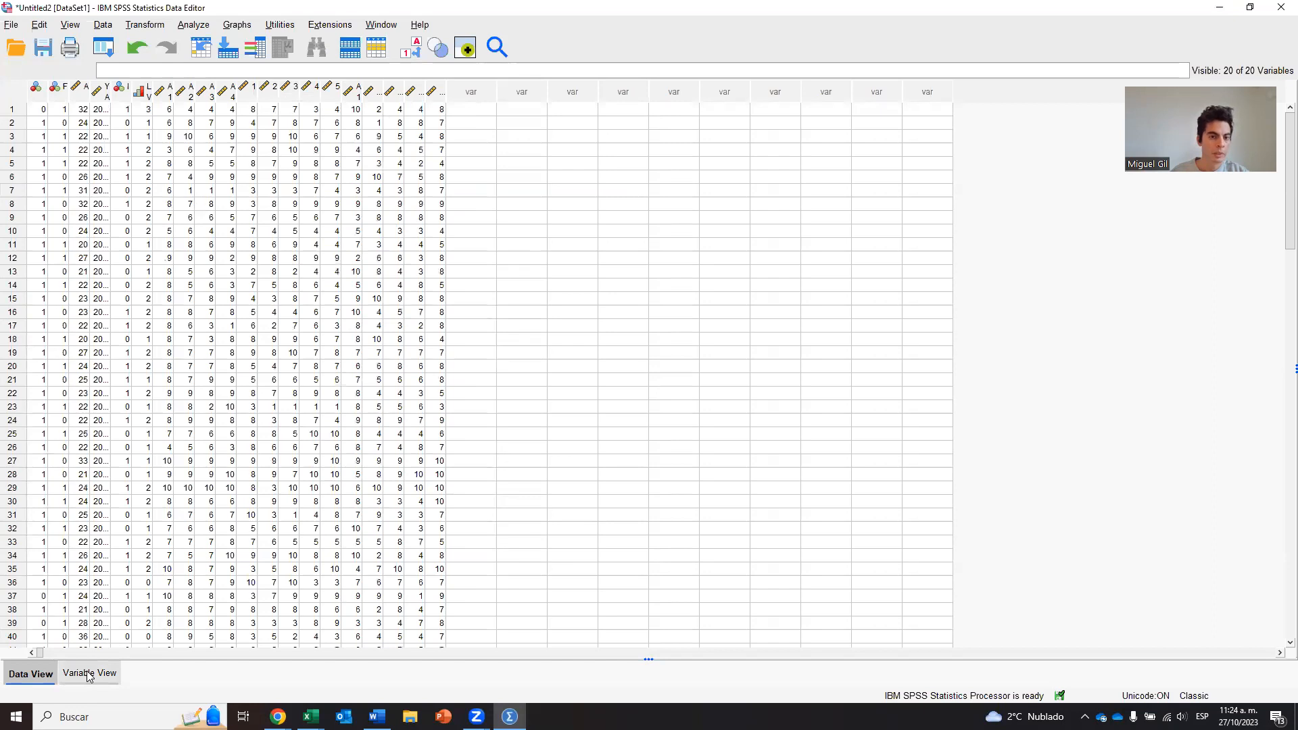
click(89, 673)
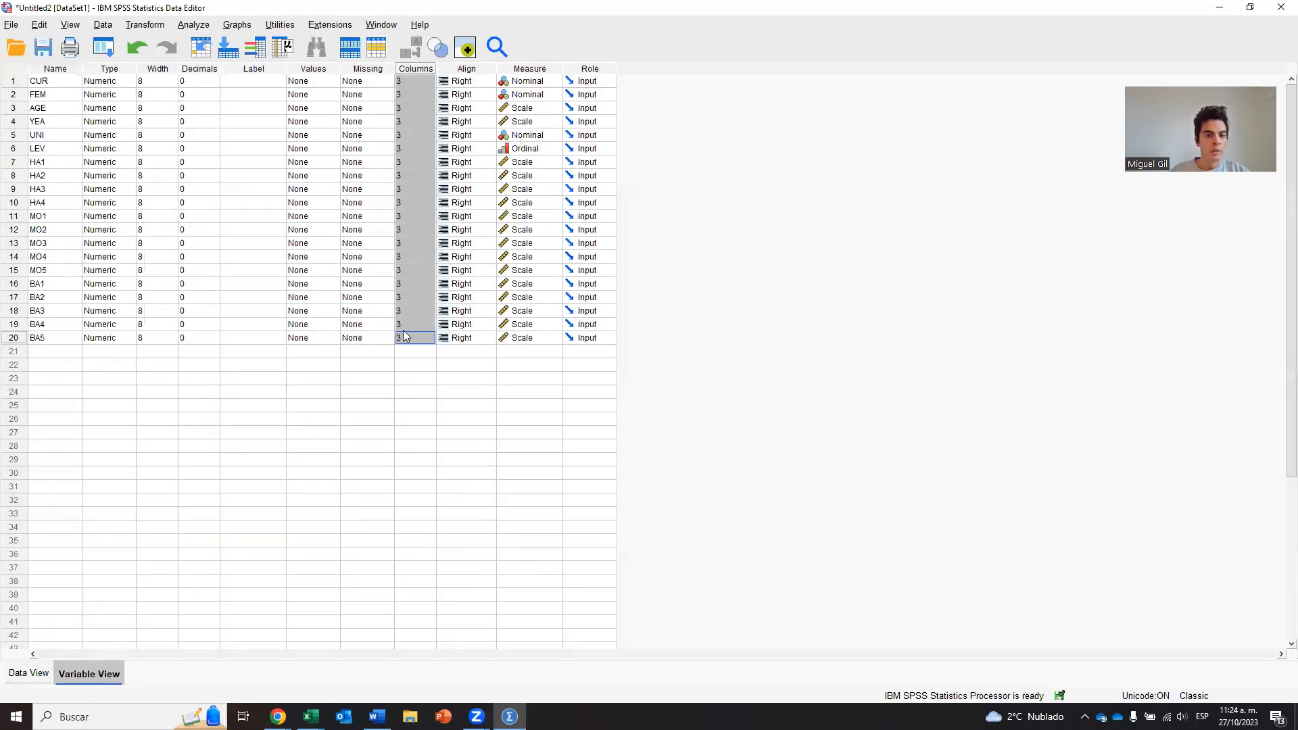
click(29, 674)
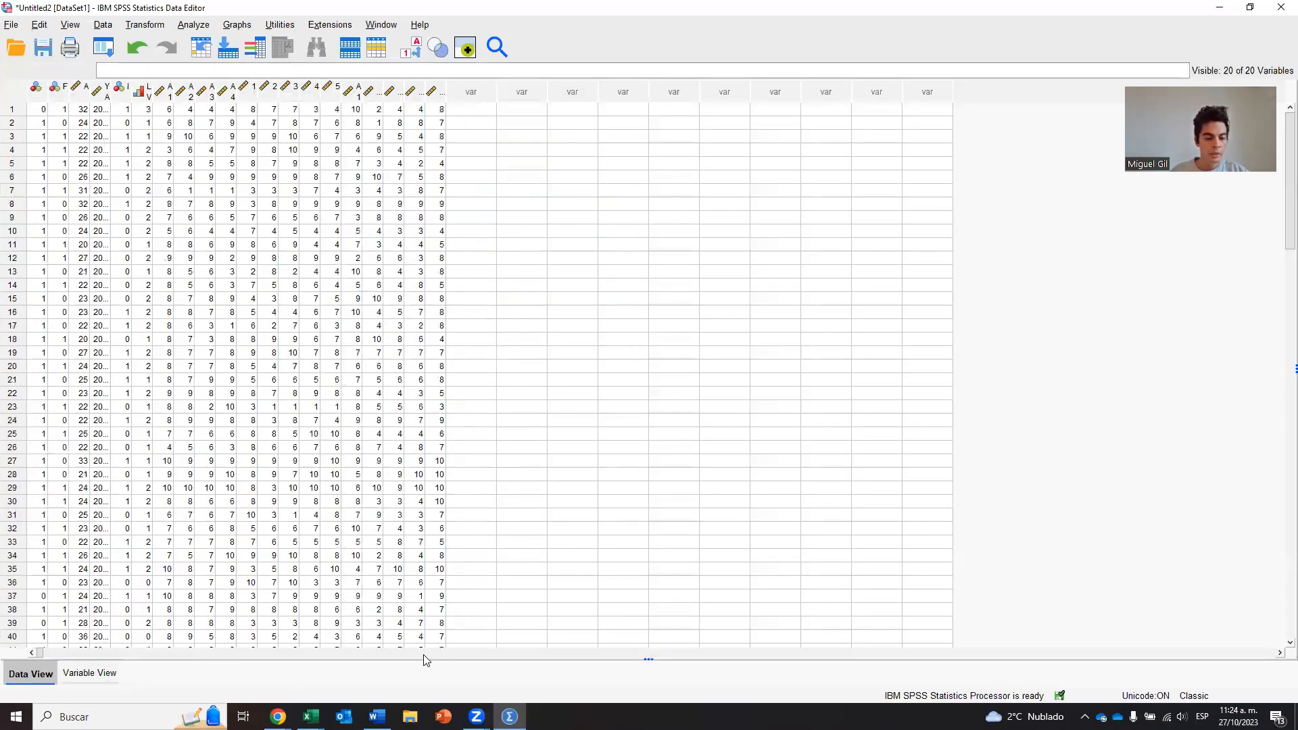
click(376, 717)
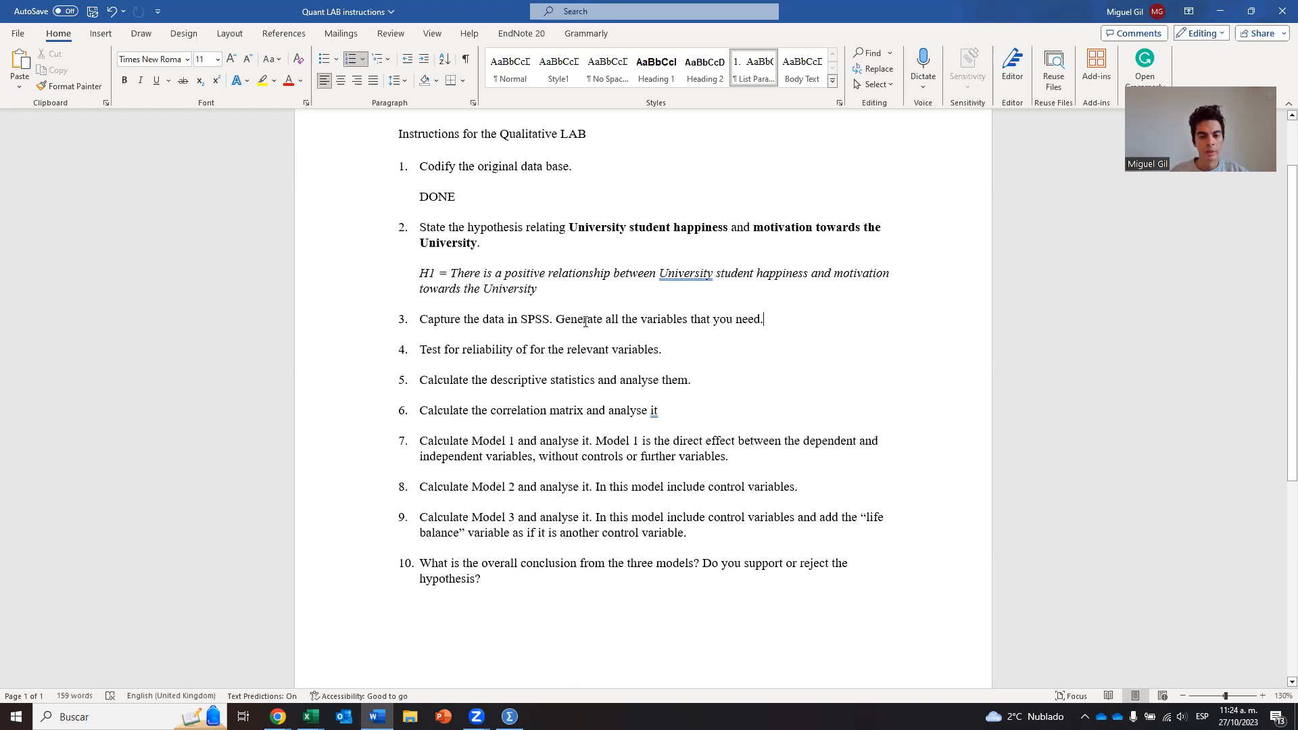
drag(555, 319, 758, 319)
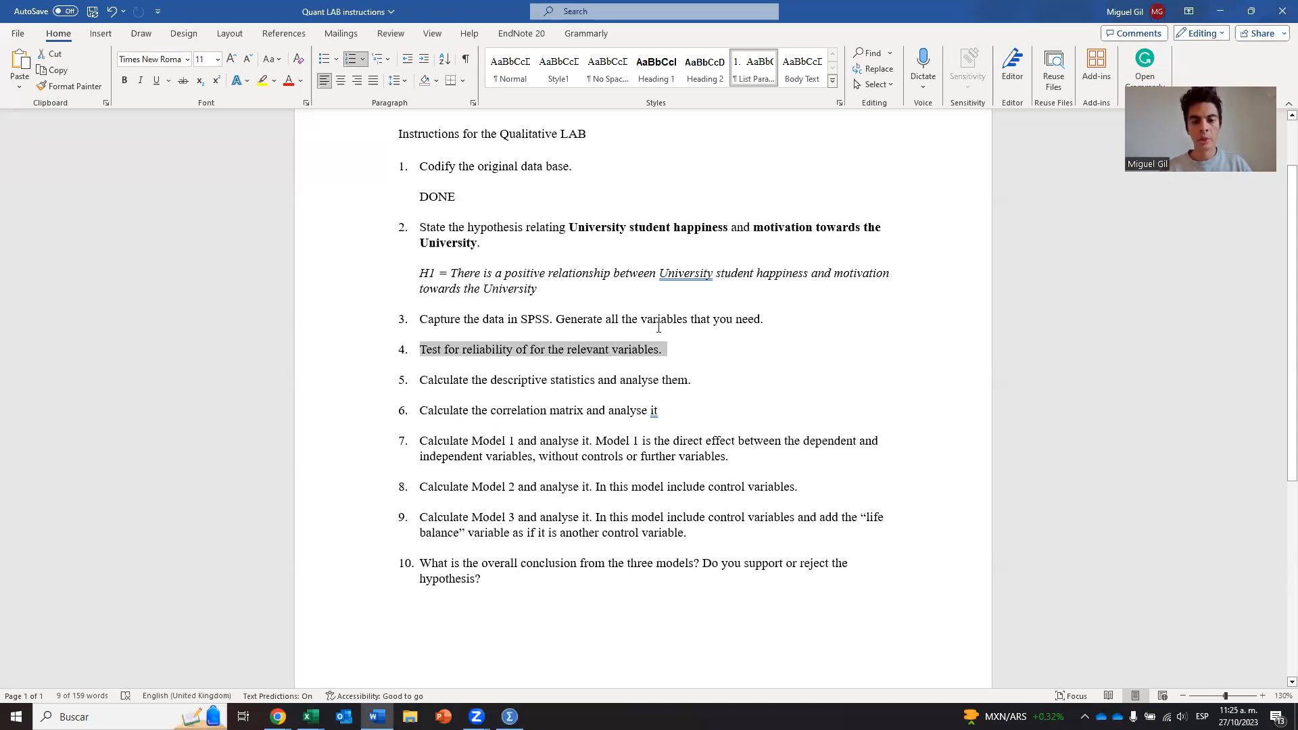
click(873, 163)
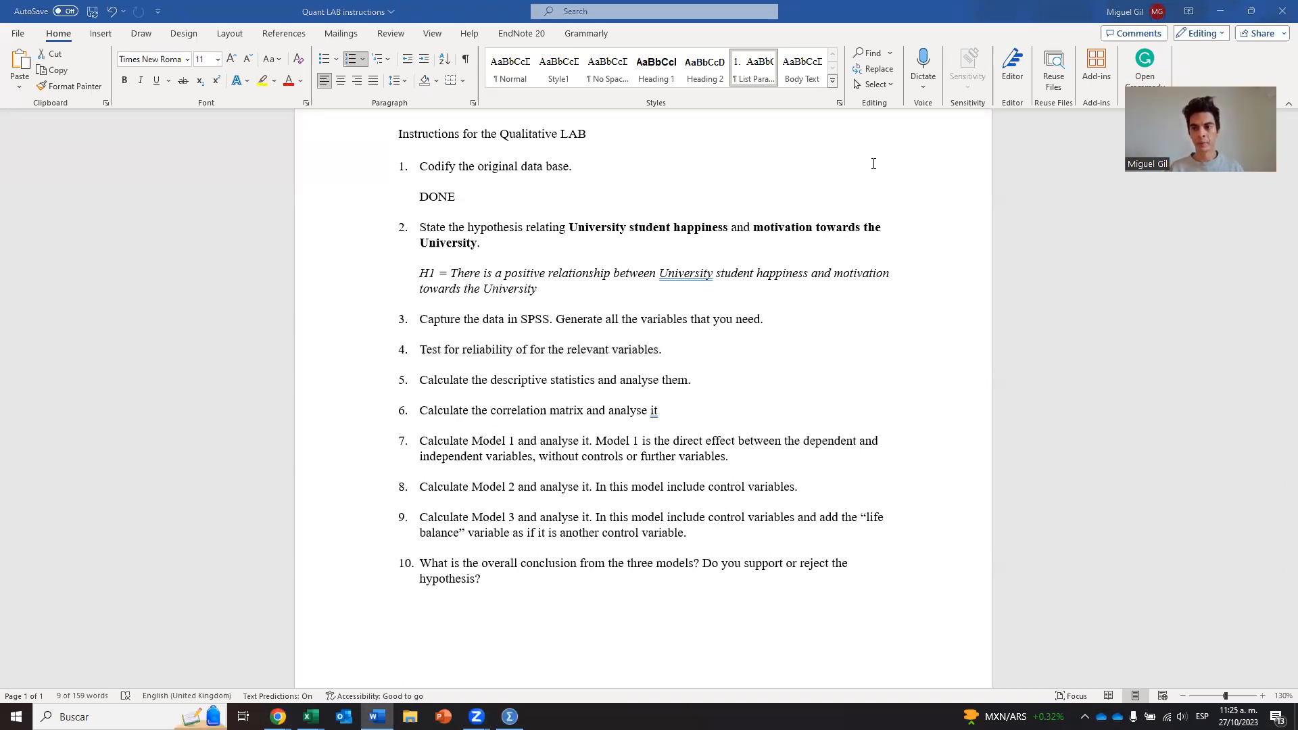